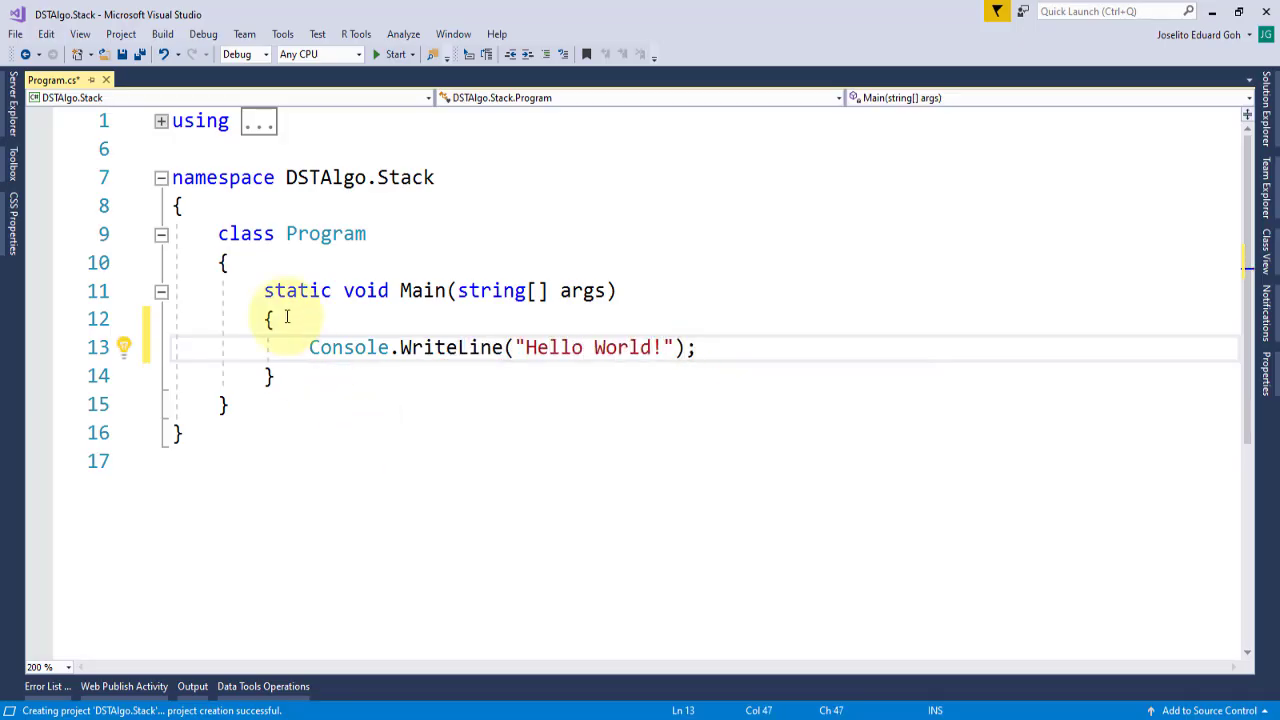
# Go back from the Object Class page to the System.Collections Stack Class docs page.
pyautogui.click(166, 54)
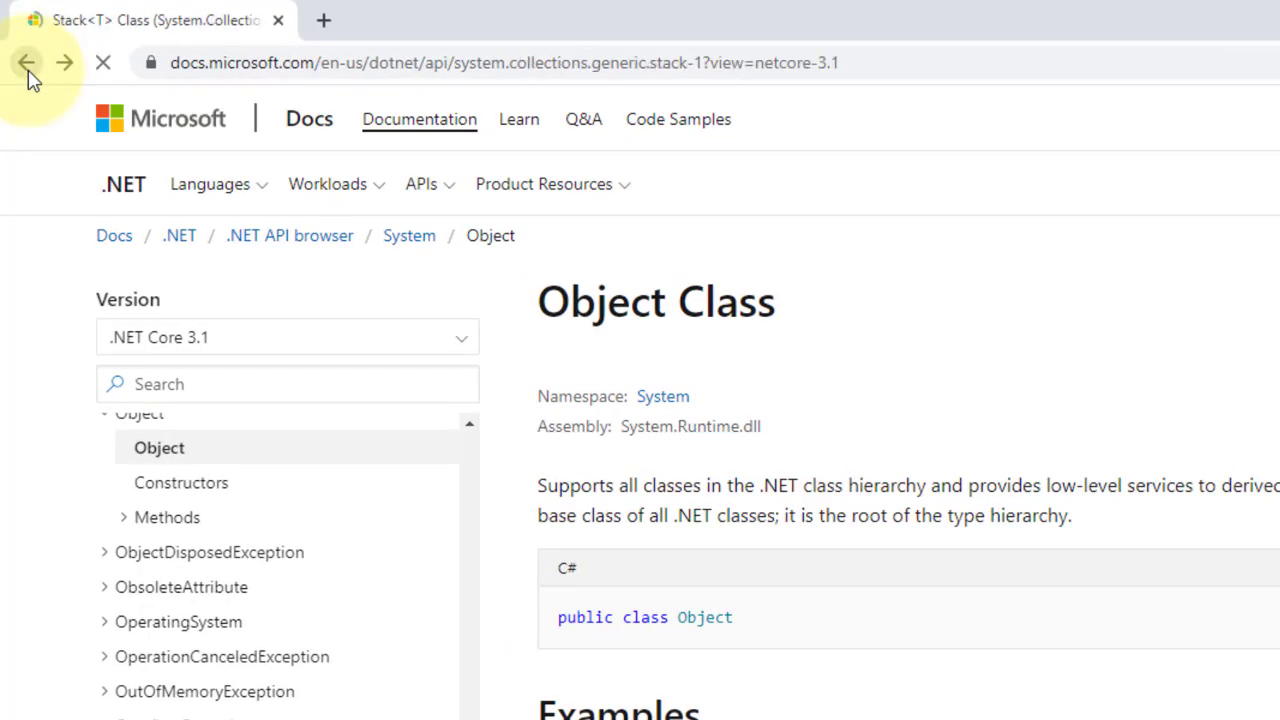
pyautogui.click(26, 62)
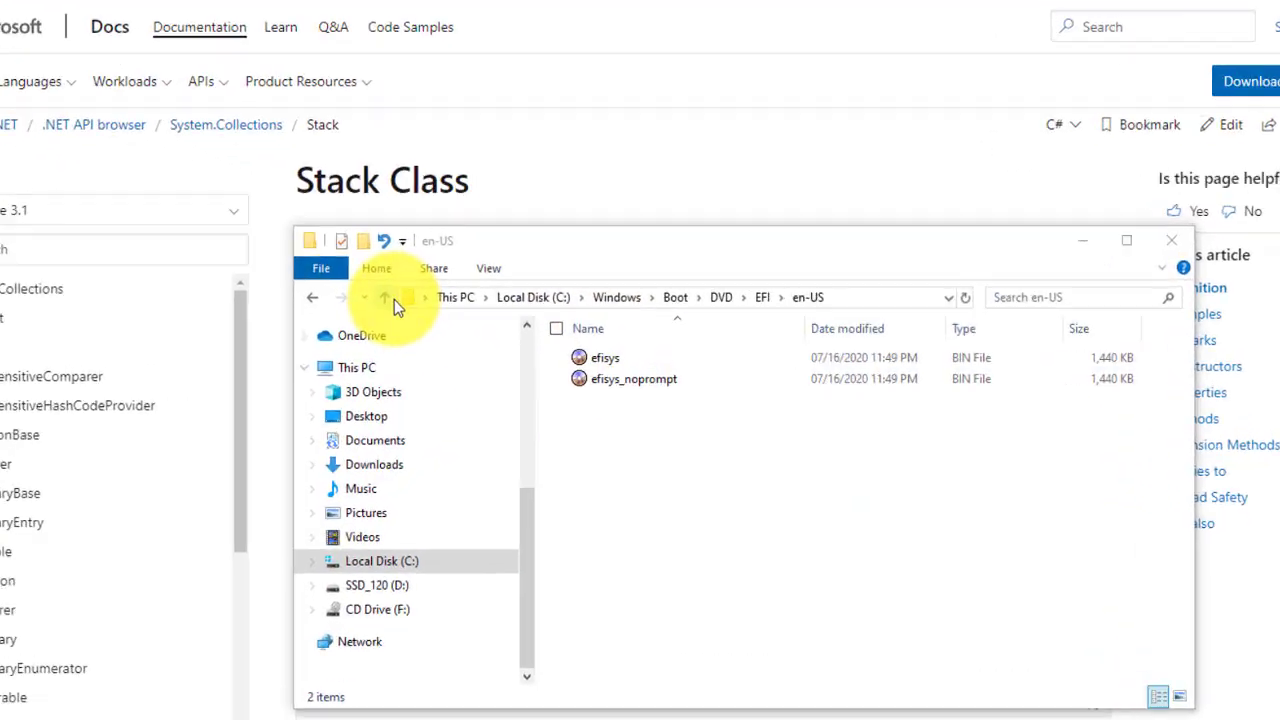
# Climb in File Explorer from en-US up through EFI to the DVD folder.
pyautogui.click(385, 297)
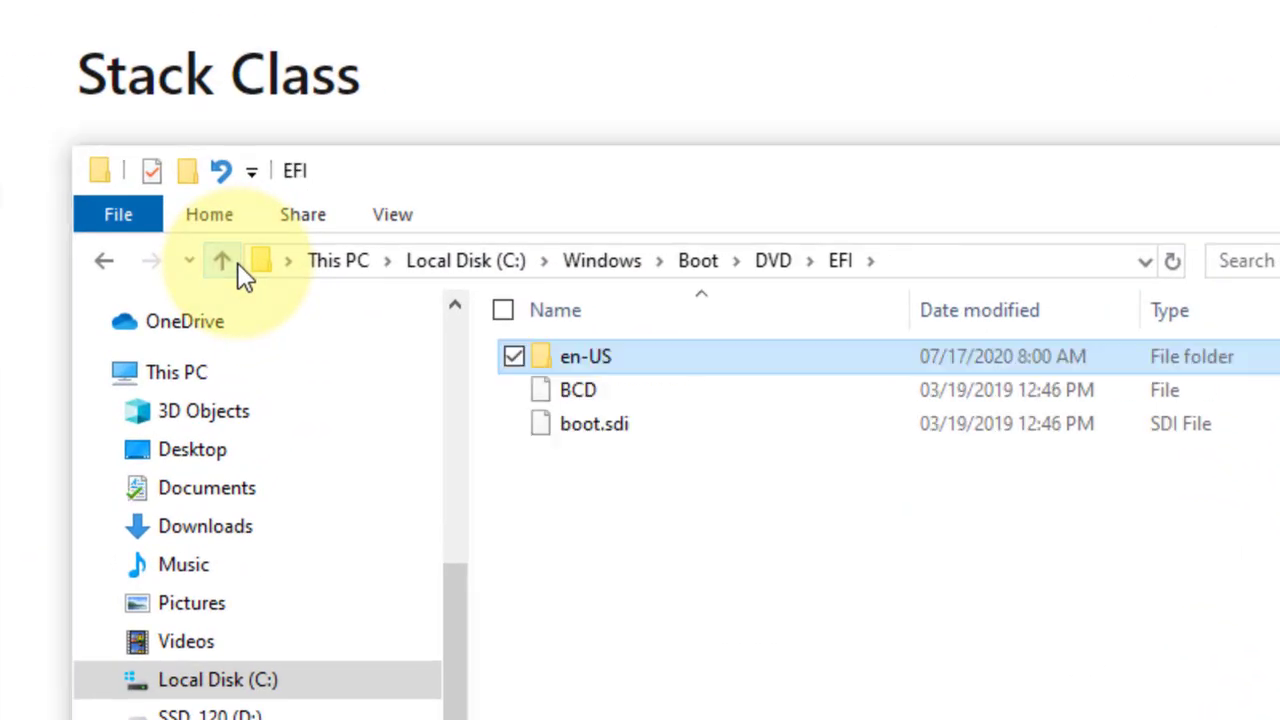
pyautogui.click(222, 260)
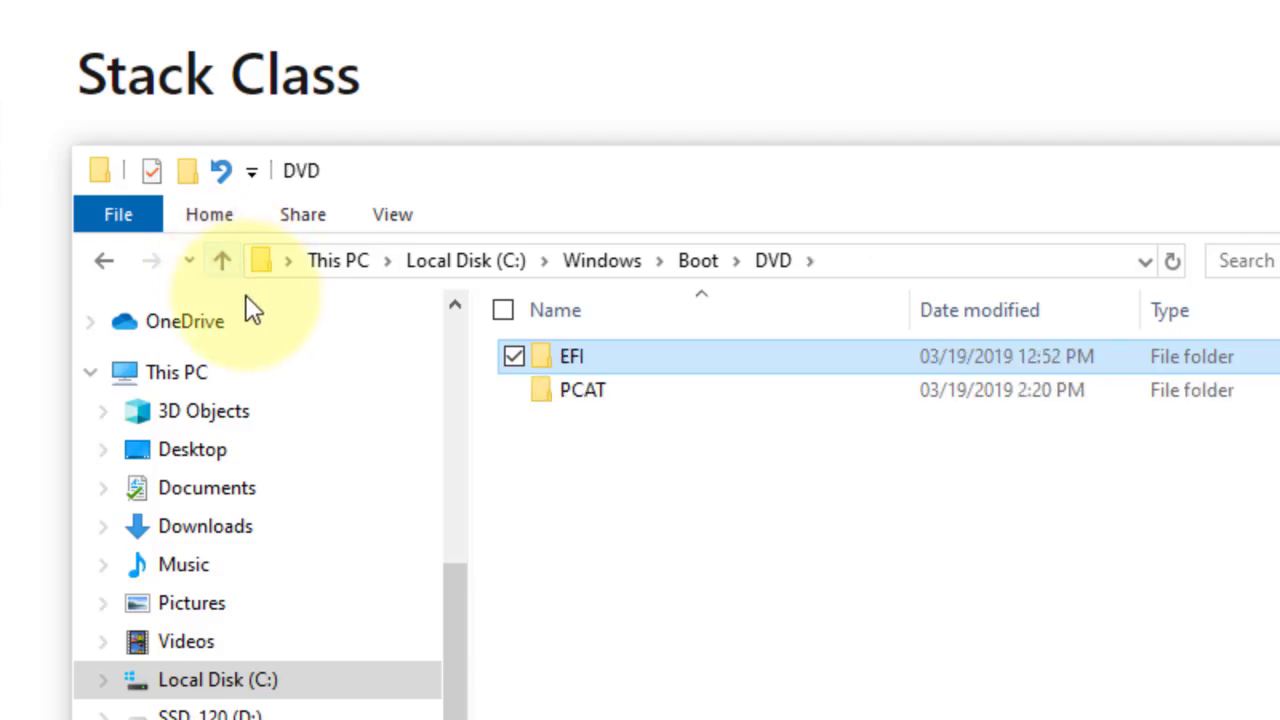
pyautogui.click(221, 260)
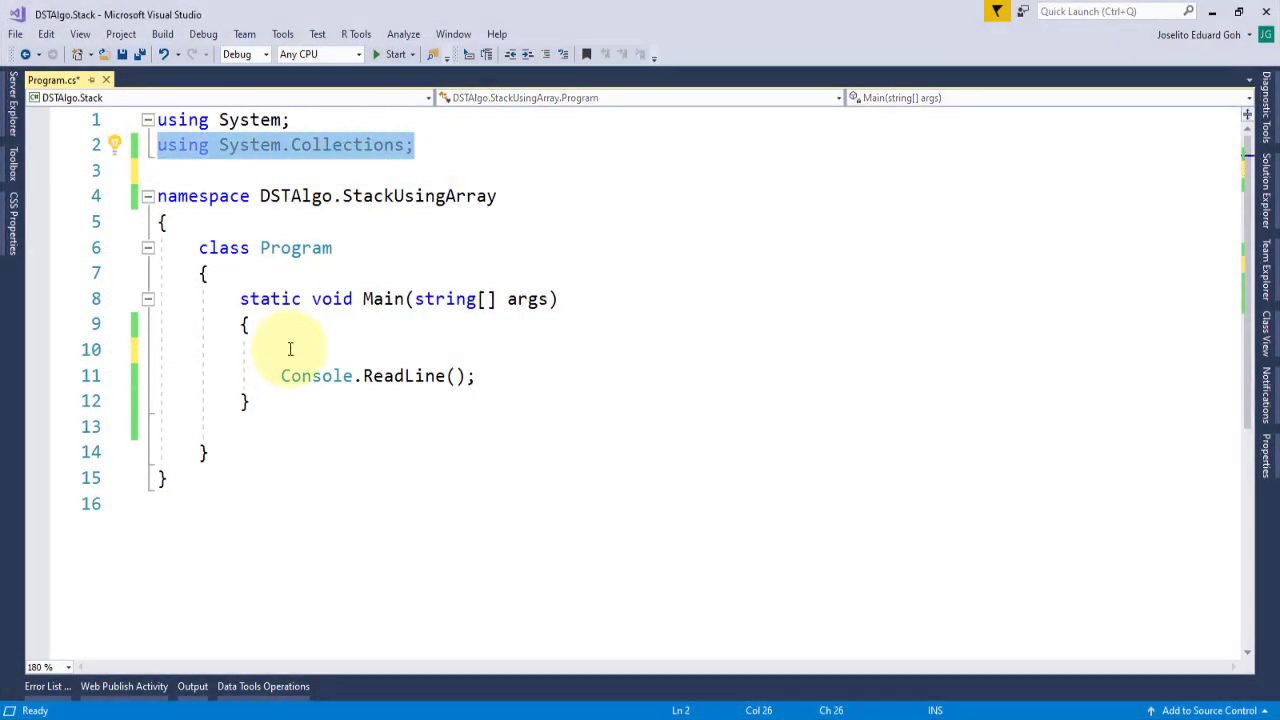
# Push King of Spades through 4 of Diamonds onto a Stack, print, Peek the top, and pop.
pyautogui.write('Stack cards = new Stack();')
pyautogui.write('cards.Push')
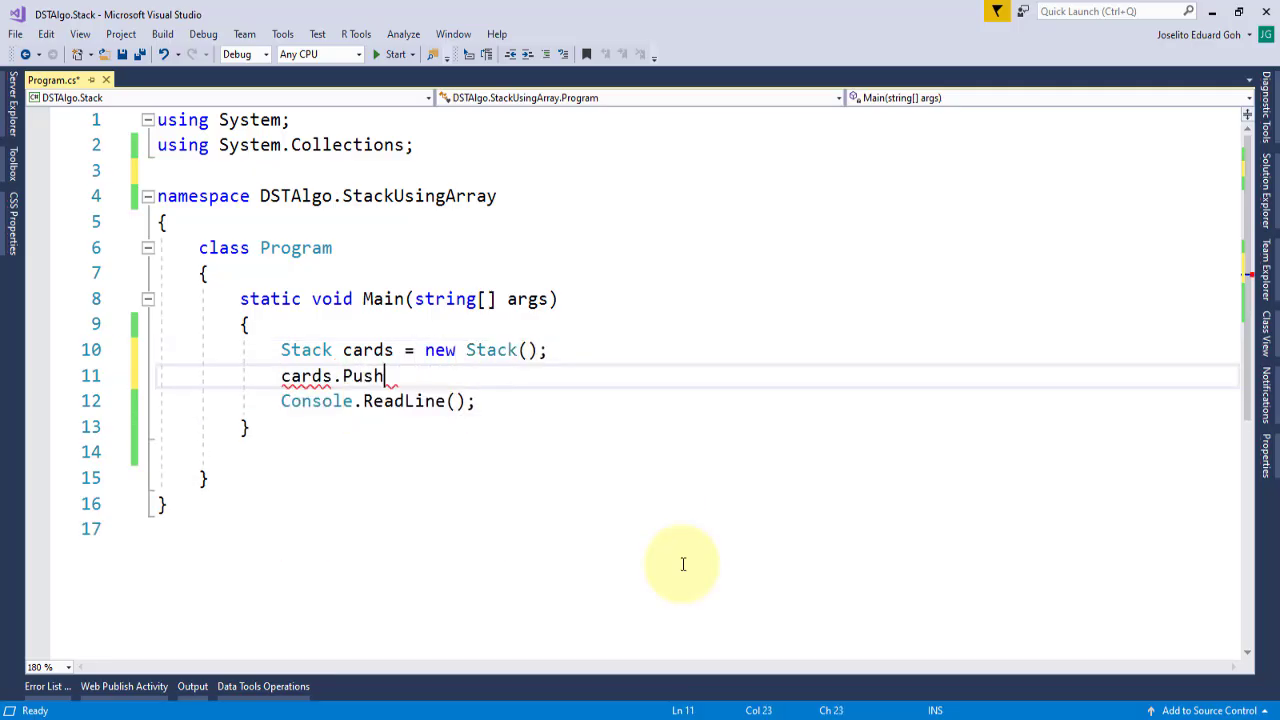
pyautogui.write('("King of Spades");')
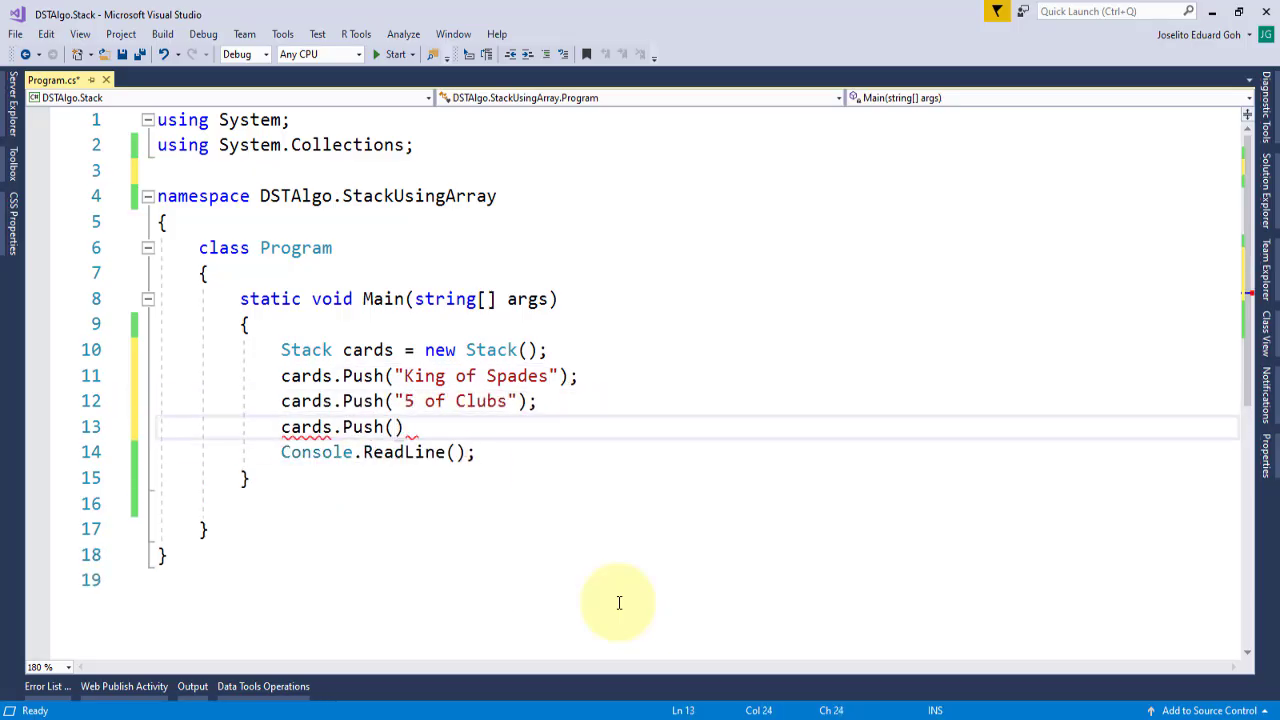
pyautogui.write('"4 of Diamonds");')
pyautogui.write('Console.WriteLine("T')
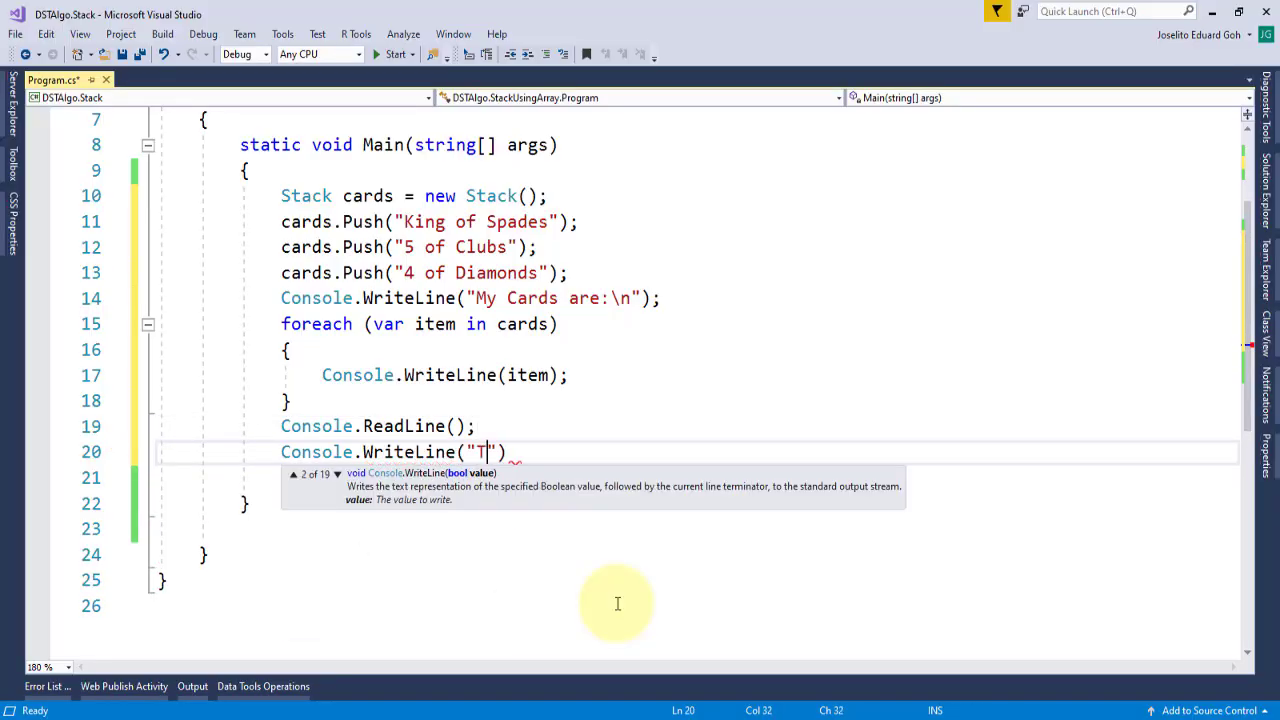
pyautogui.write('he TOPMOST card is : " +')
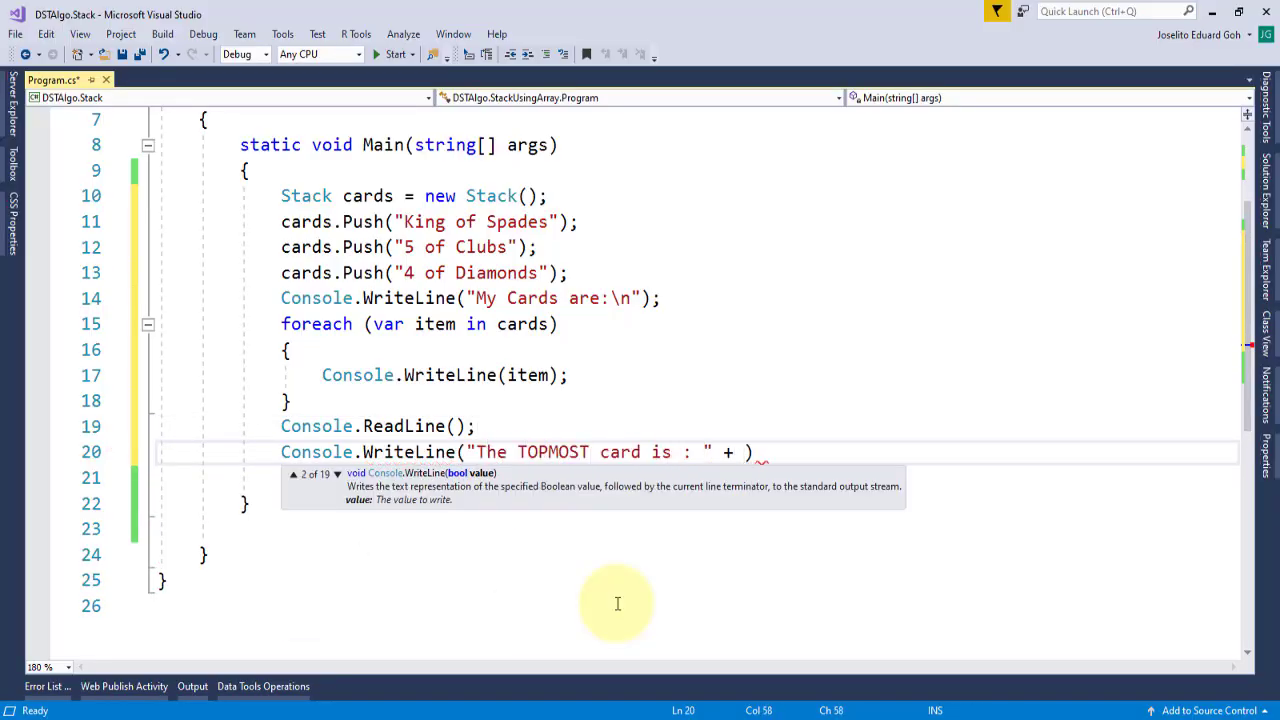
pyautogui.write('cards.Peek());')
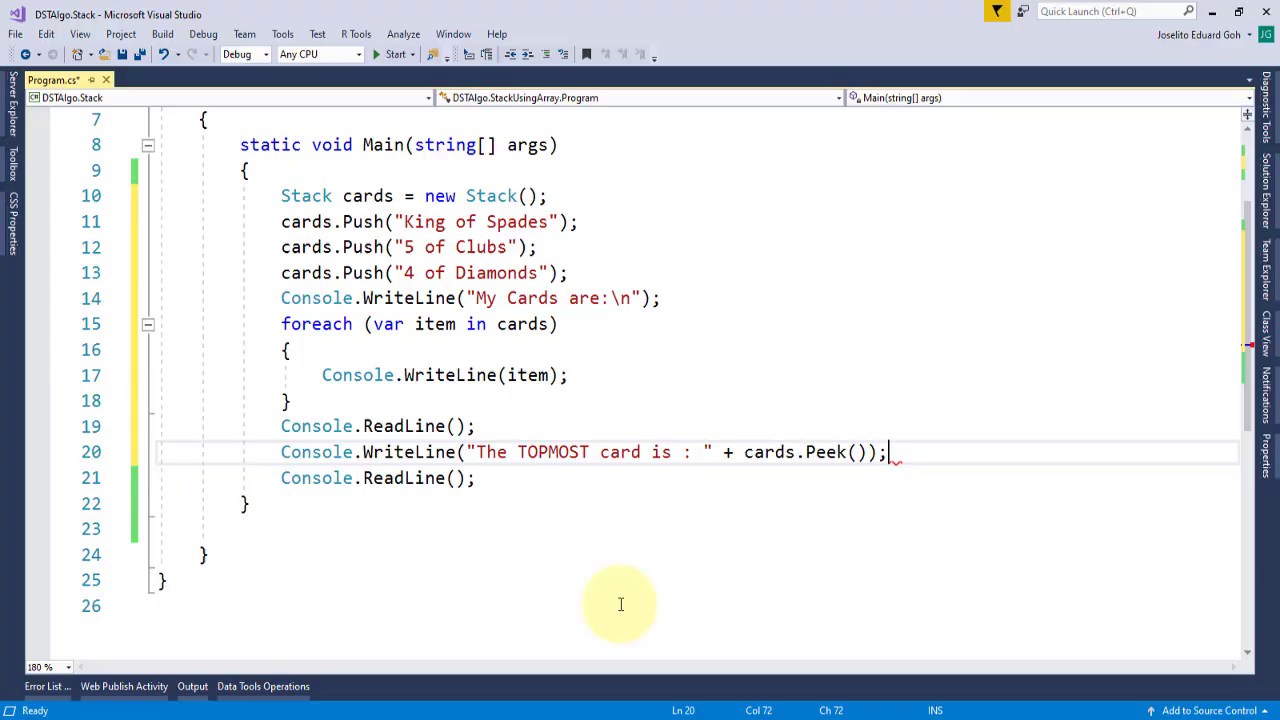
pyautogui.write('Console.WriteLine("Removing the TOP card: " + cards.Pop());')
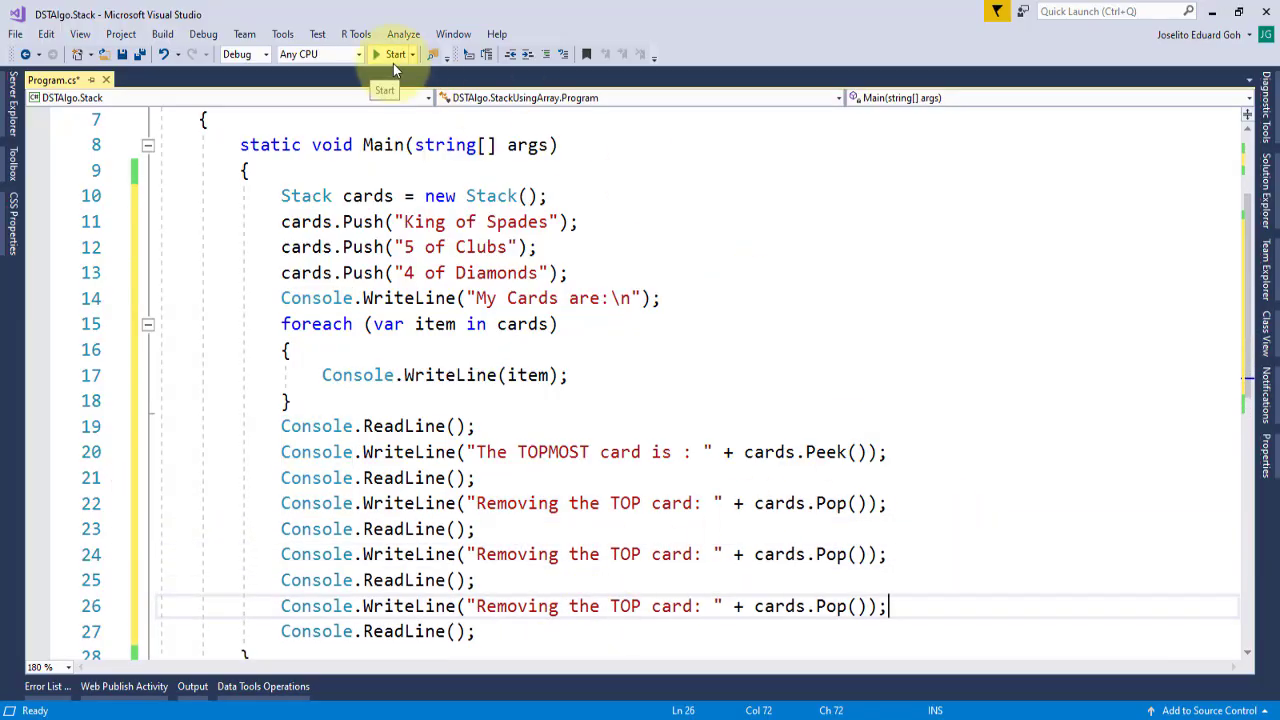
# Run the program, listing 4 of Diamonds, 5 of Clubs, King of Spades in the console.
pyautogui.click(394, 54)
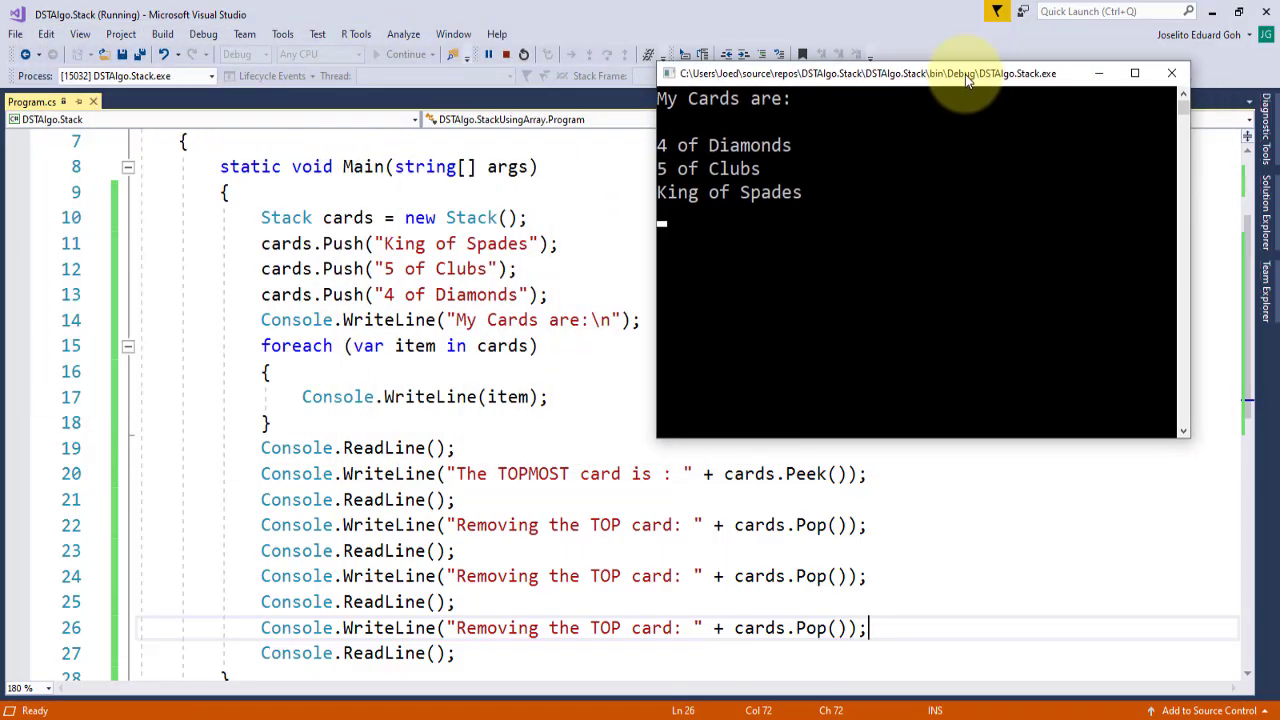
pyautogui.moveTo(789, 113)
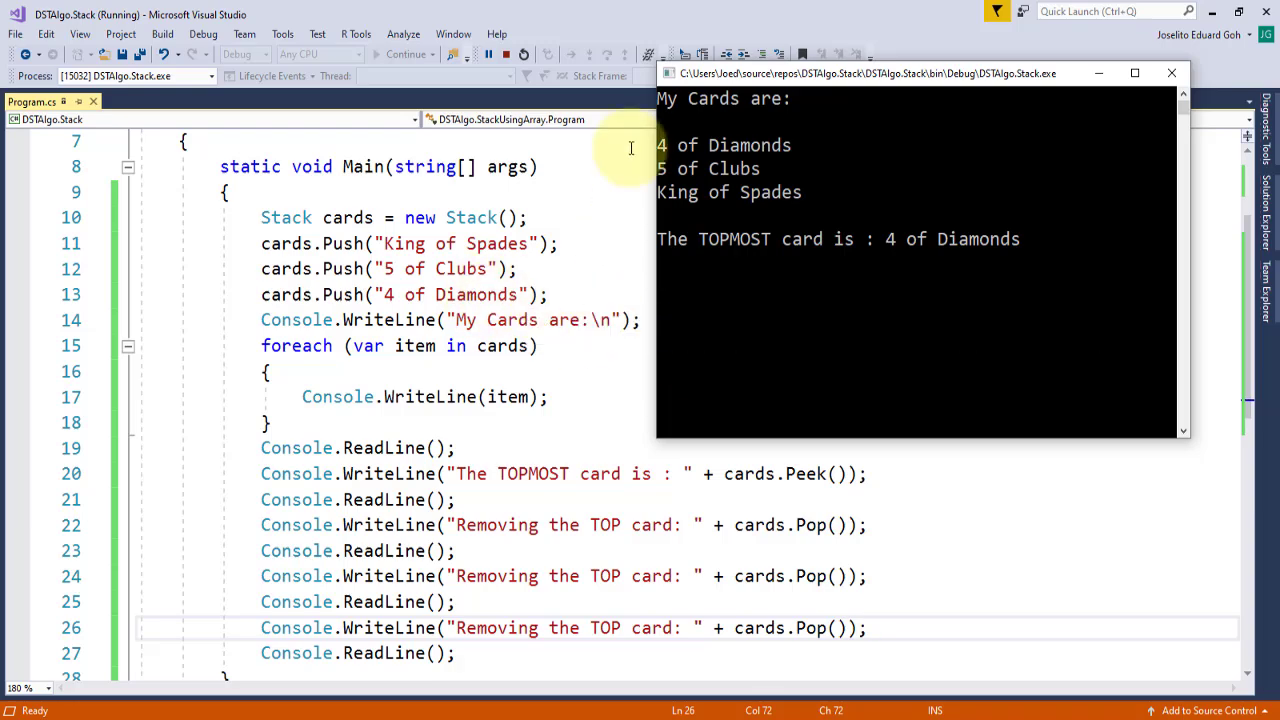
pyautogui.moveTo(878, 524)
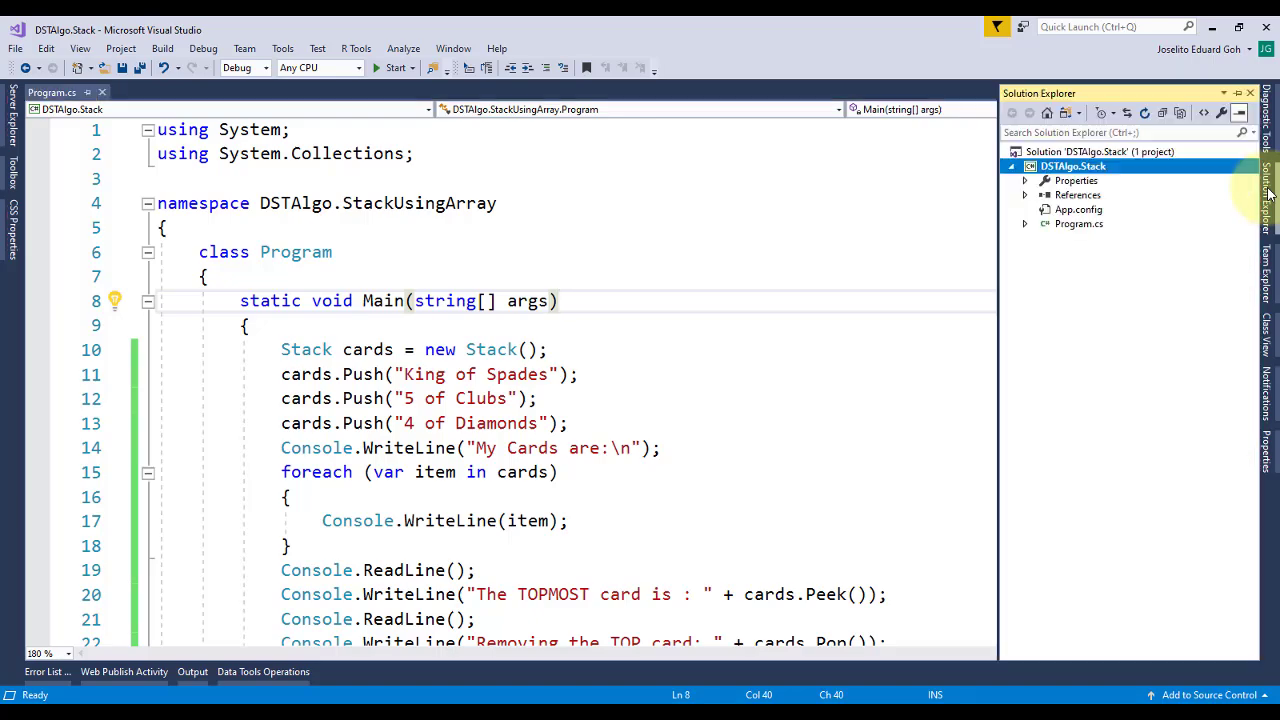
# Add StackArray.cs with private object[] array and int top, sized five with top -1.
pyautogui.rightClick(1073, 166)
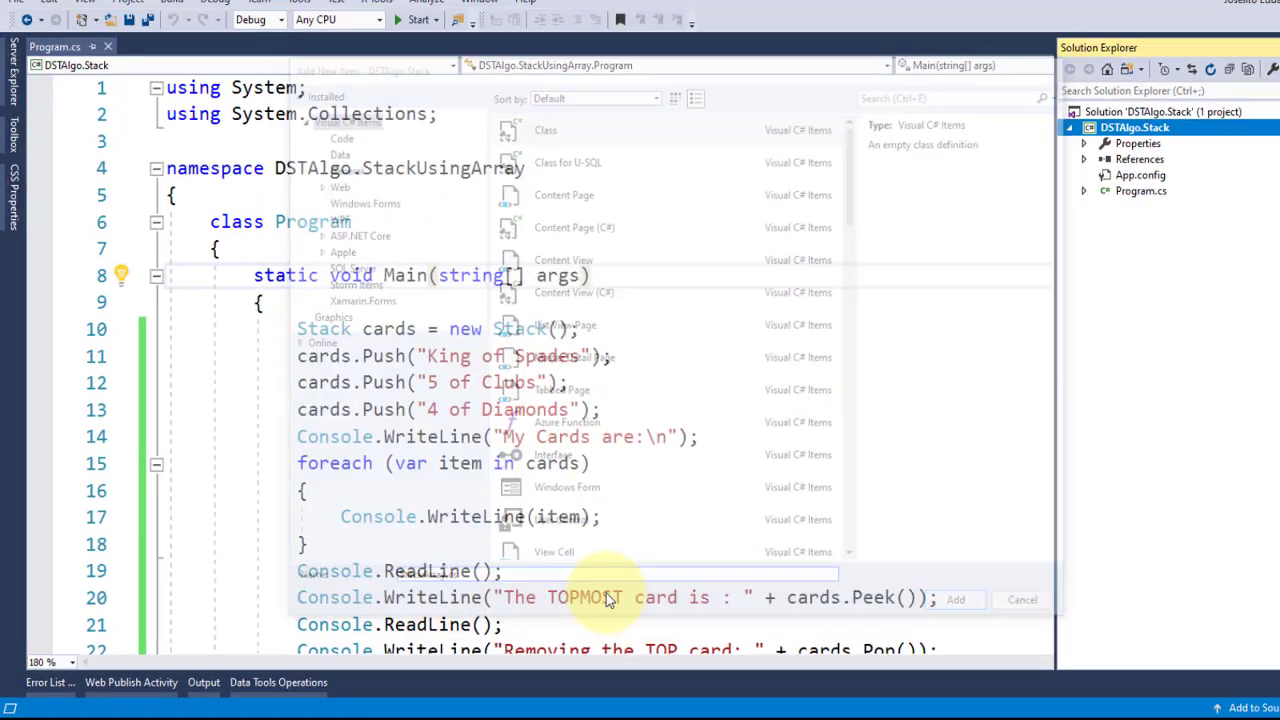
pyautogui.click(954, 599)
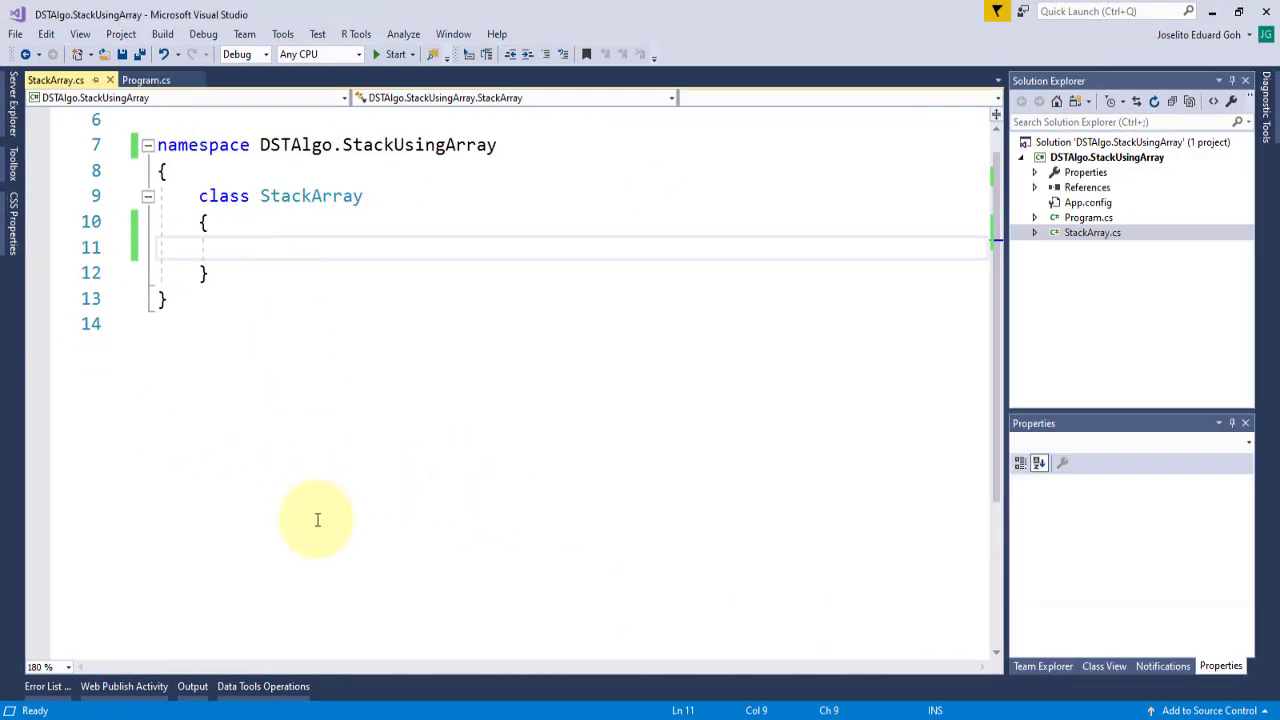
pyautogui.write('private i')
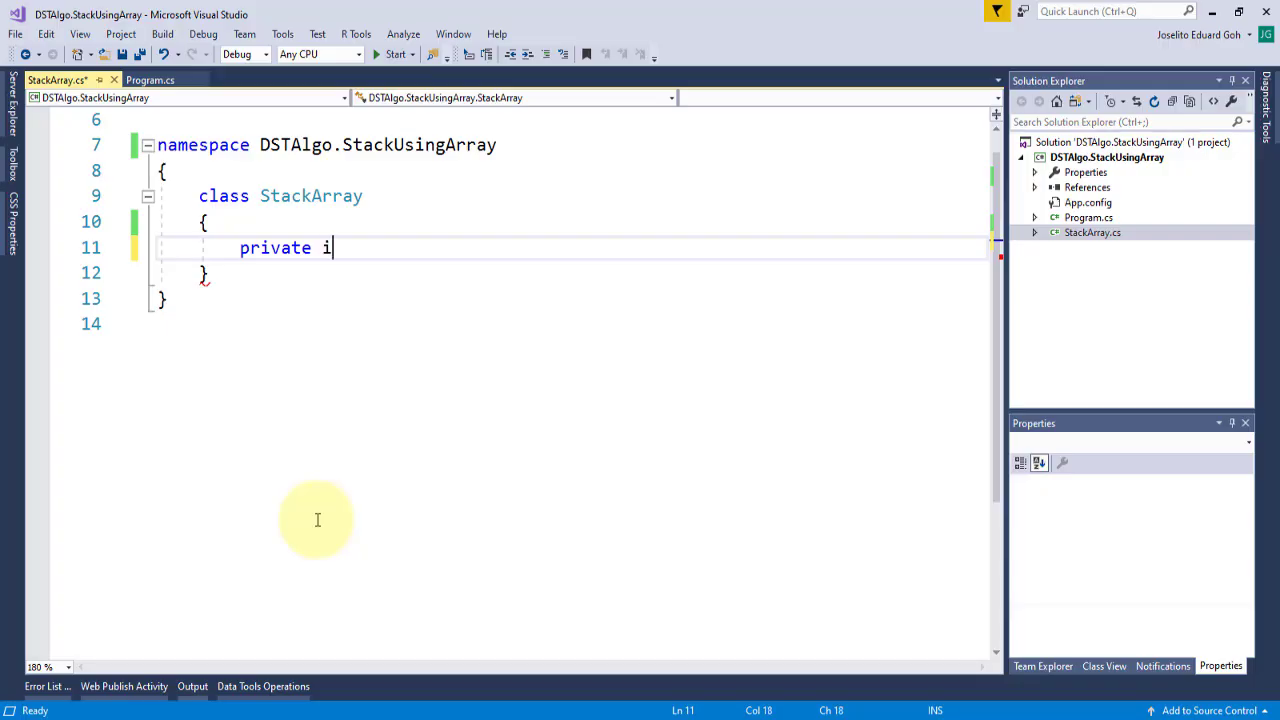
pyautogui.write('nt[]')
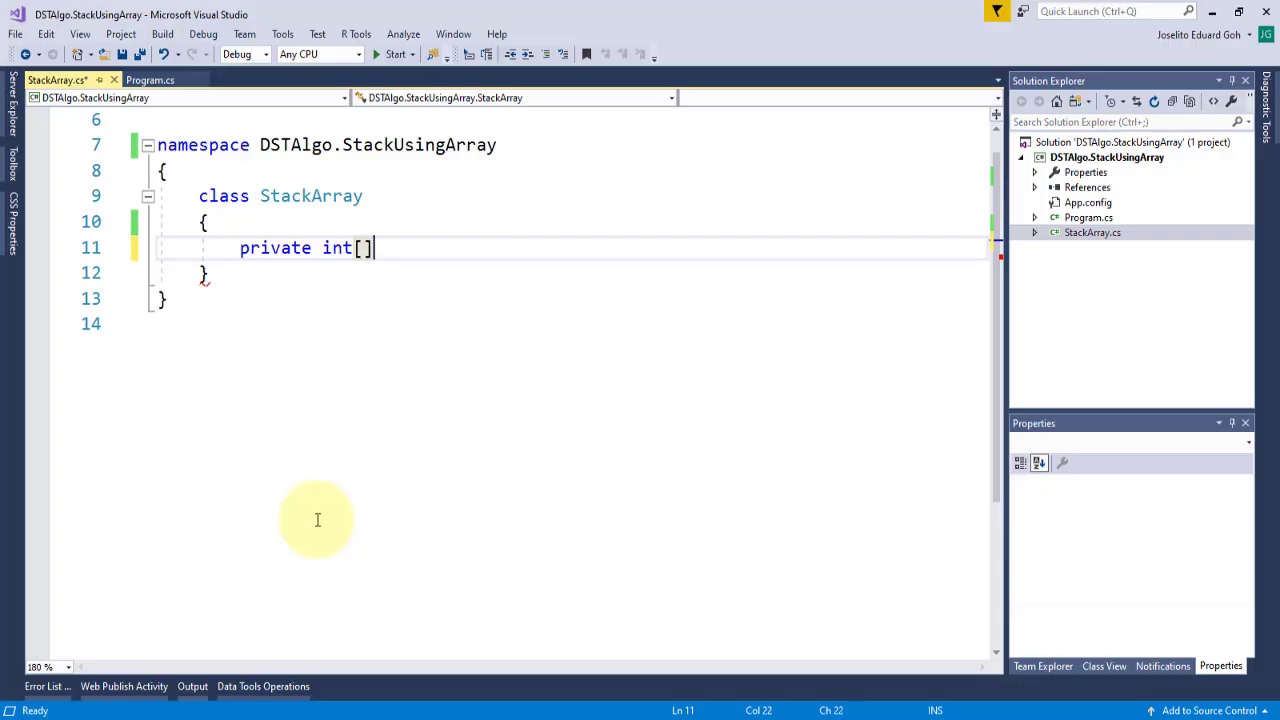
pyautogui.write('object')
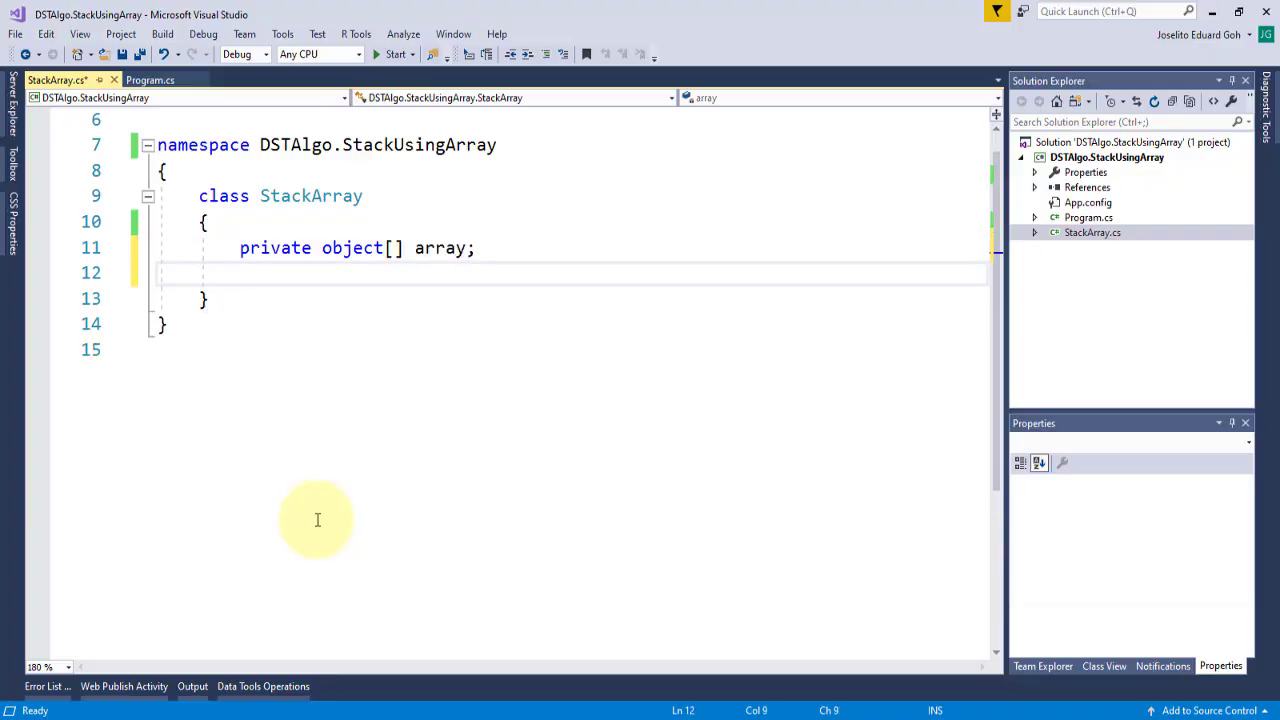
pyautogui.write('private int top;')
pyautogui.write('//Constructor')
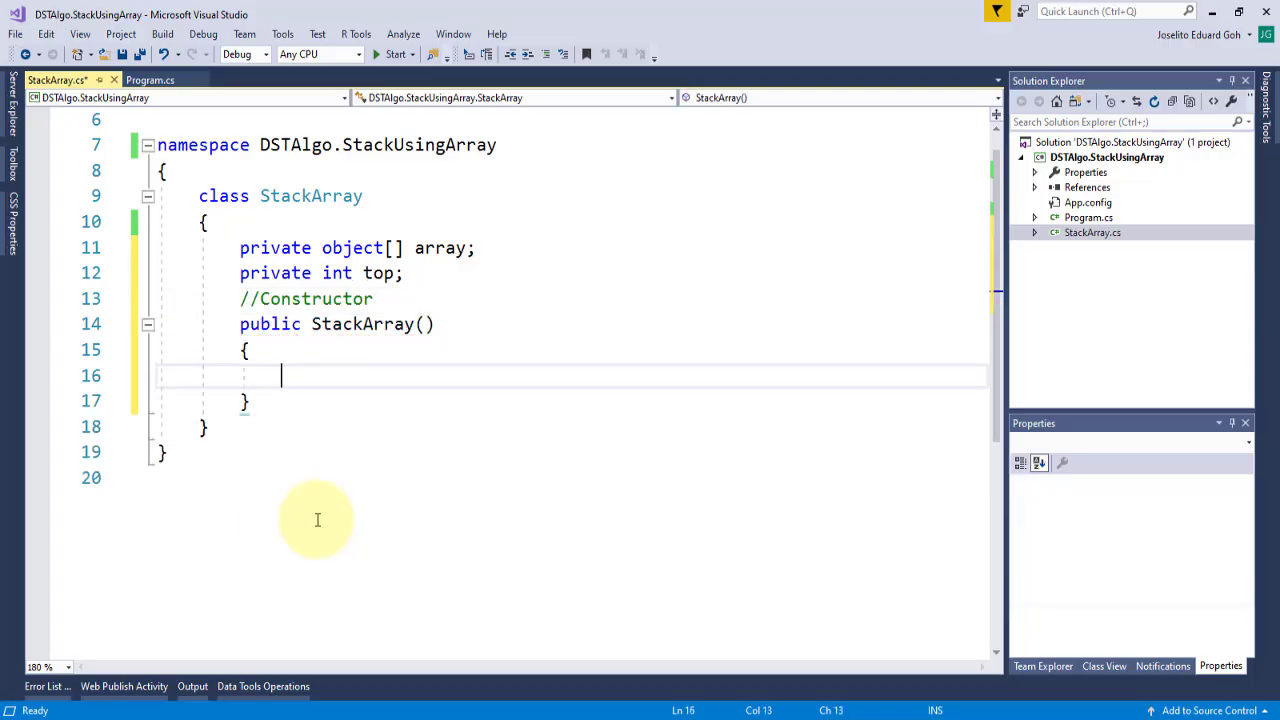
pyautogui.write('array = new object[]')
pyautogui.write('top = -1;')
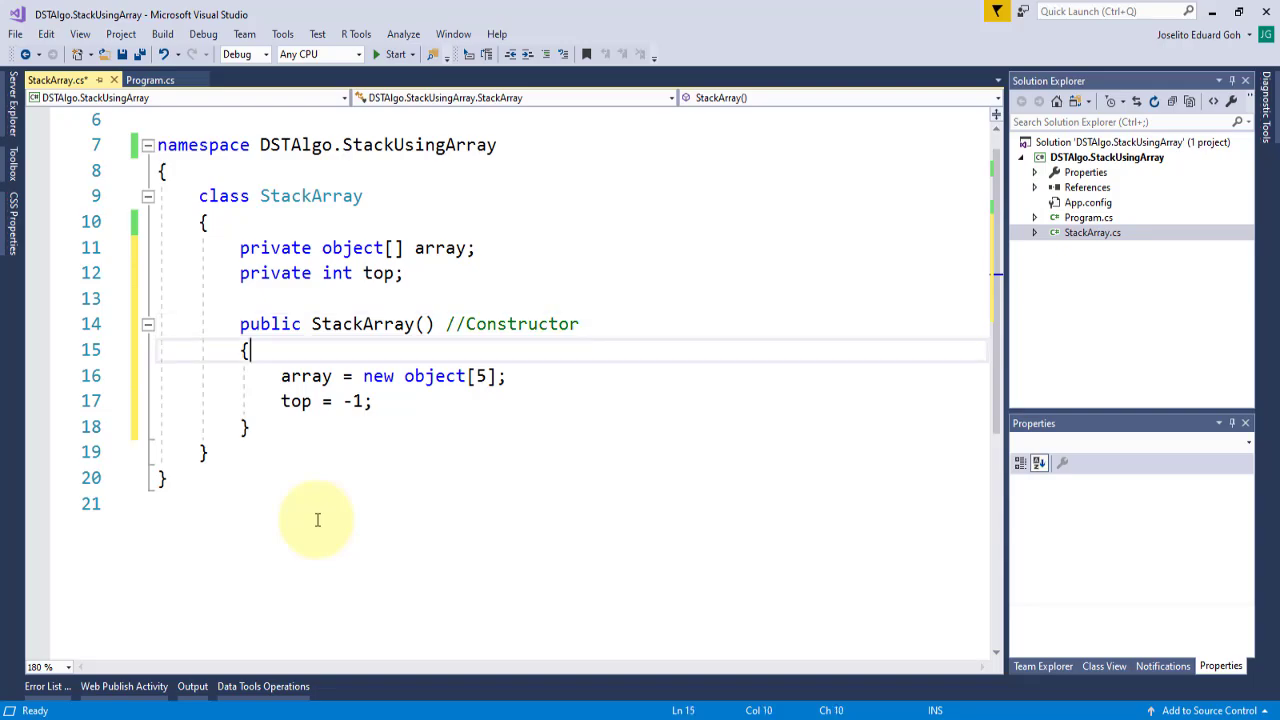
# Declare public void Push(object item) with an if (top < array.Length-1) fullness check.
pyautogui.write('public')
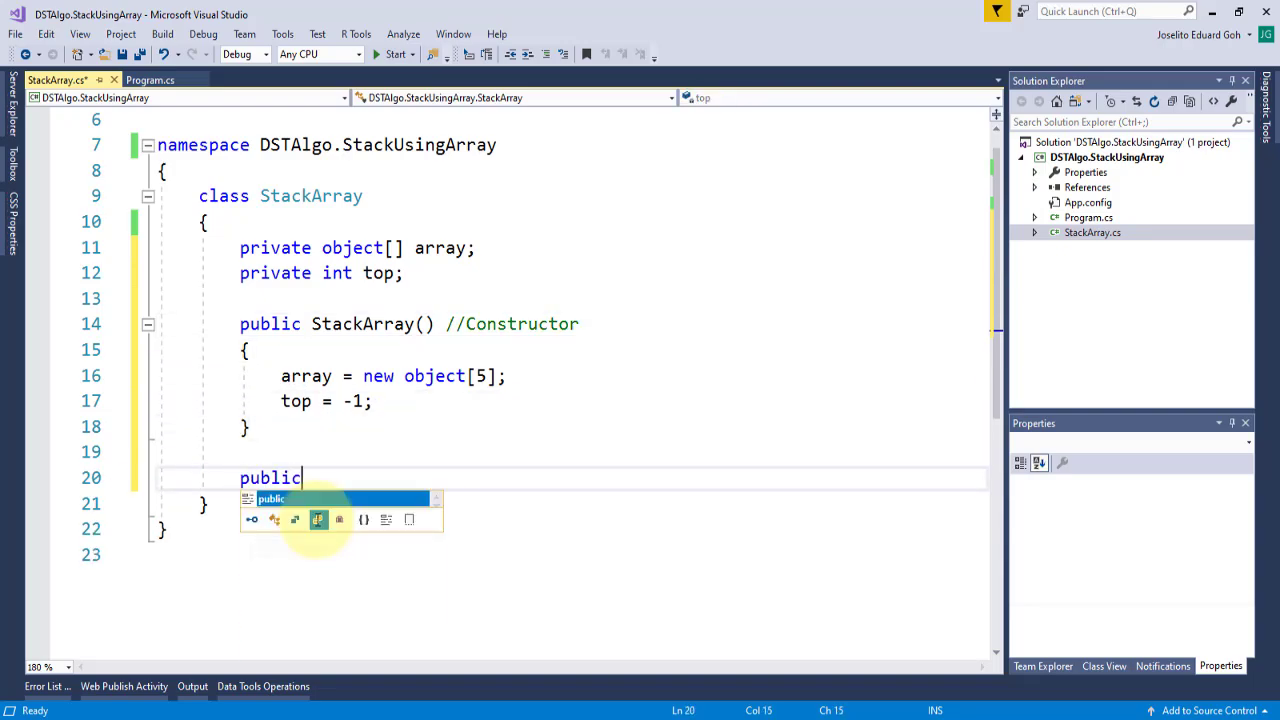
pyautogui.write('void')
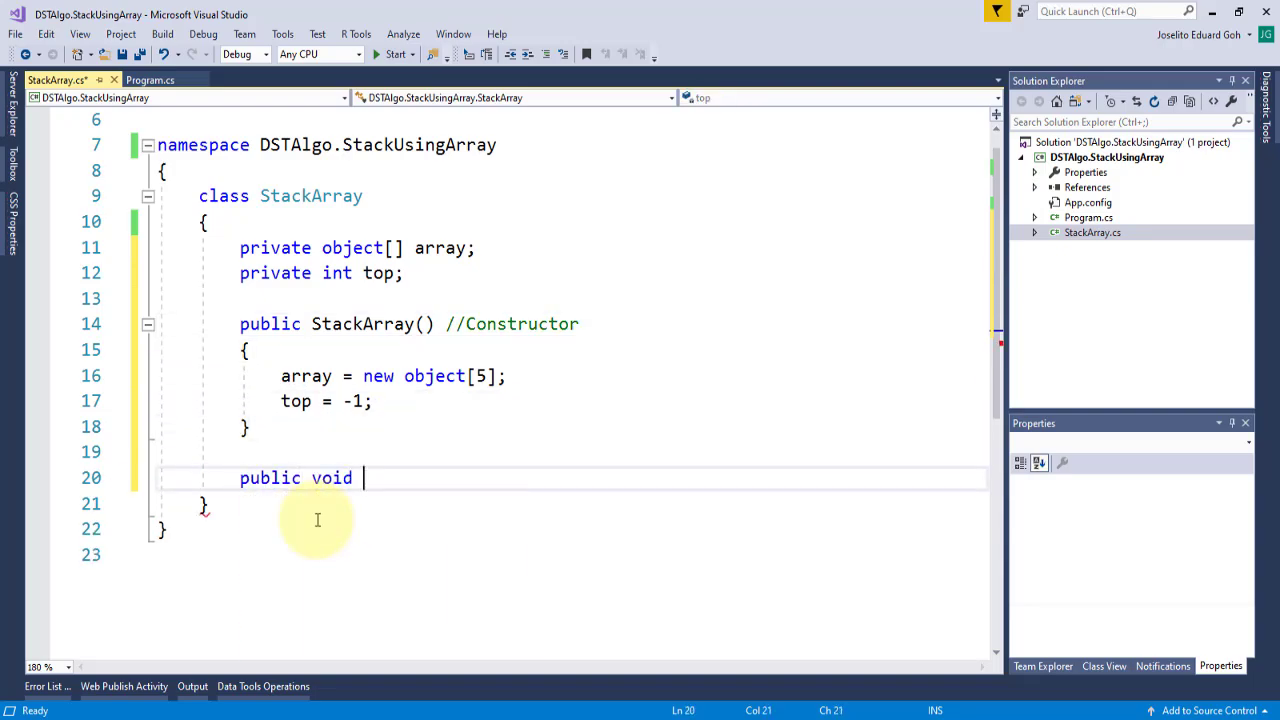
pyautogui.write('P')
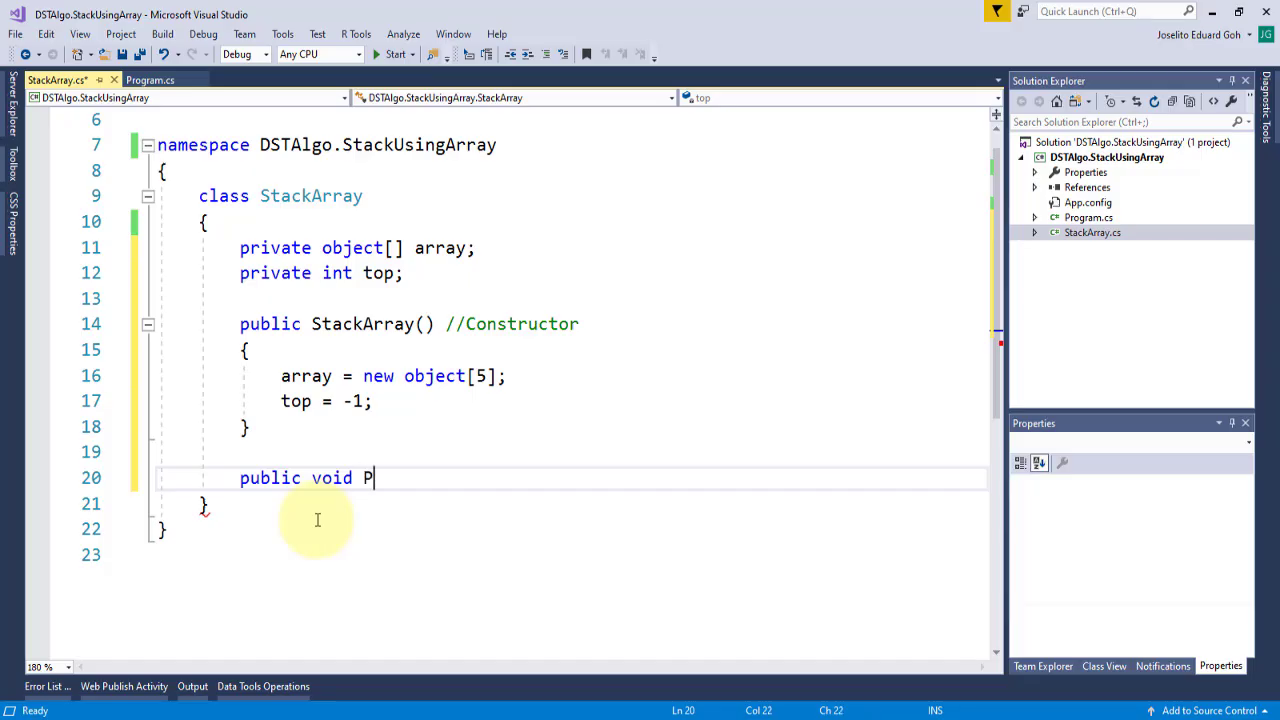
pyautogui.write('ush()')
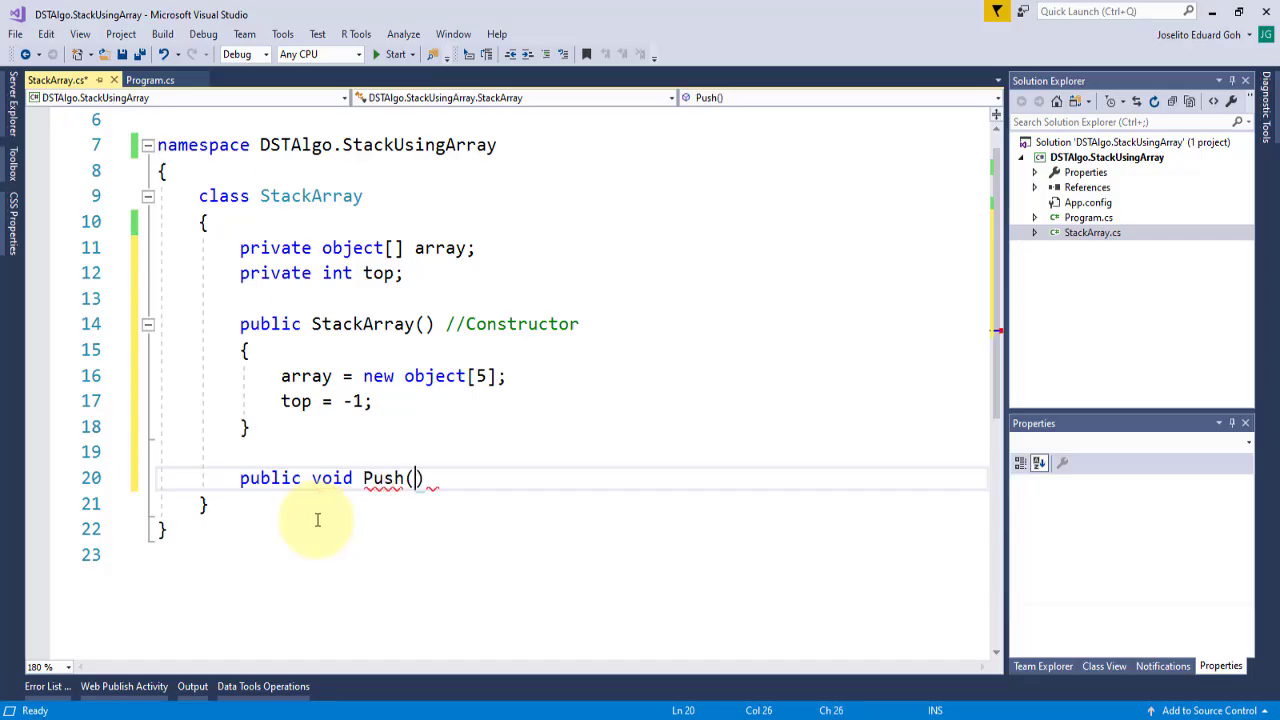
pyautogui.write('object item')
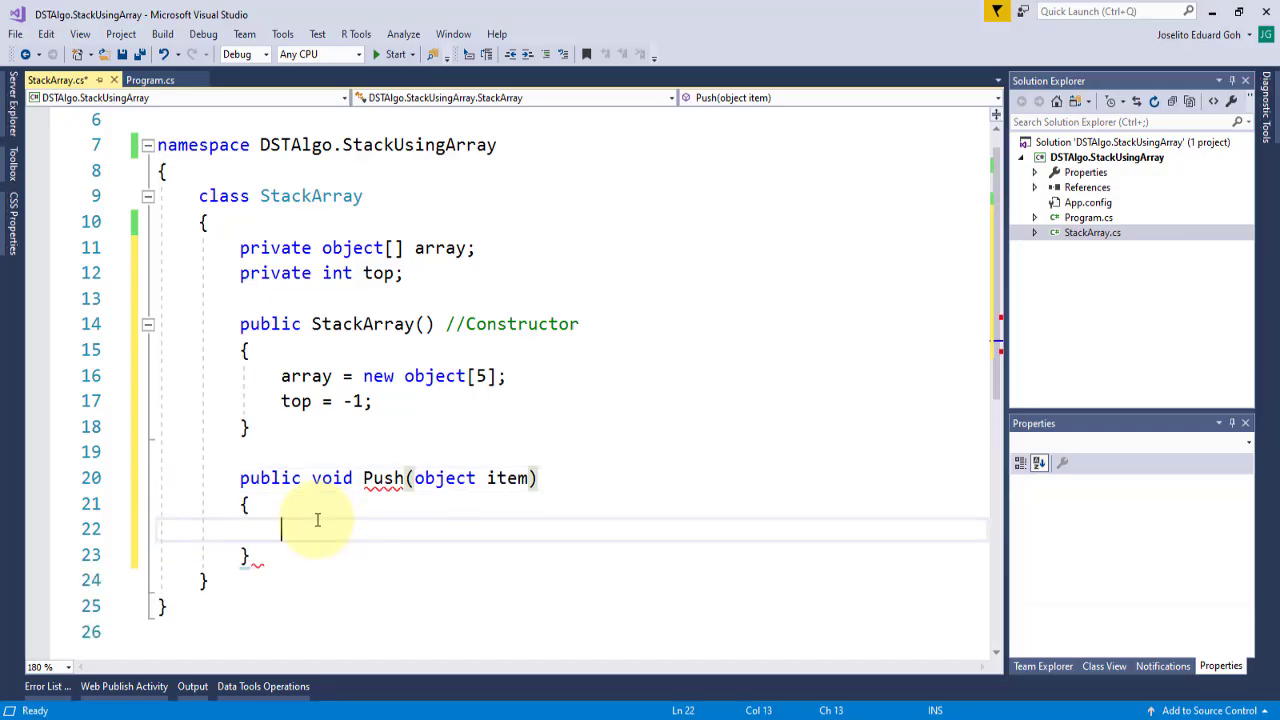
pyautogui.moveTo(564, 527)
pyautogui.write('if(top ')
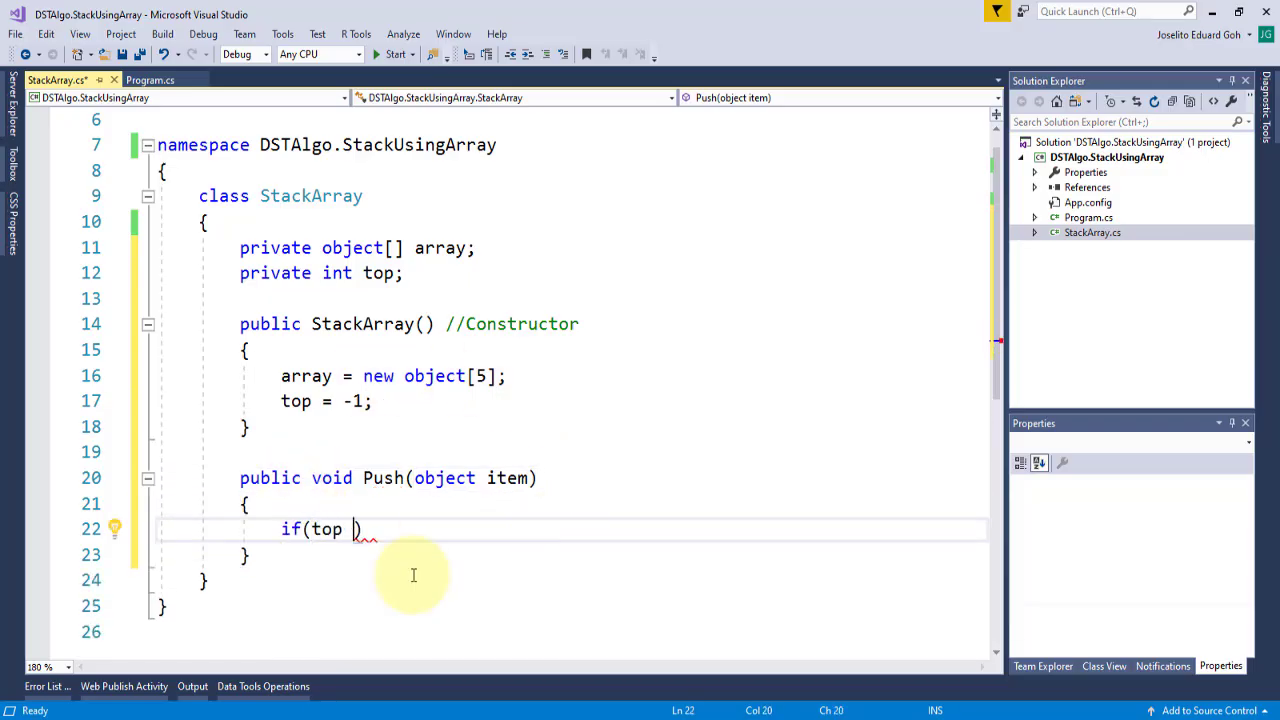
pyautogui.write('< array.Length-1')
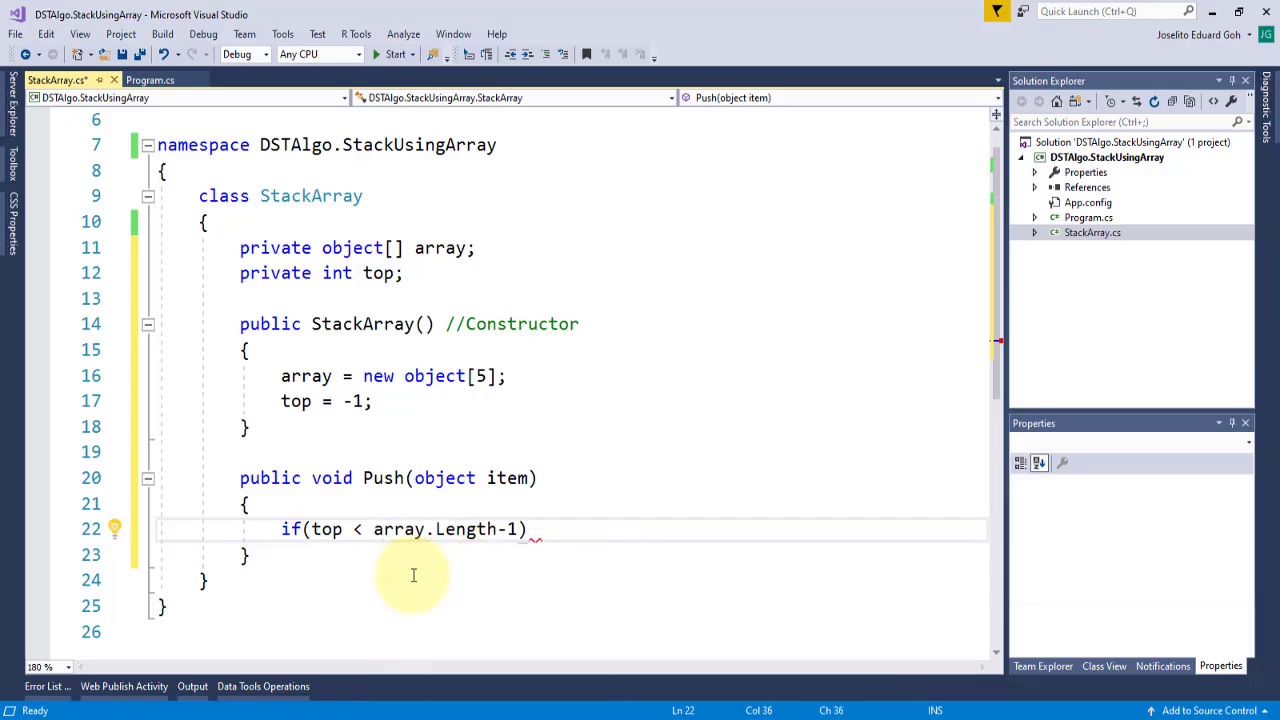
pyautogui.write('//check if stack is not yet full')
pyautogui.write('{')
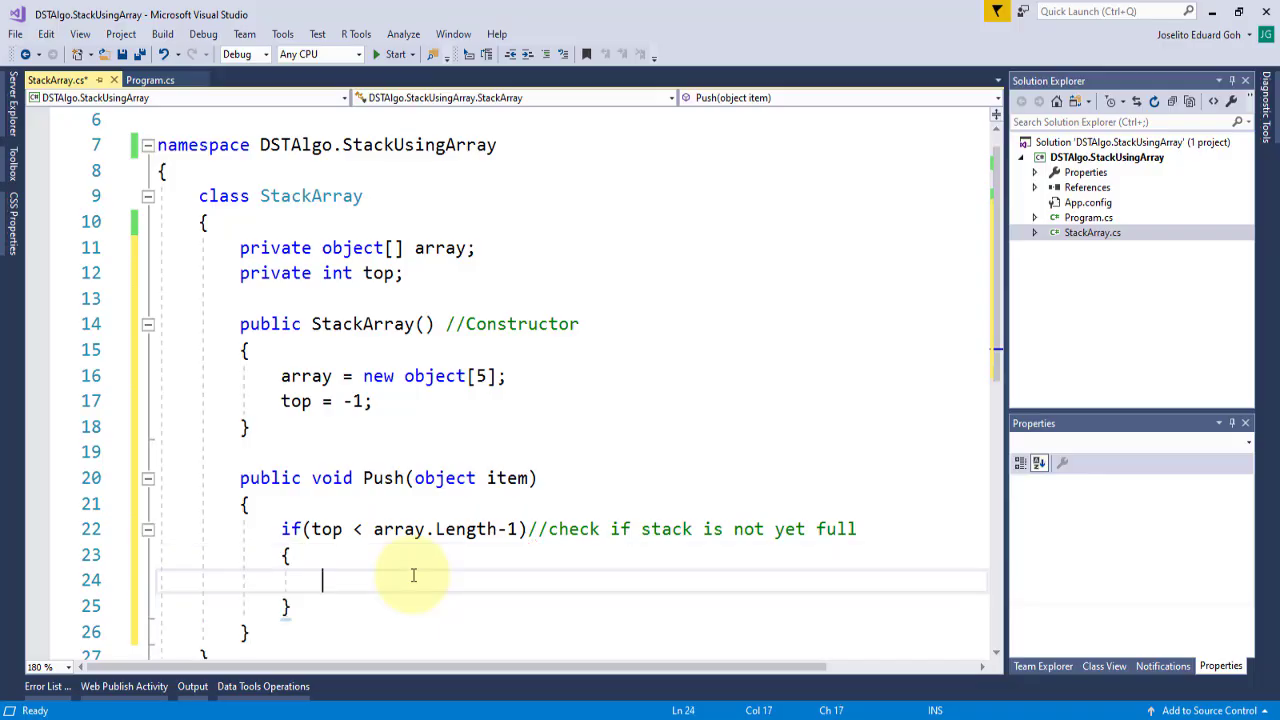
# Increment top and store the item, otherwise throw a 'Stack Overflow...' exception.
pyautogui.write('top++;')
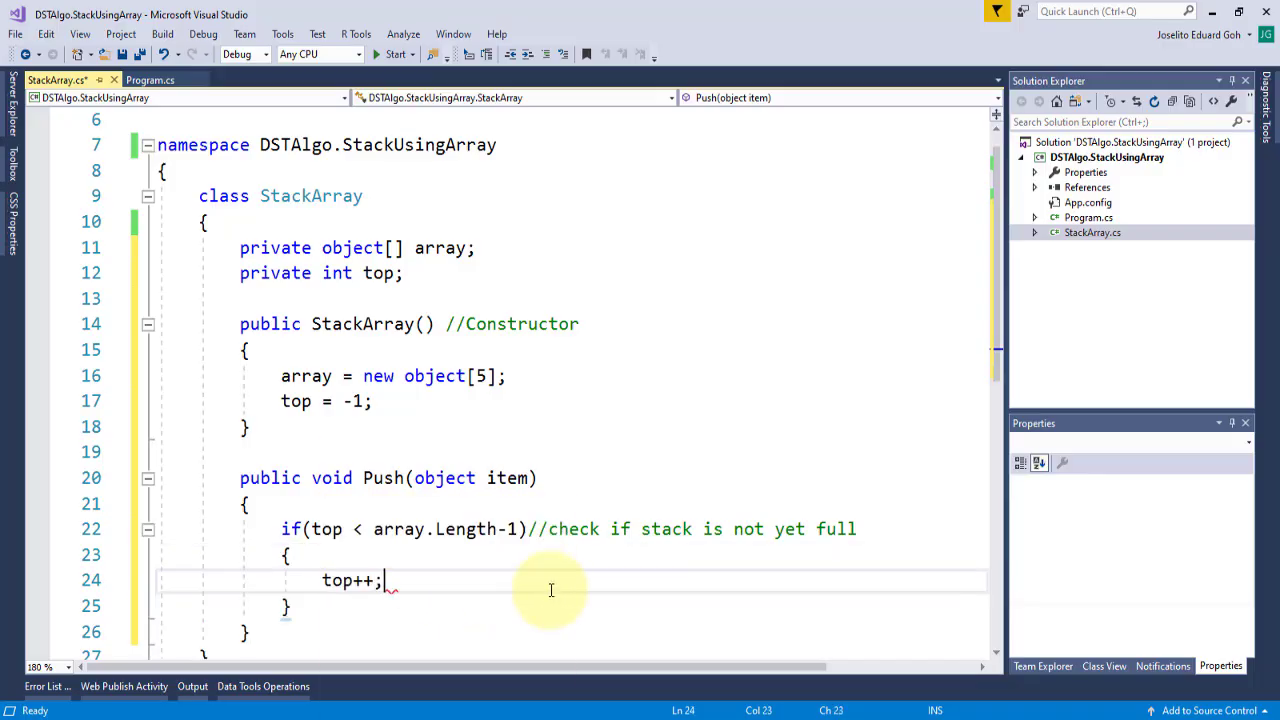
pyautogui.write('array[top] = item;')
pyautogui.write('else')
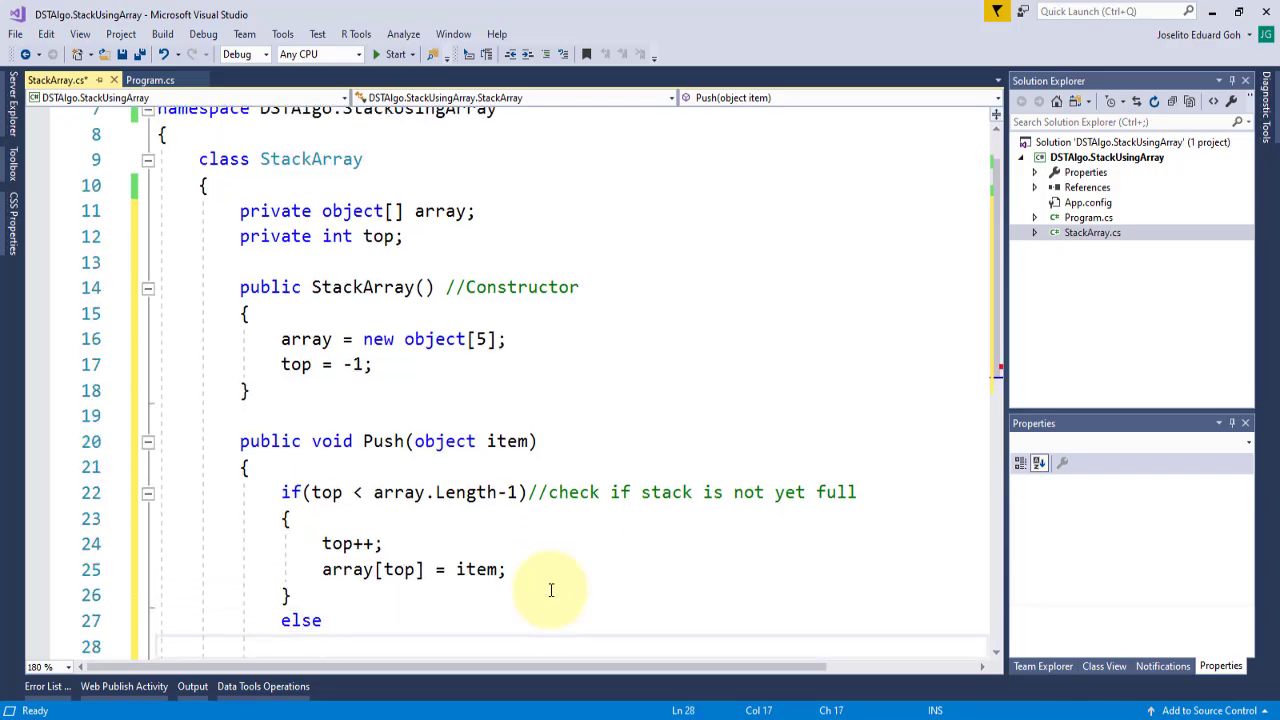
pyautogui.write('throw new Exception()')
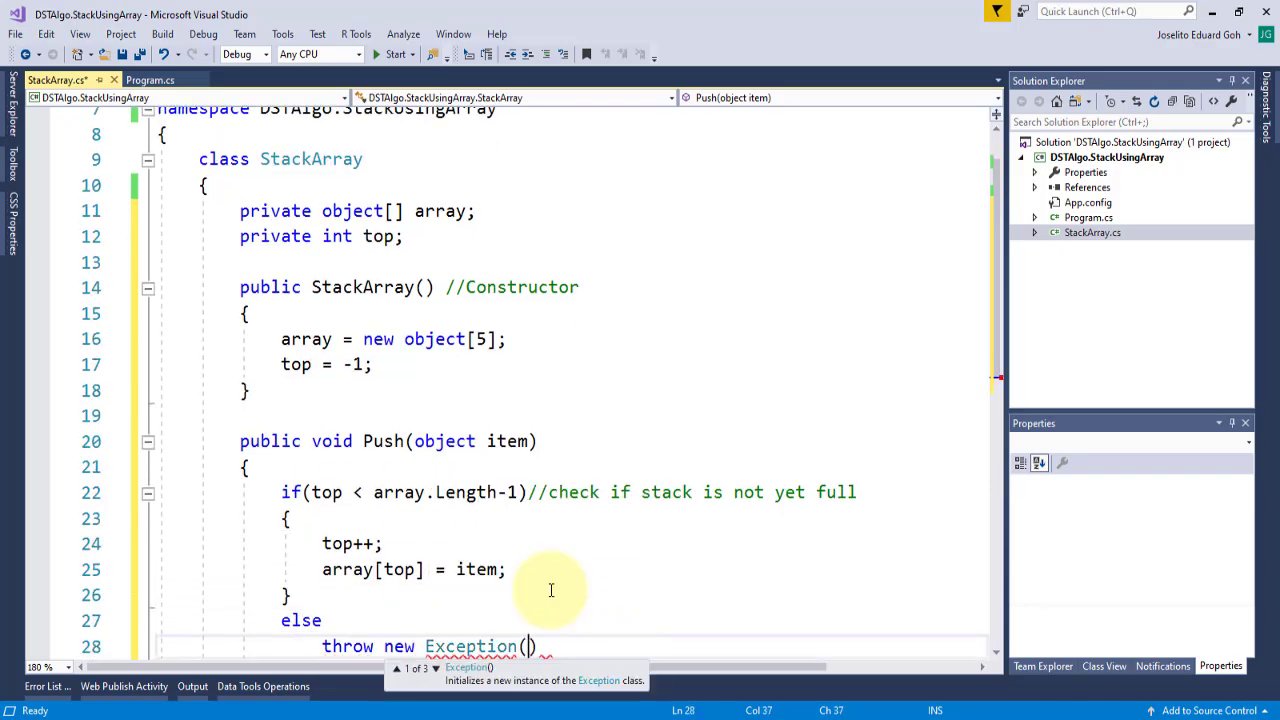
pyautogui.write('S"')
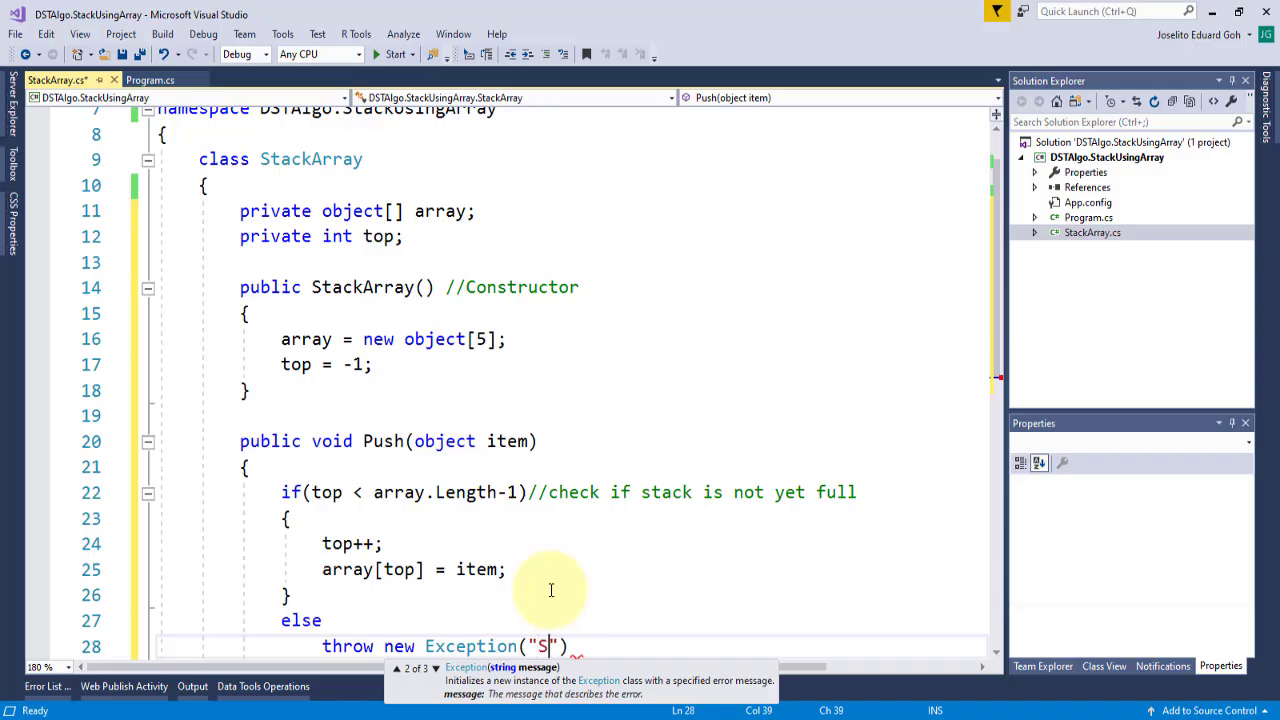
pyautogui.write('tack Overflow...");')
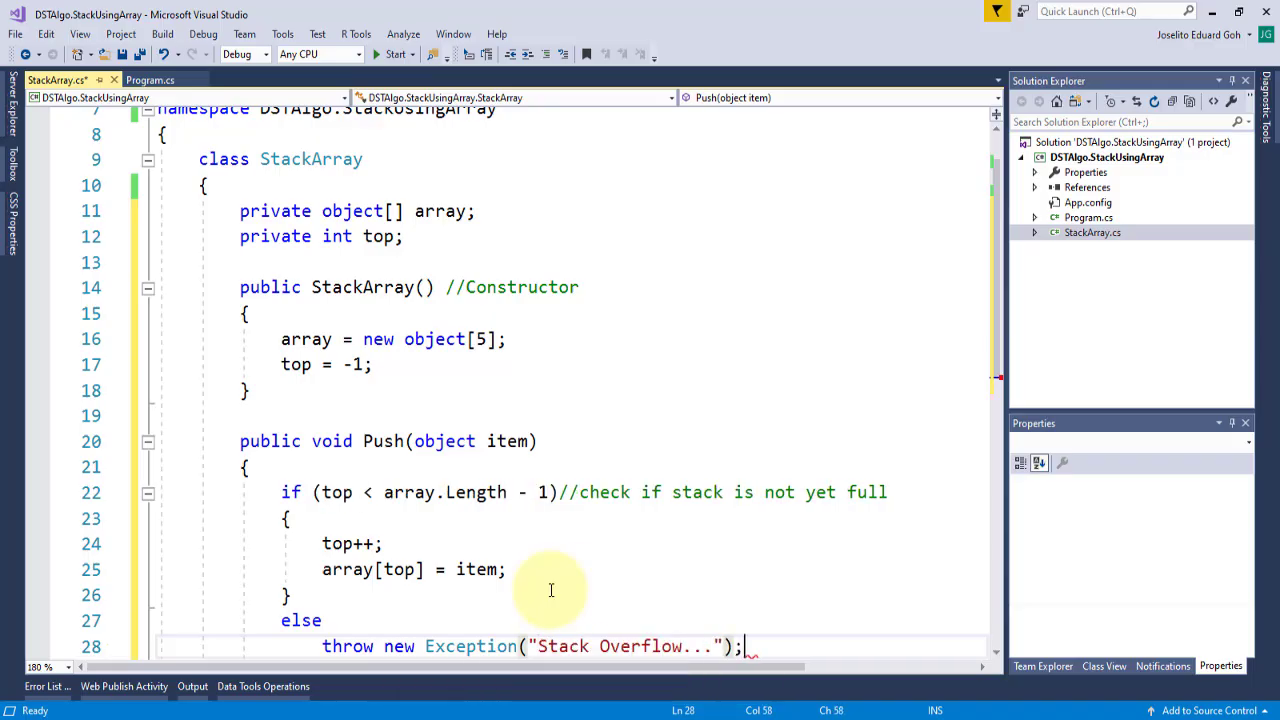
pyautogui.scroll(-3)
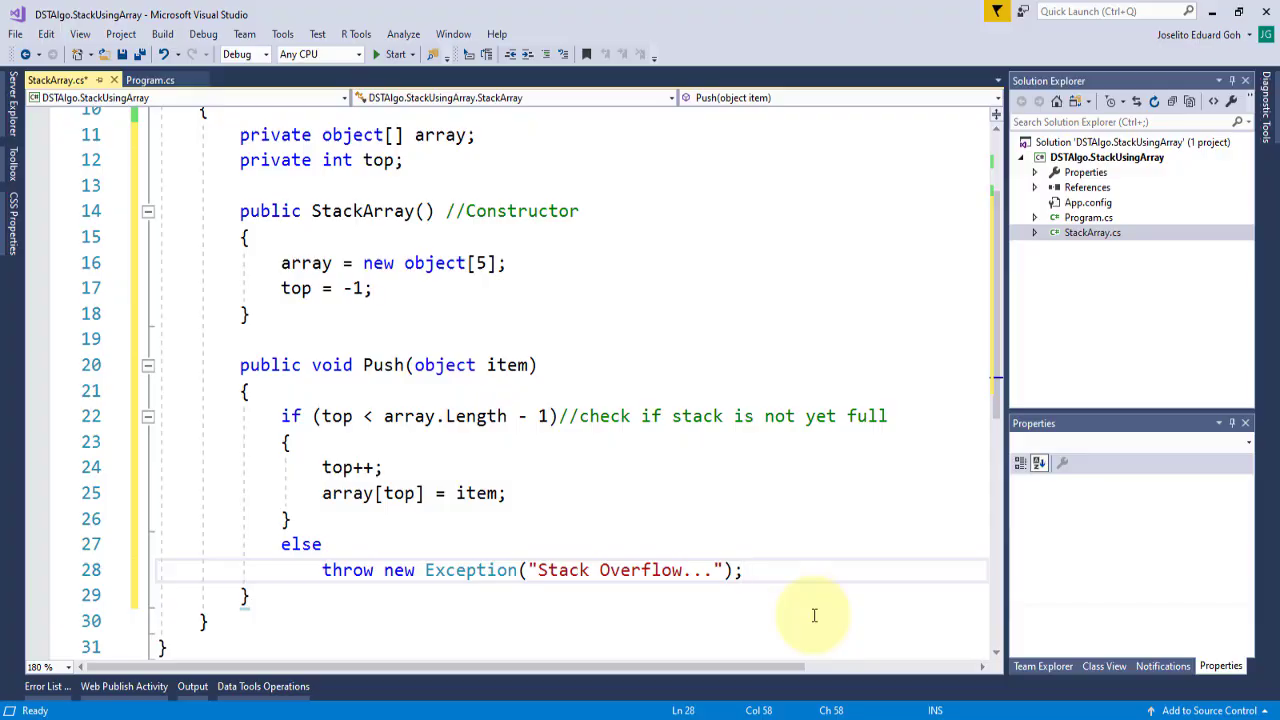
pyautogui.scroll(-3)
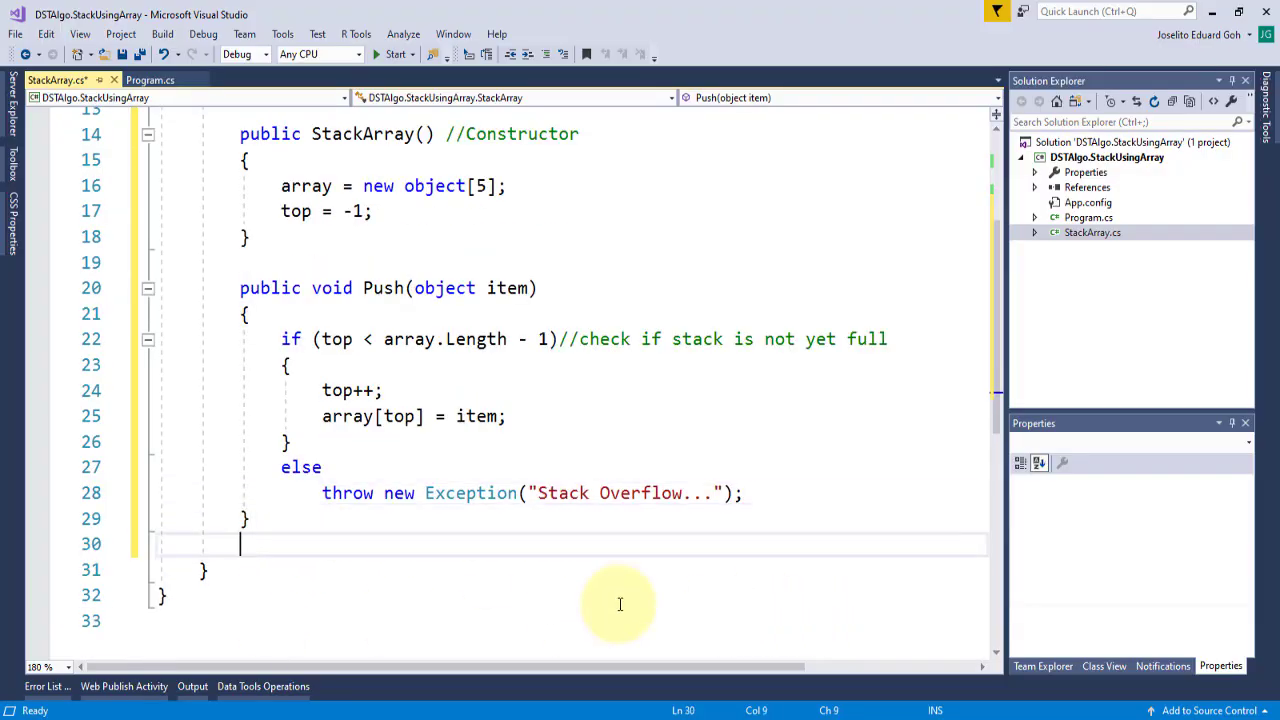
# Declare public object Pop() with an if (top > -1) not-empty check.
pyautogui.write('public')
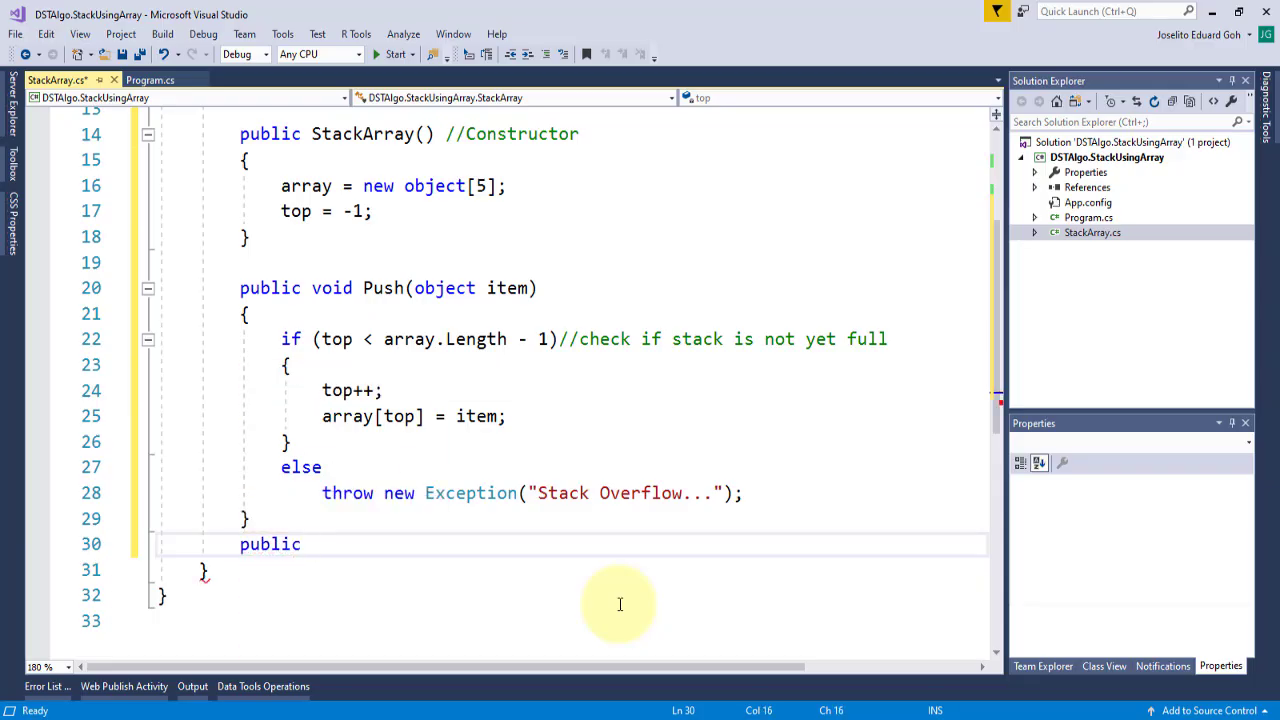
pyautogui.write('object')
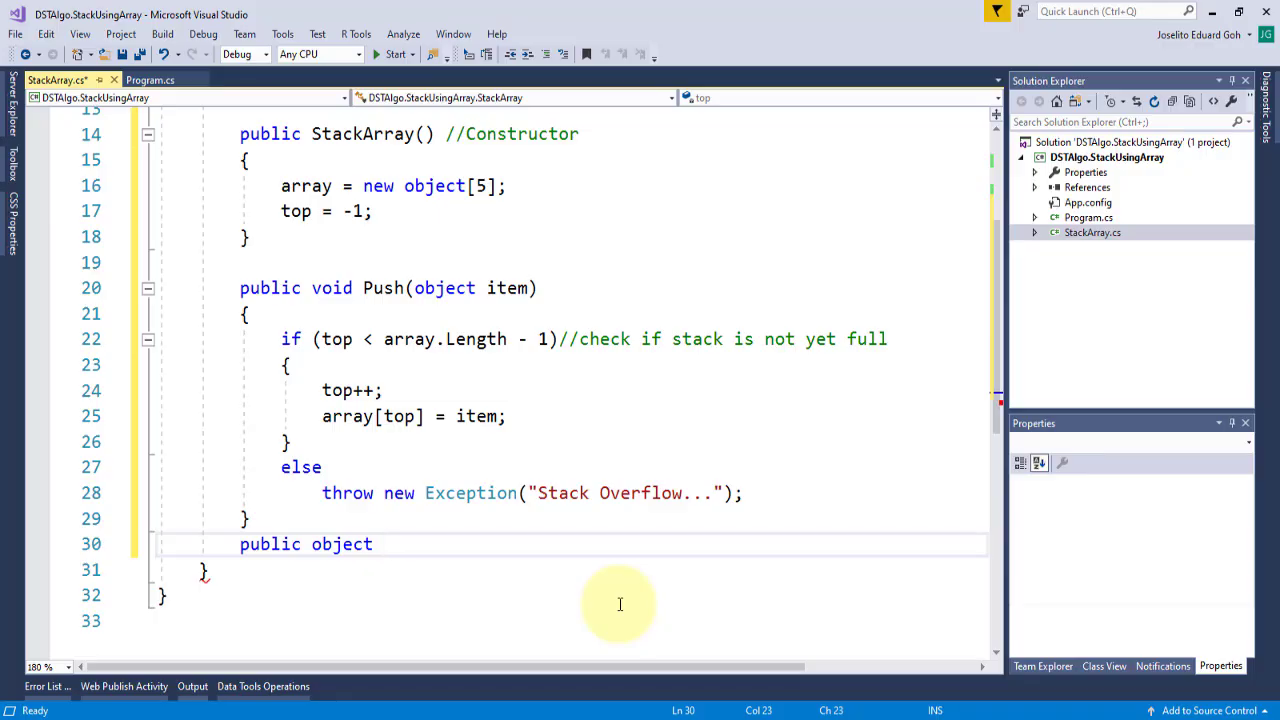
pyautogui.write('Pop()')
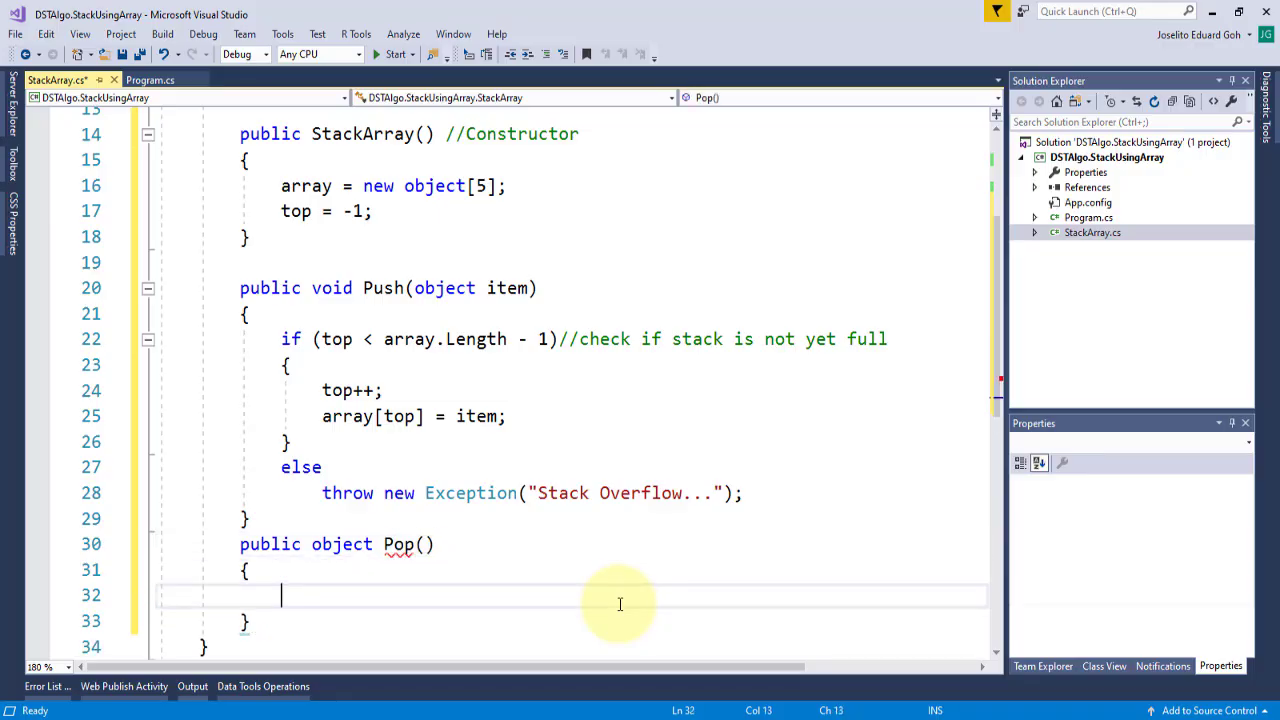
pyautogui.write('//check i')
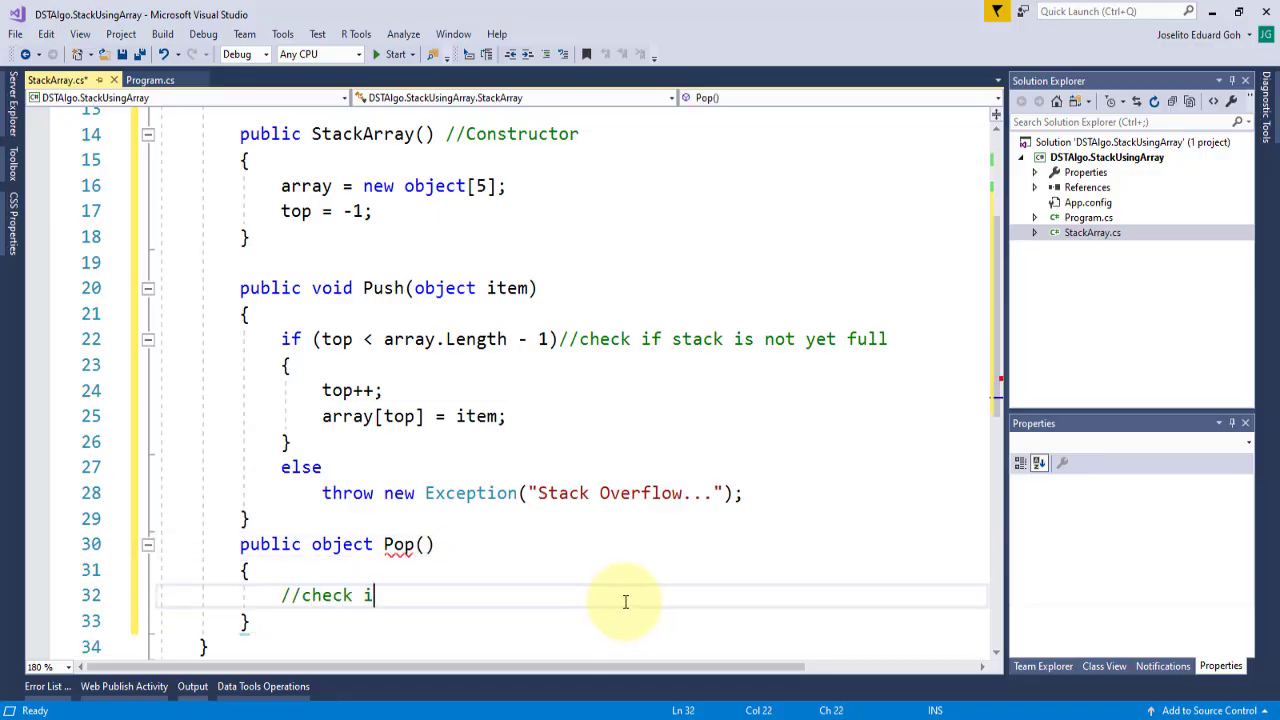
pyautogui.write('f stack is not empty')
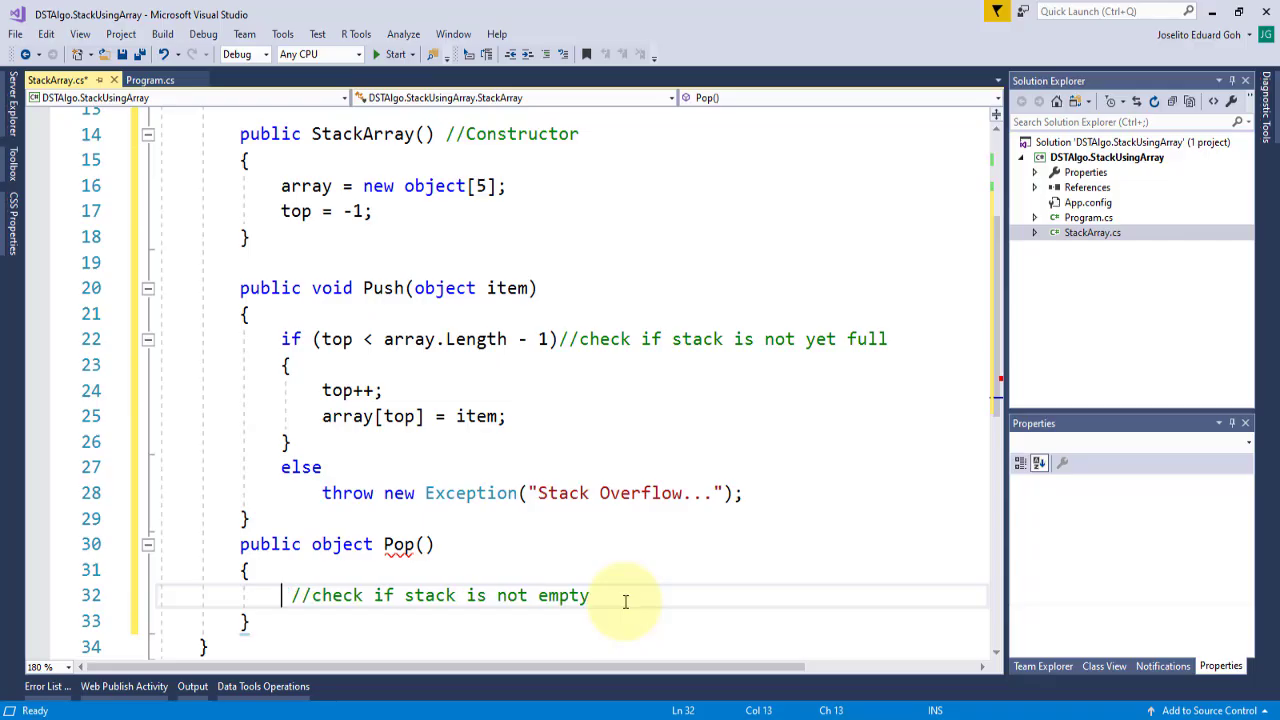
pyautogui.write('if(top > -1')
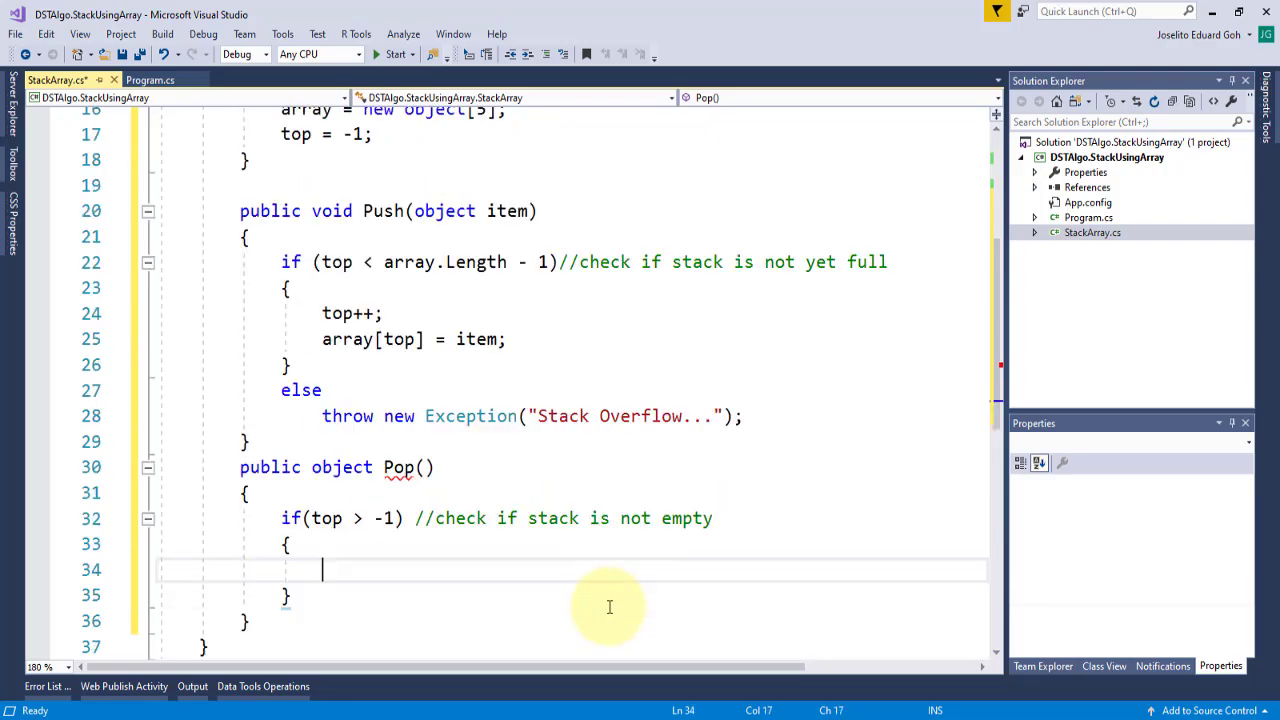
pyautogui.scroll(-3)
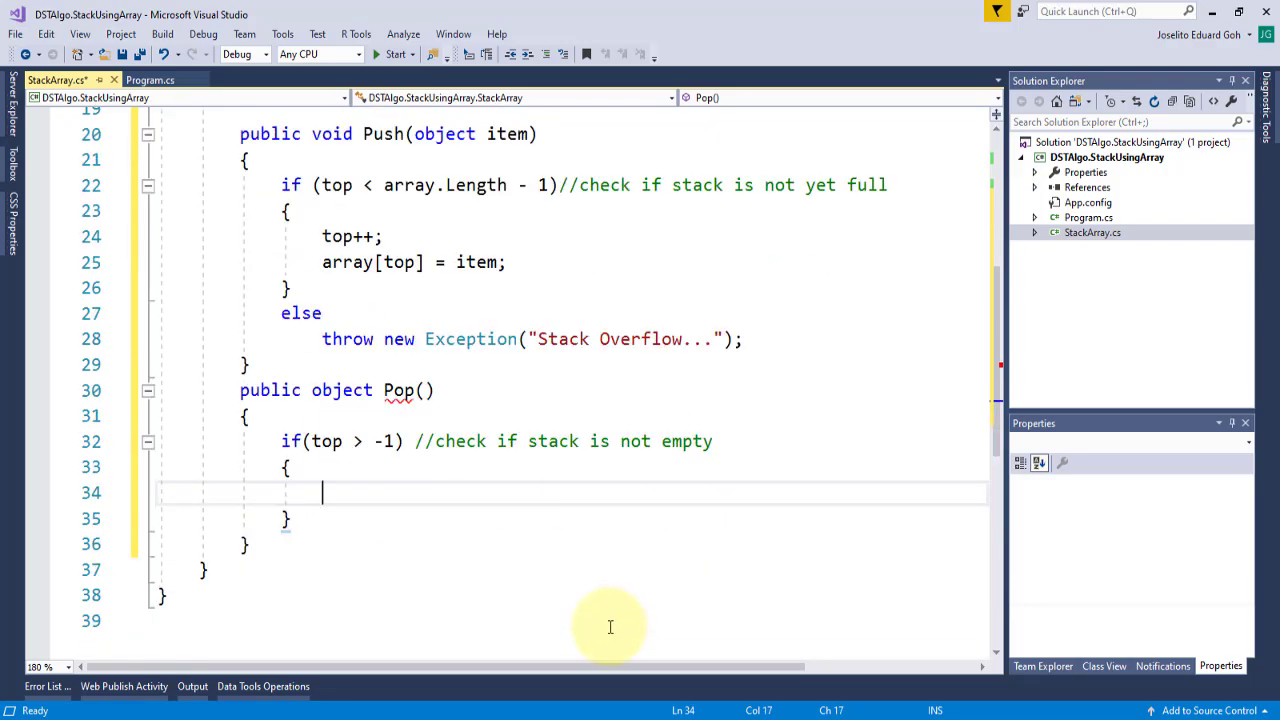
# Return array[top] after decrementing top, otherwise throw a 'Stack Underflow' exception.
pyautogui.write('object')
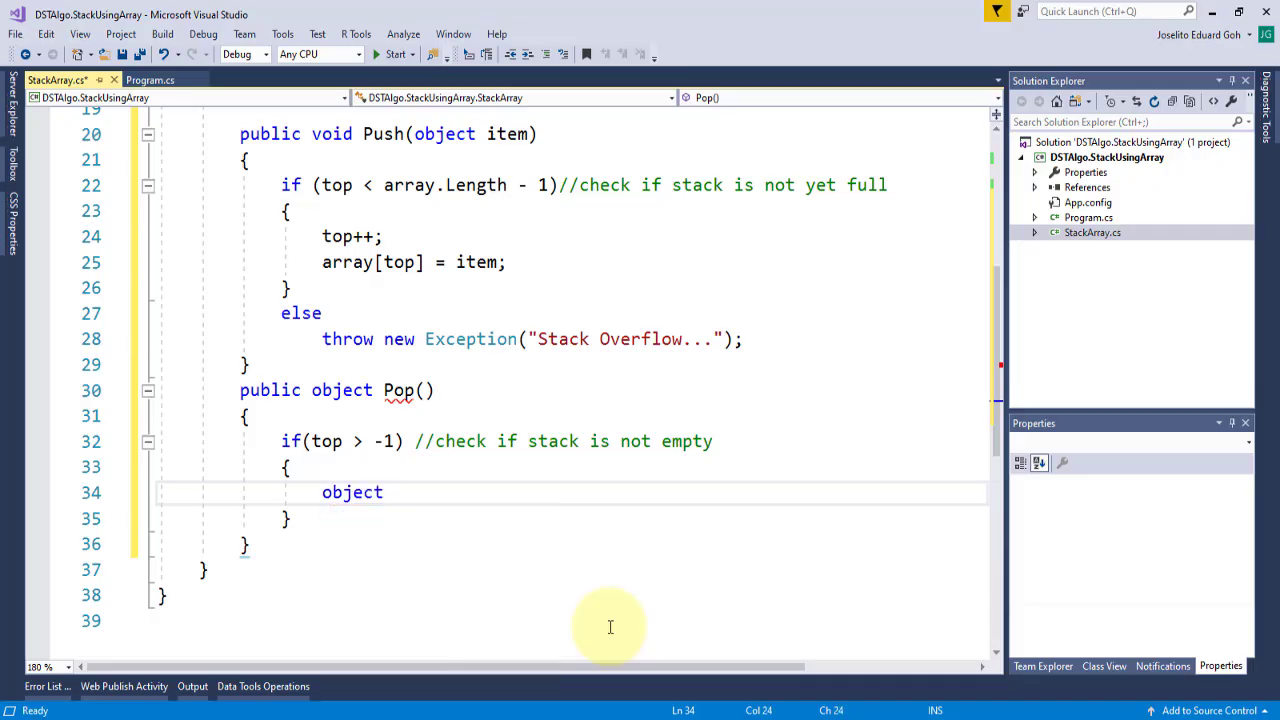
pyautogui.write('item = array[]')
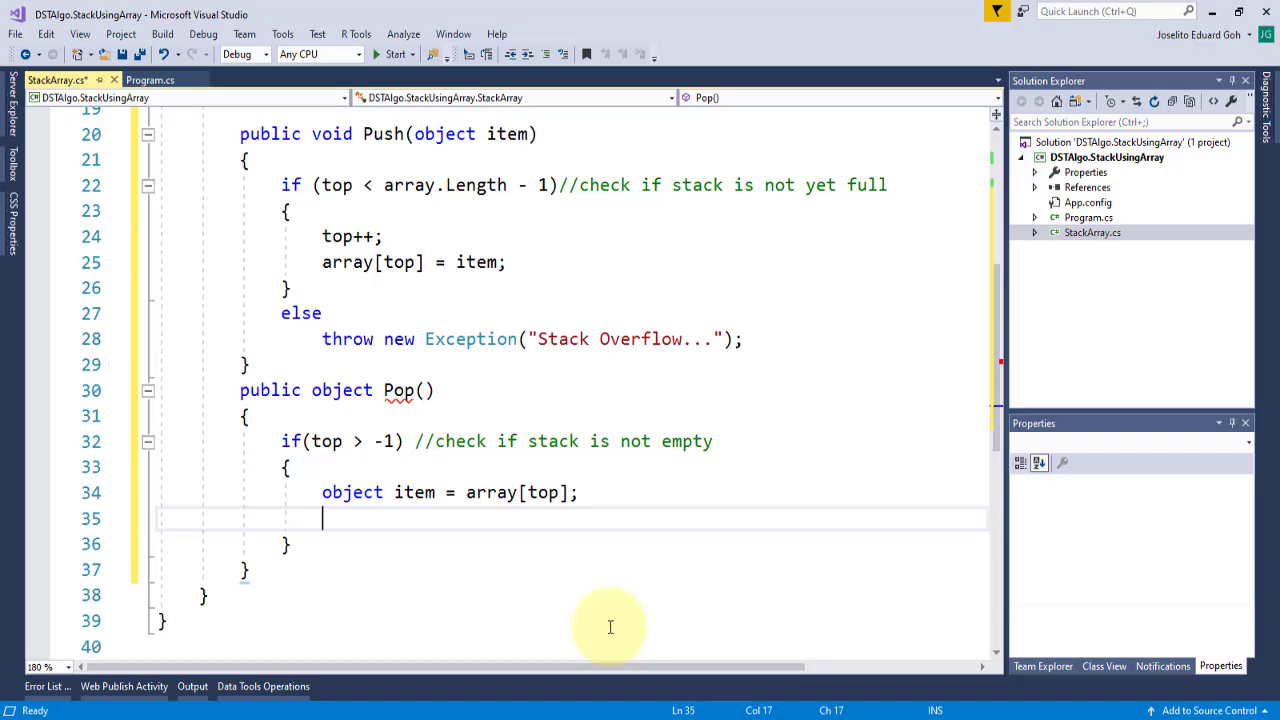
pyautogui.write('top--;')
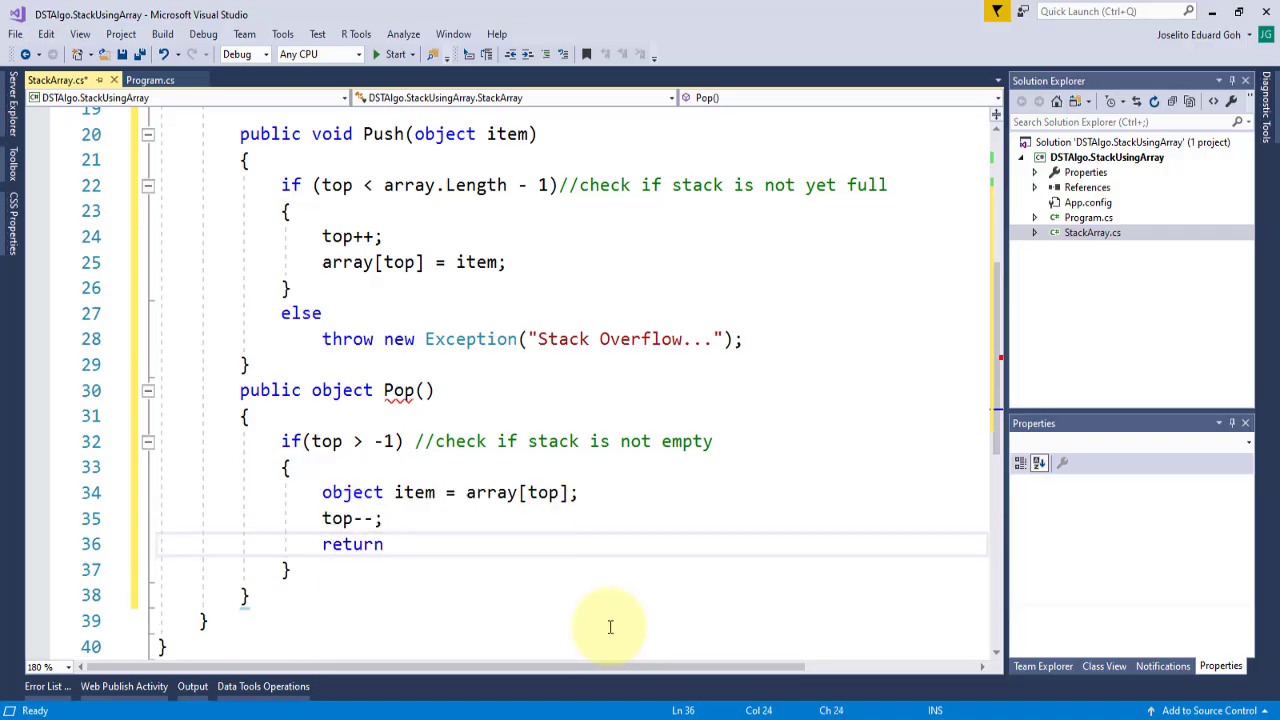
pyautogui.write('item;')
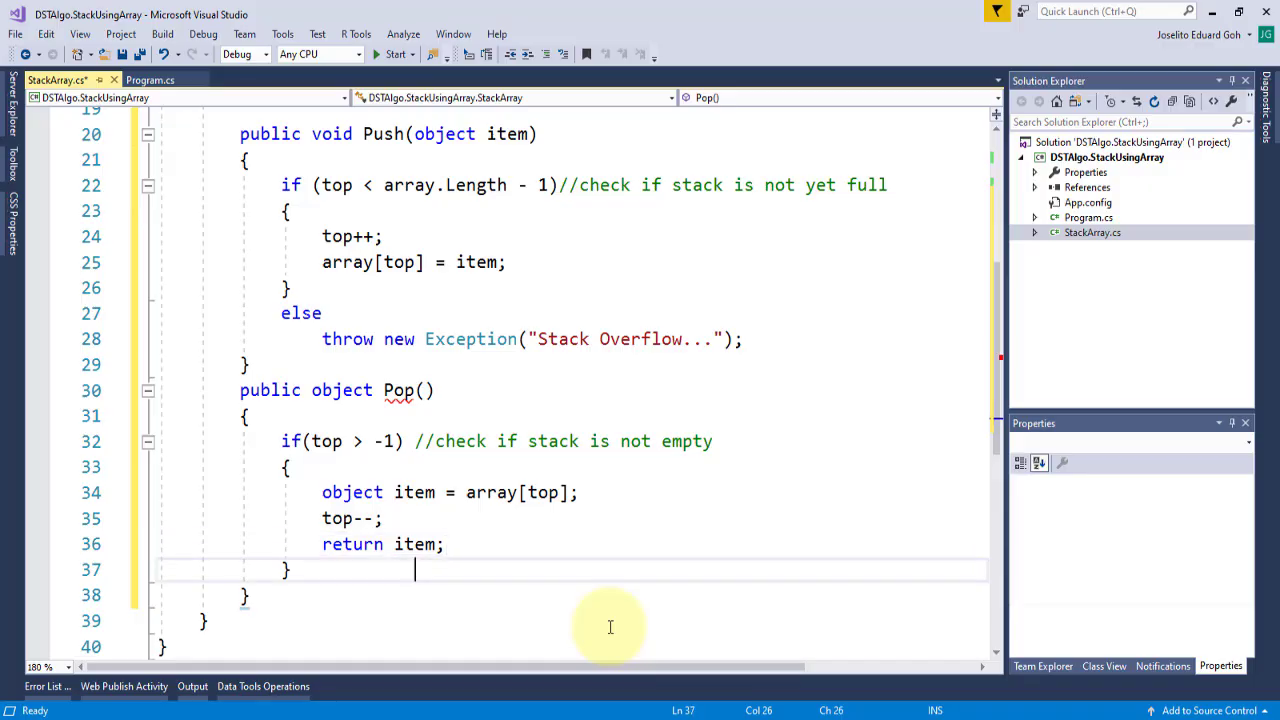
pyautogui.write('else')
pyautogui.write('throw new')
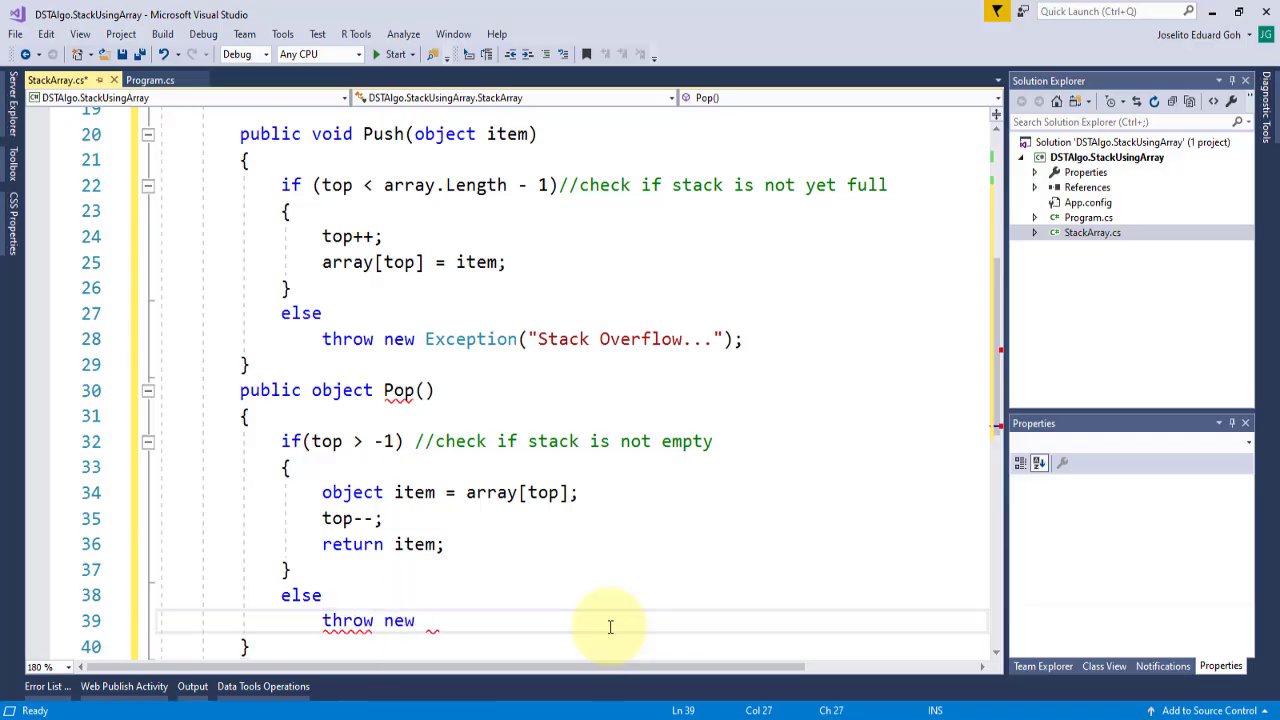
pyautogui.write('Exception("Stack Underflow"')
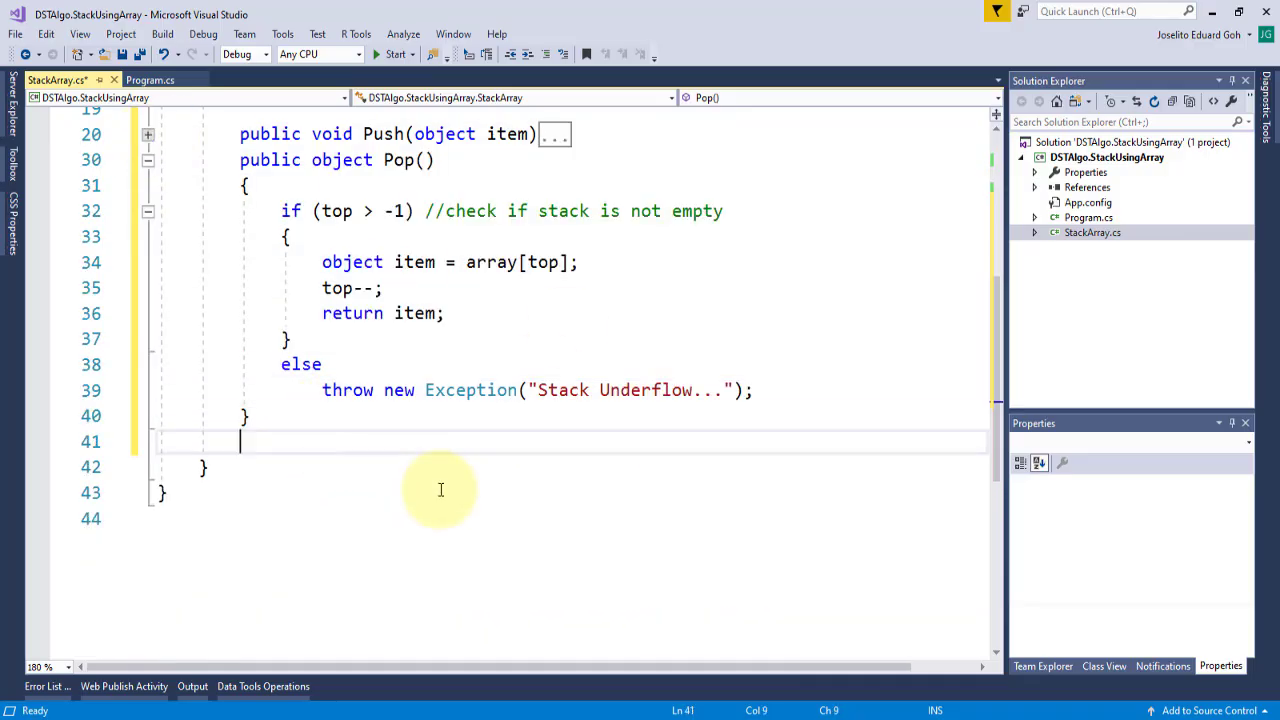
# Add Peek() returning array[top] or throwing Stack Underflow, and Clear() setting top to -1.
pyautogui.write('public object Pe')
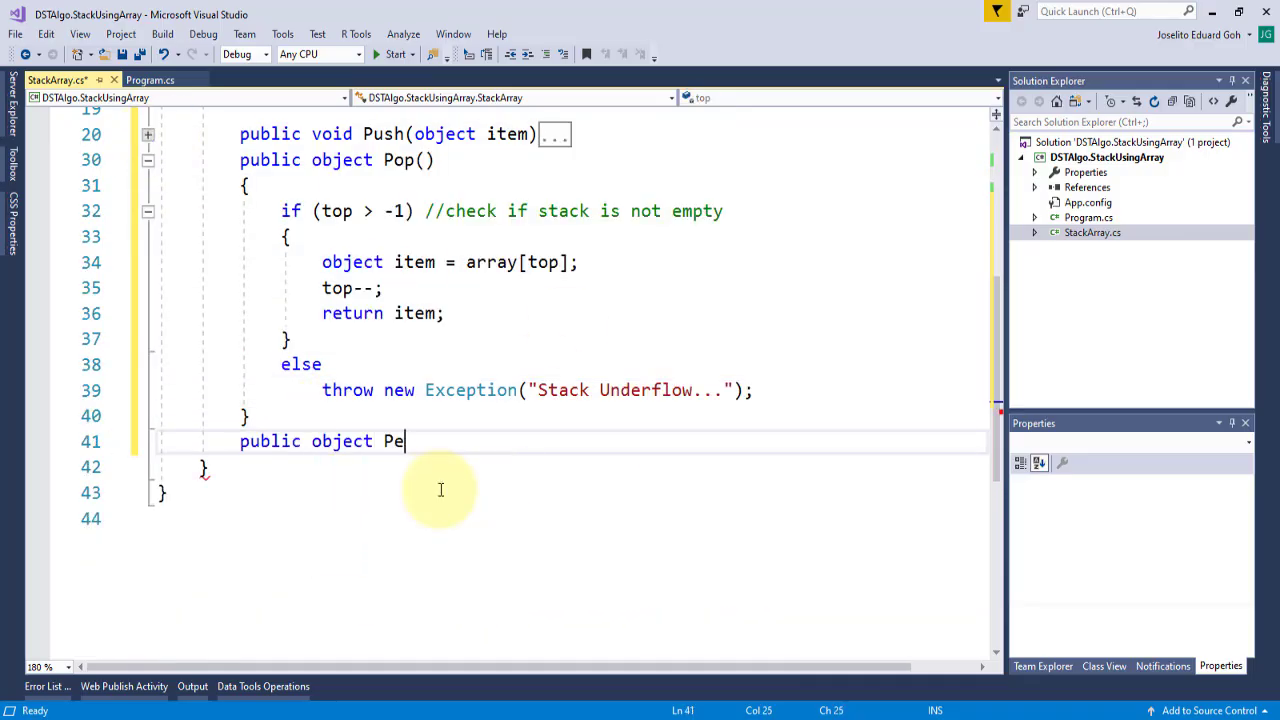
pyautogui.write('ek()')
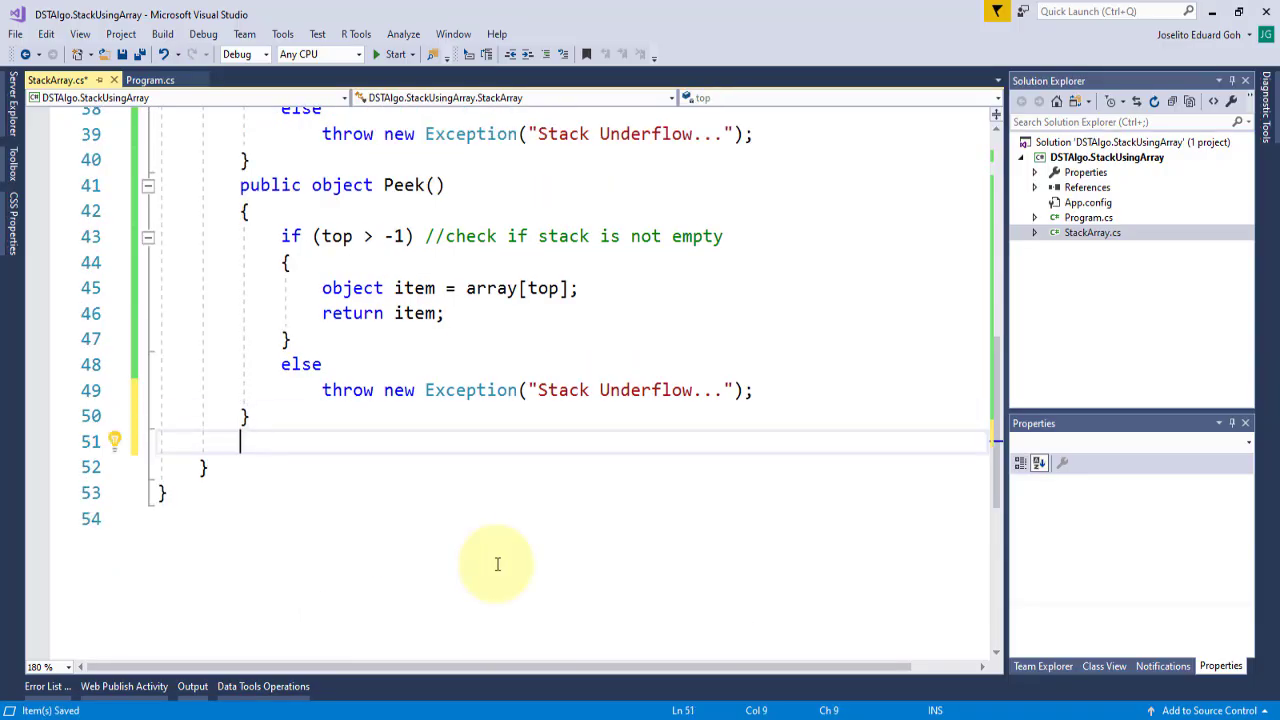
pyautogui.write('public void Clear')
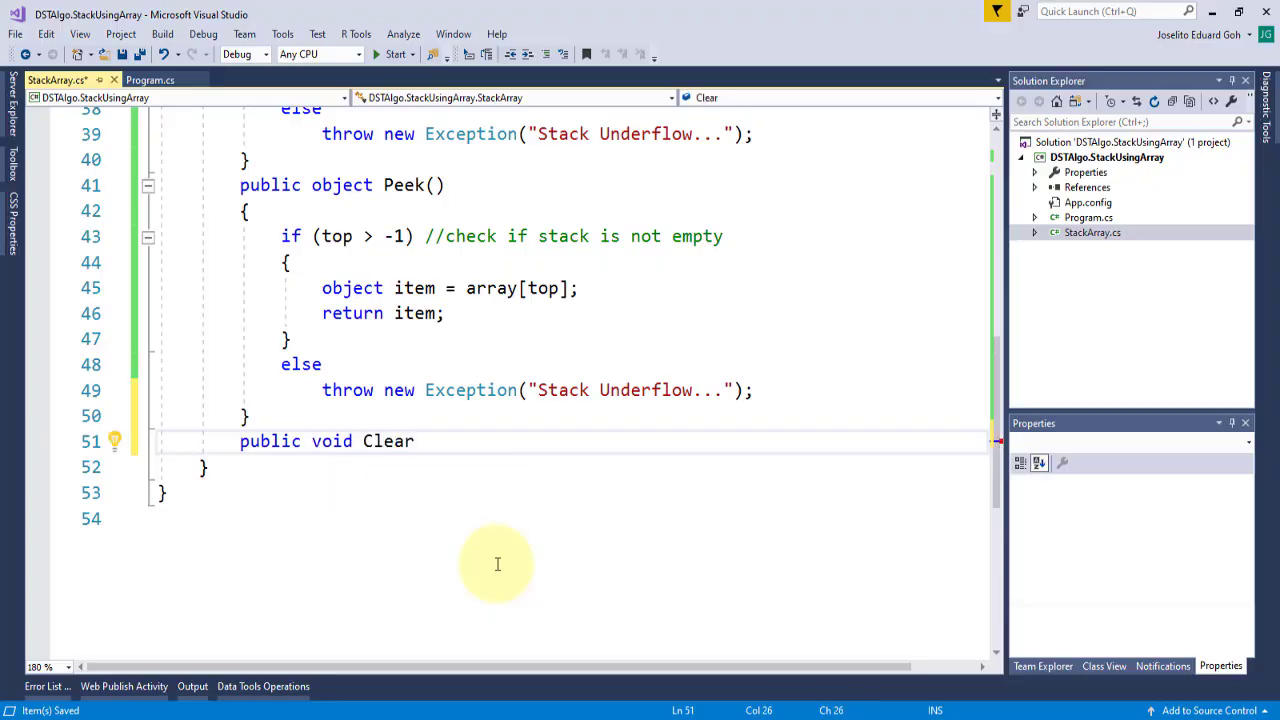
pyautogui.write('()')
pyautogui.write('top = -1;')
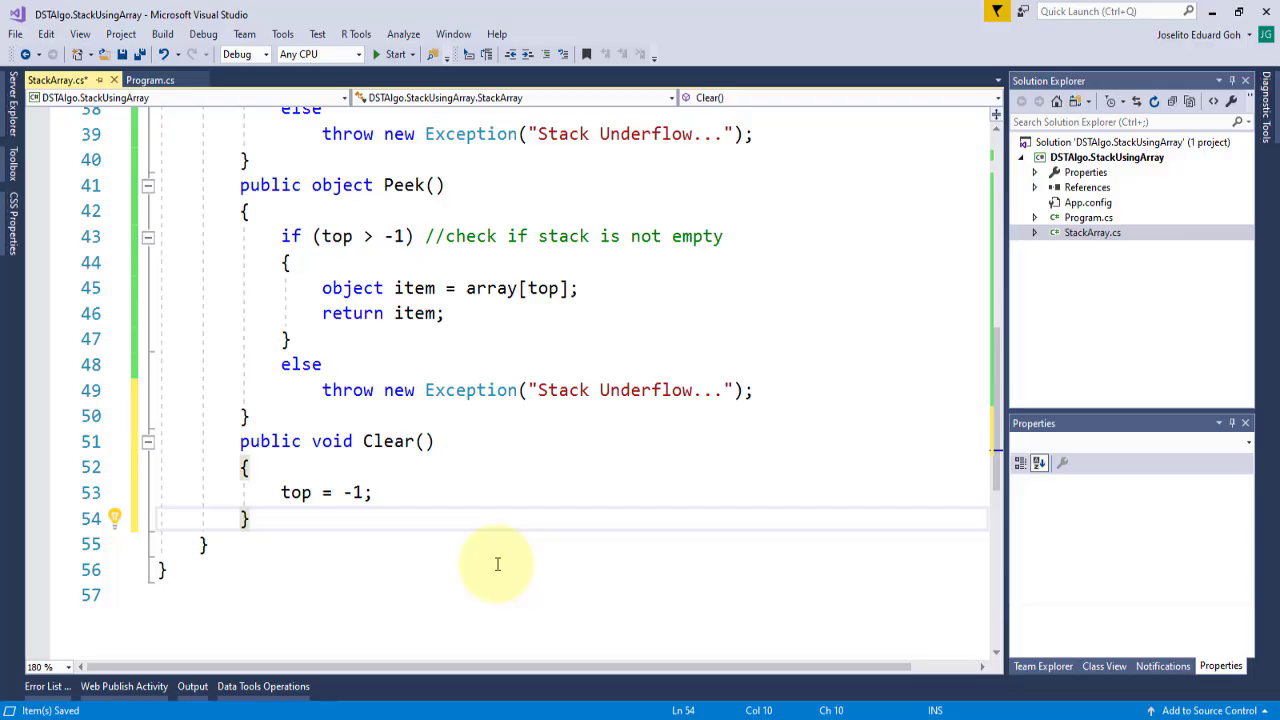
# Write PrintStack to loop down from top, printing each array[i] with Console.WriteLine.
pyautogui.write('p')
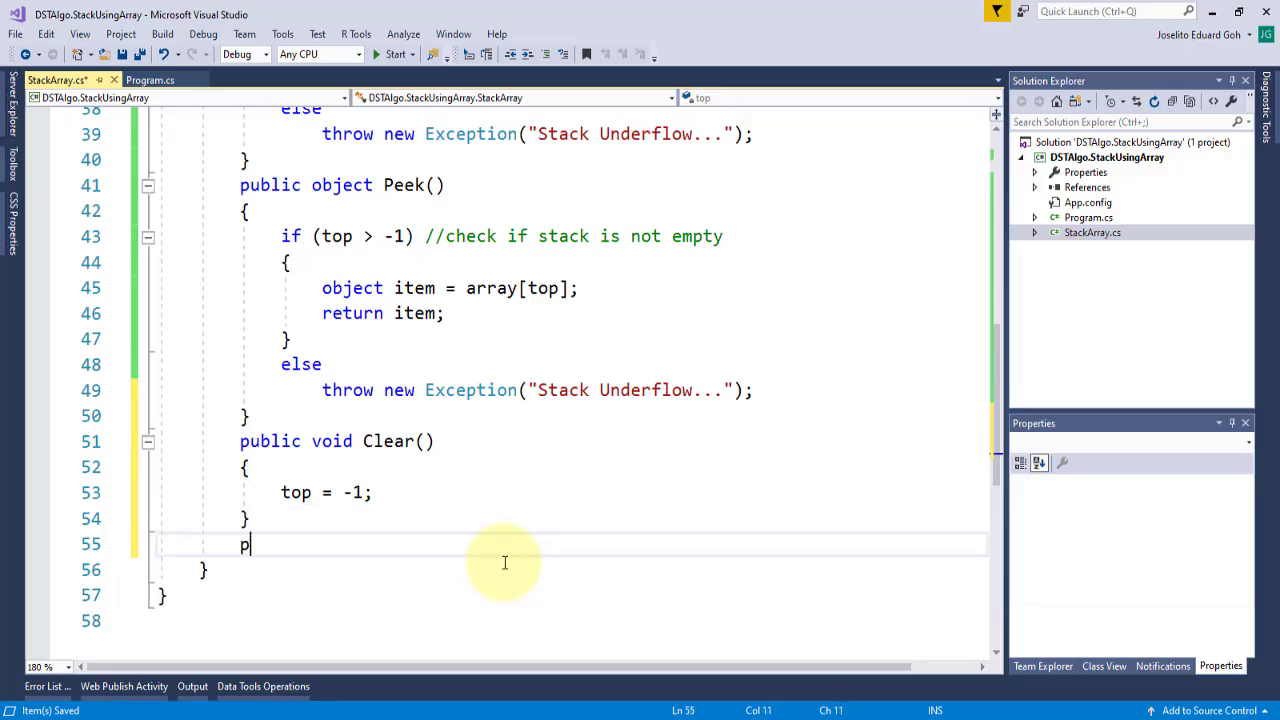
pyautogui.write('ublic void PrintStack(')
pyautogui.write('for (int i = 0; i < length; i++')
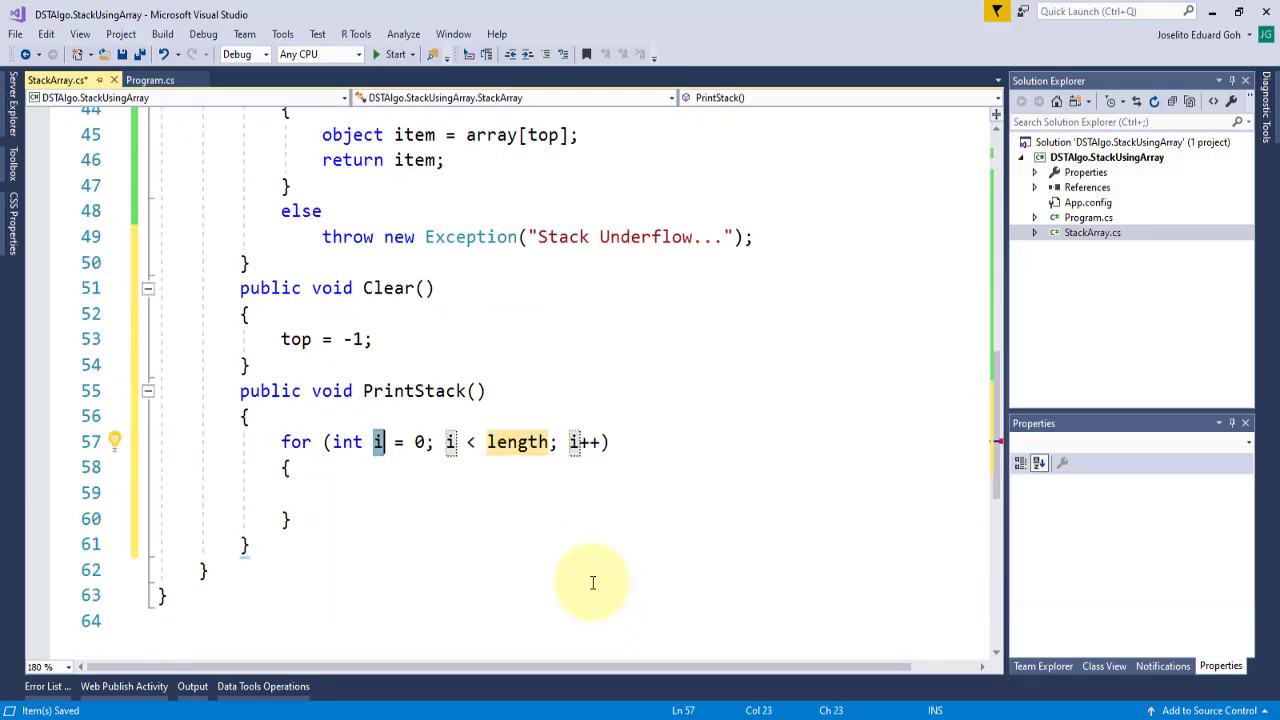
pyautogui.write('top')
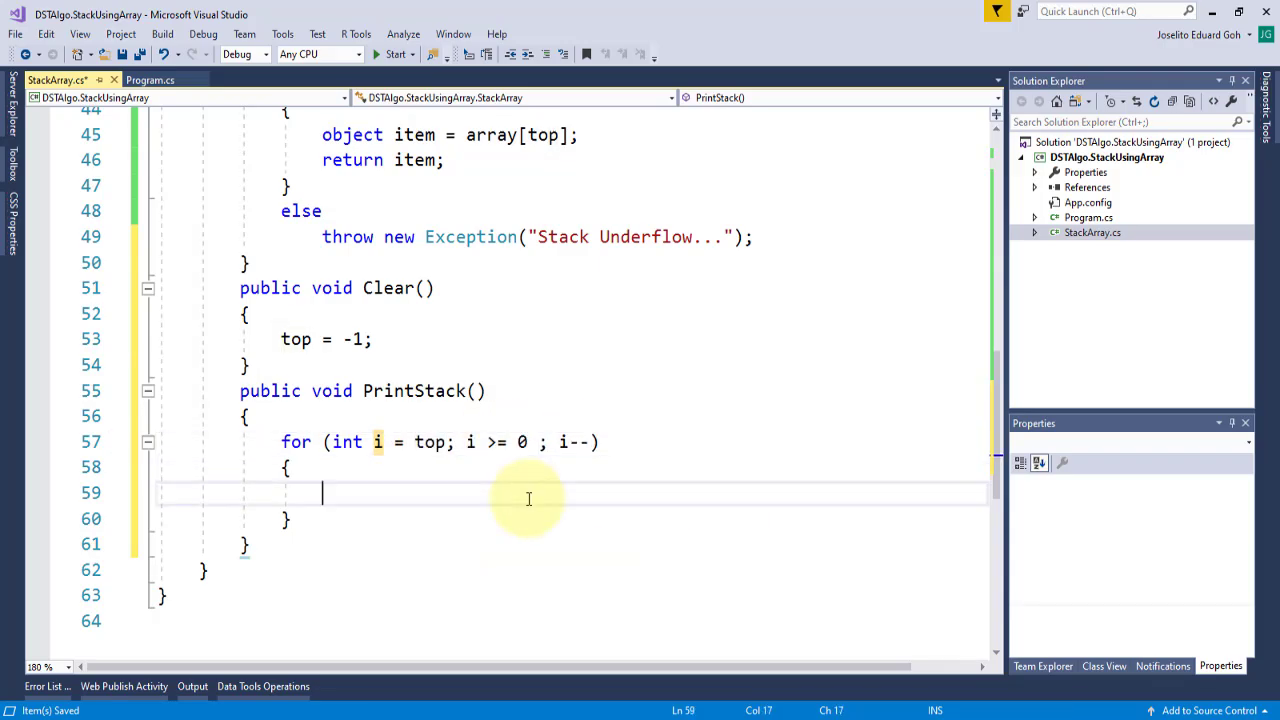
pyautogui.write('Console.WriteLine(array')
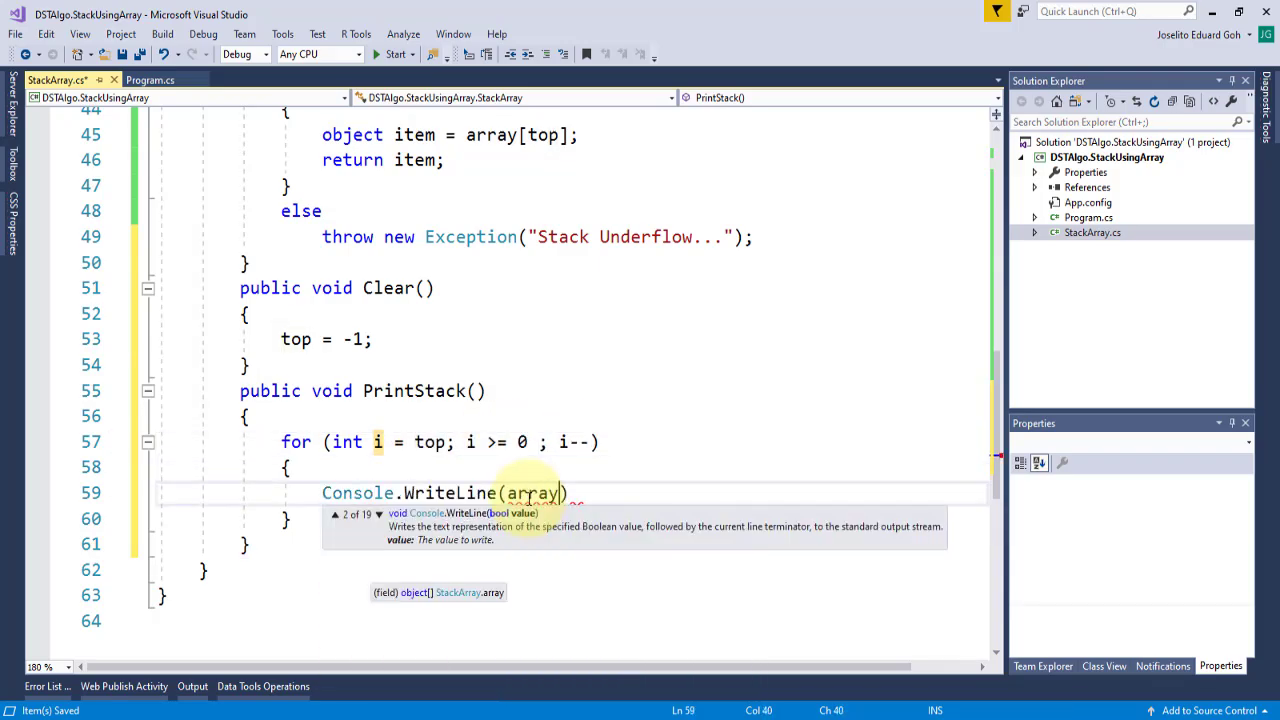
pyautogui.write('[i]);')
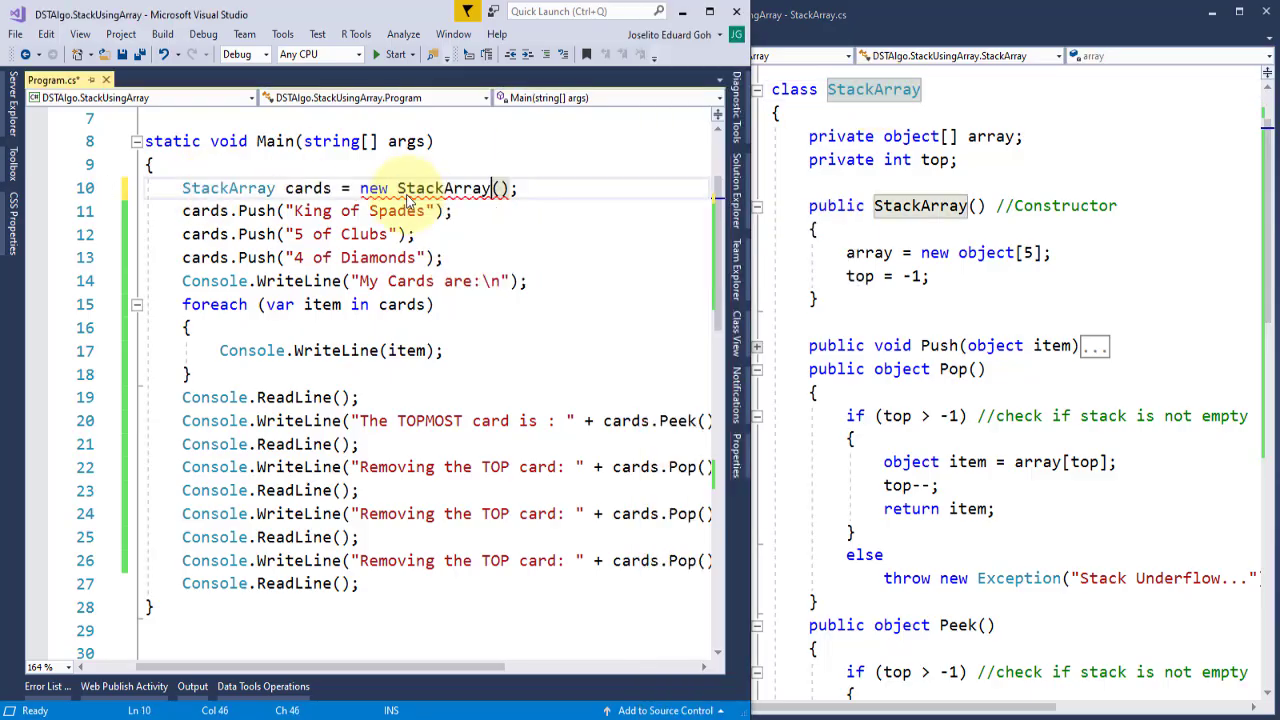
# Replace the foreach loop in Main with cards.PrintStack() and run the program.
pyautogui.click(210, 304)
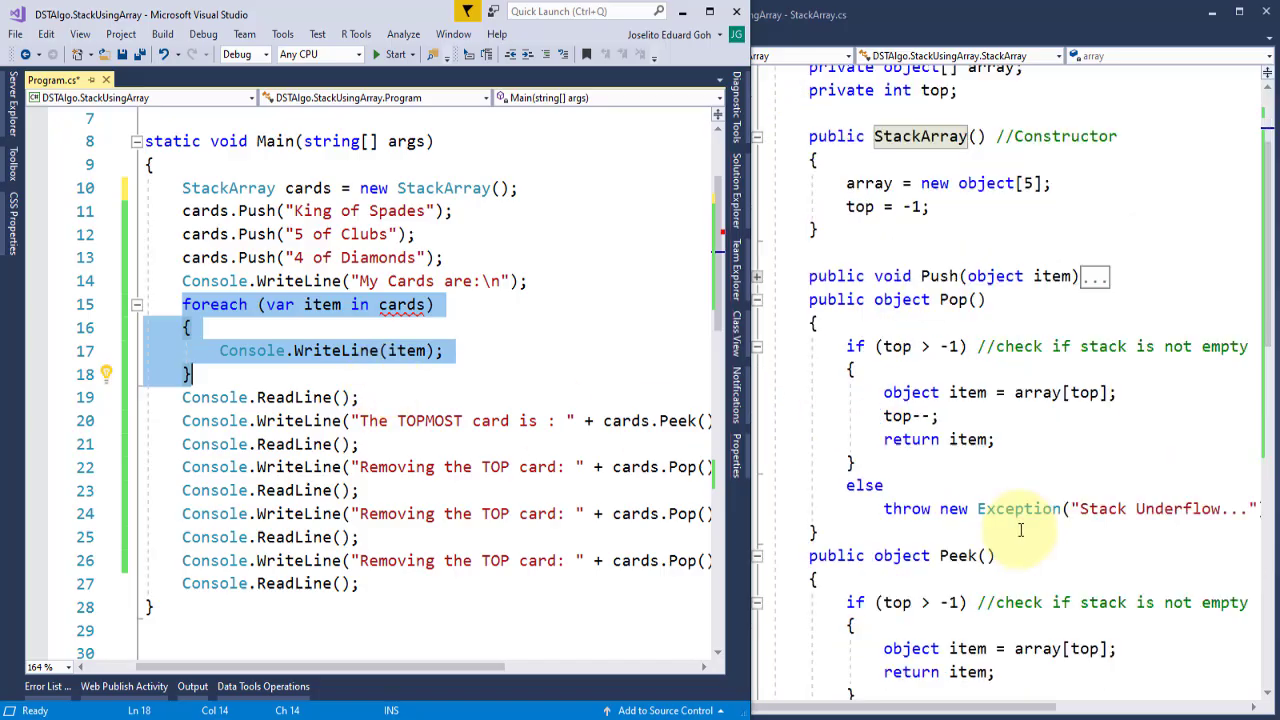
pyautogui.write('cards.prin')
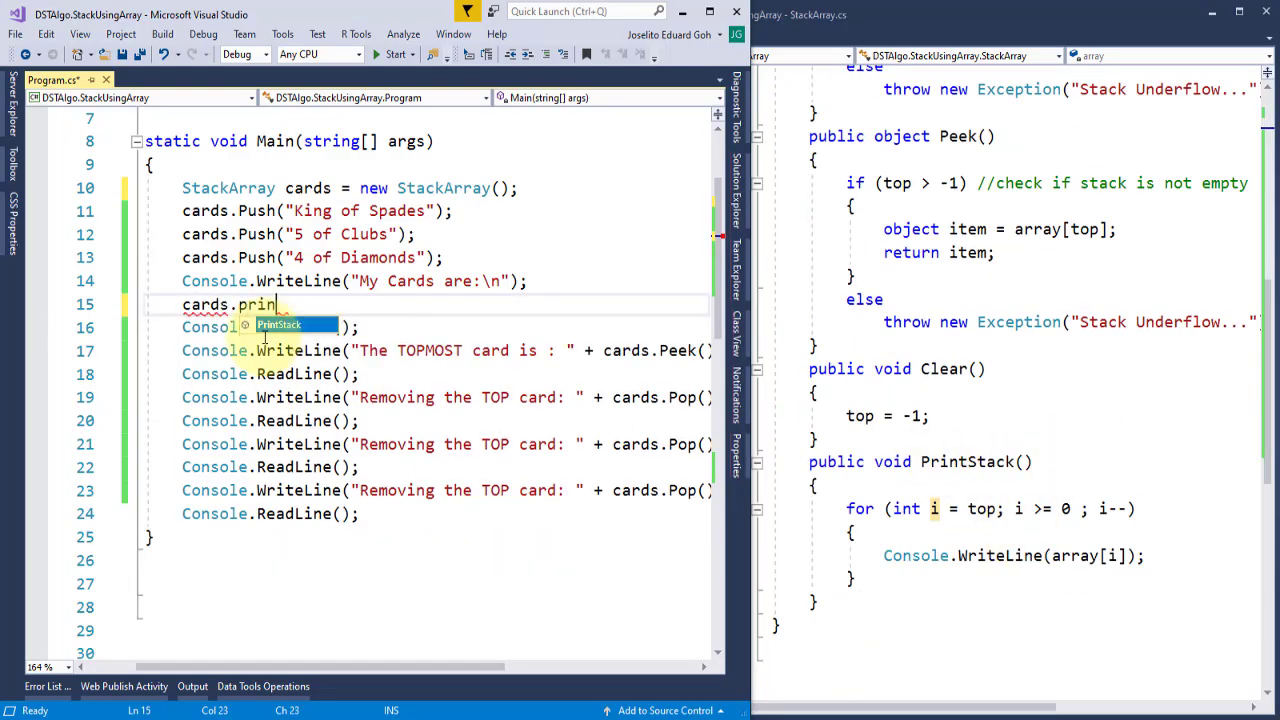
pyautogui.click(394, 54)
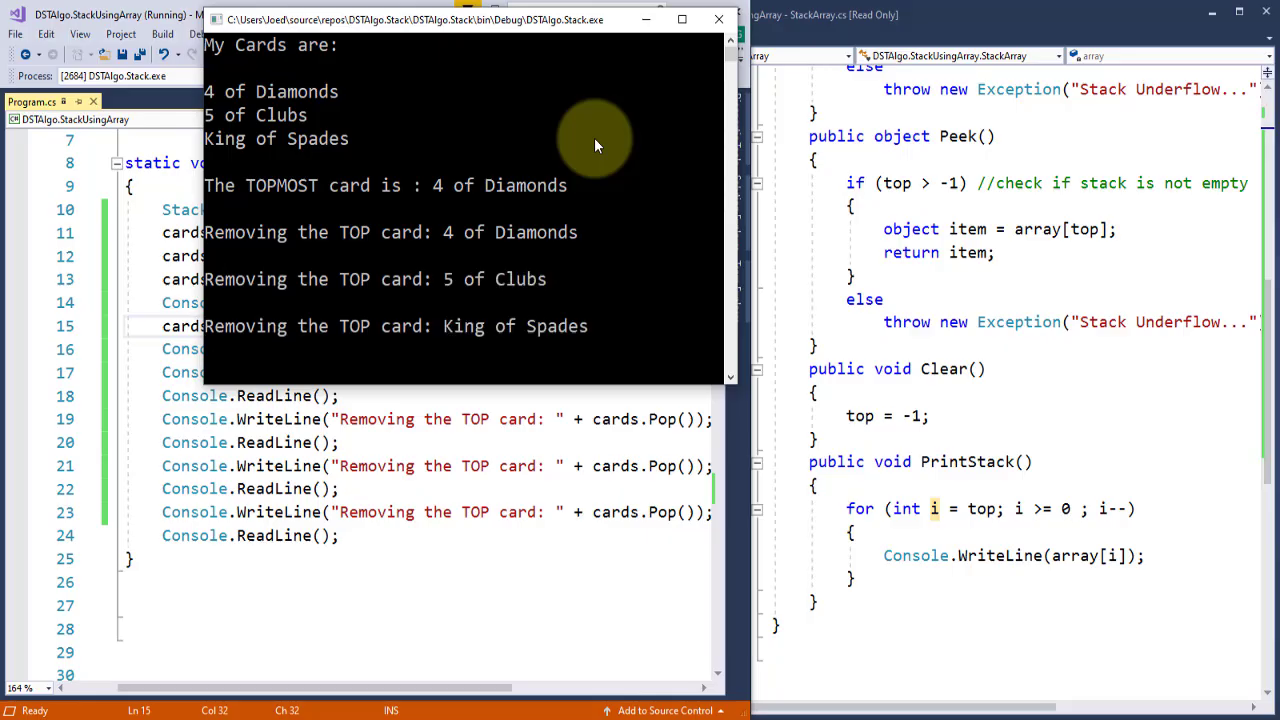
# Rewrite Main with a bits StackArray, read int dec, and print 'Decimal … is equal to'.
pyautogui.click(718, 19)
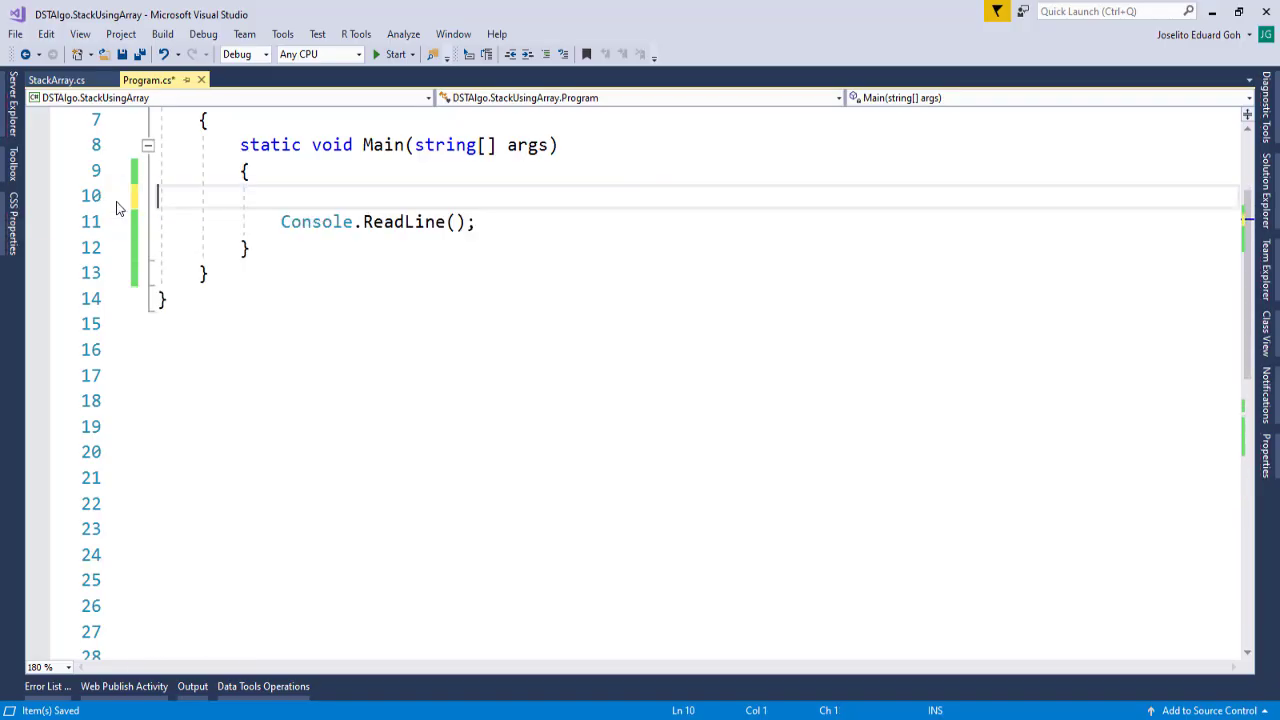
pyautogui.write('//decimal to binary conversion')
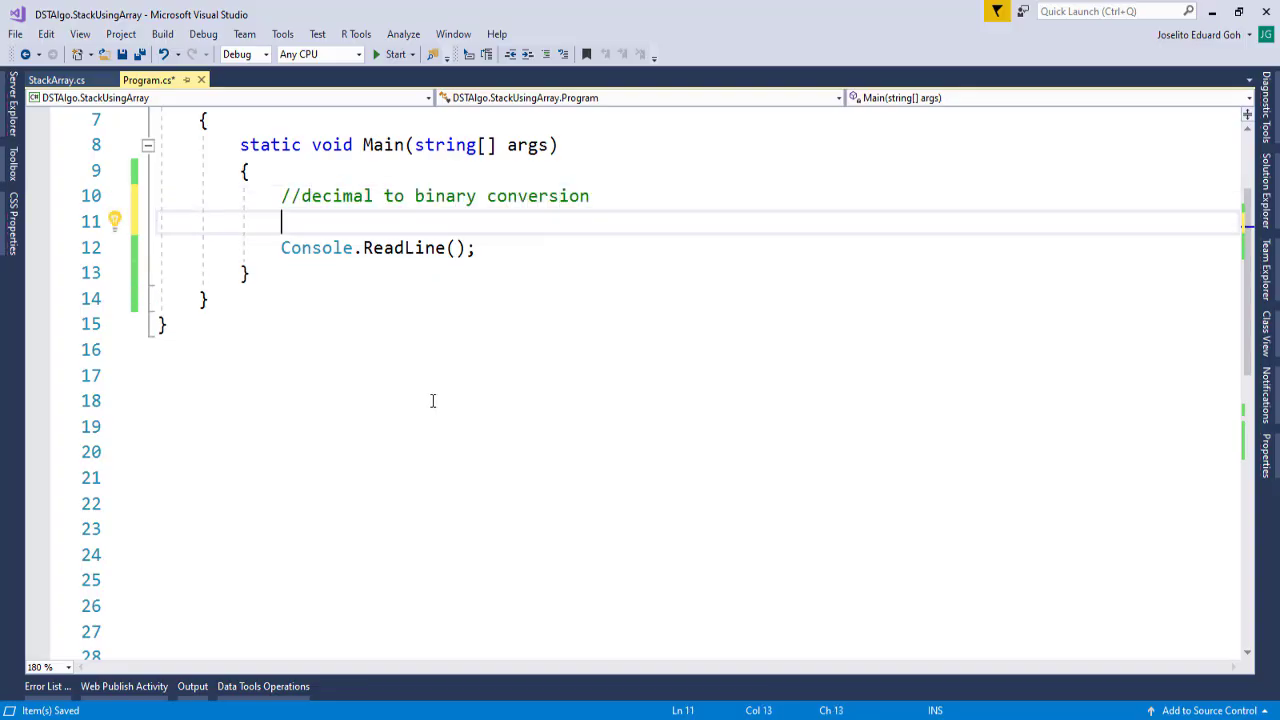
pyautogui.write('StackArray b')
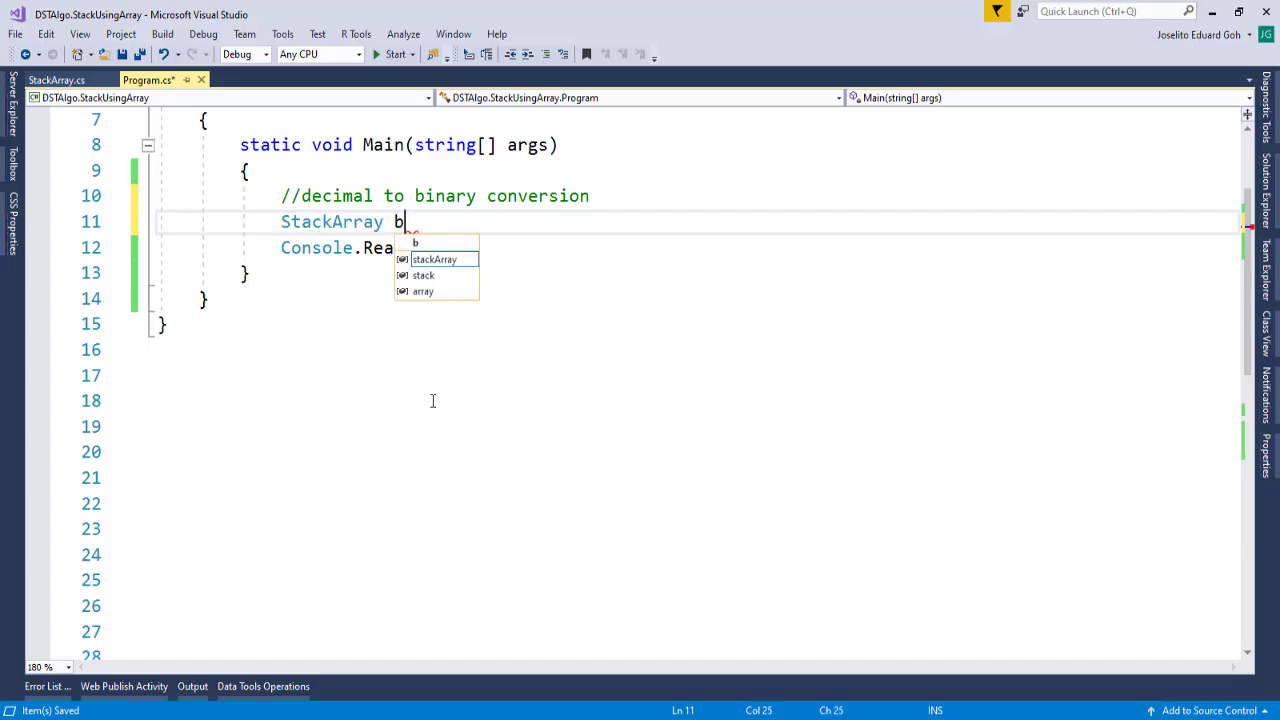
pyautogui.write('its = new StackArray();')
pyautogui.write('Console.Write("Enter a number: ");')
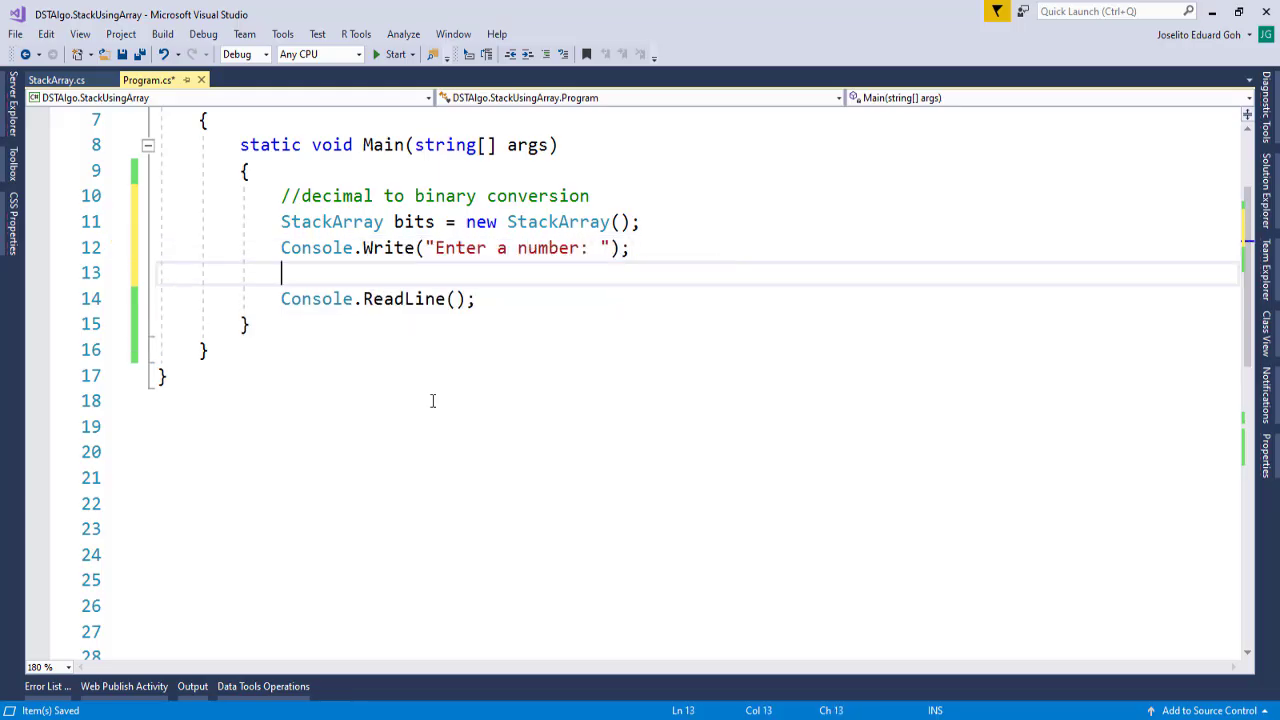
pyautogui.write('int dec = Convert.ToInt32(Console.ReadLine());')
pyautogui.write('Console.Write("Dec')
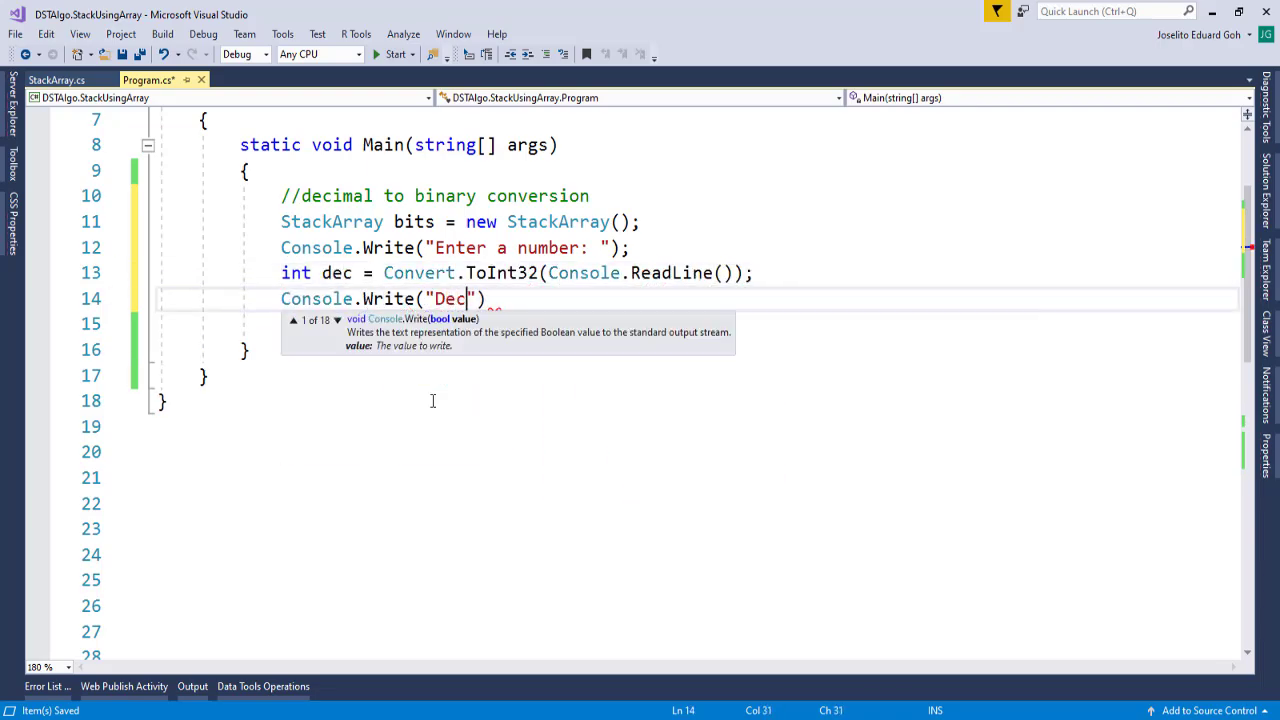
pyautogui.write('imal " + dec + " is equal to ");')
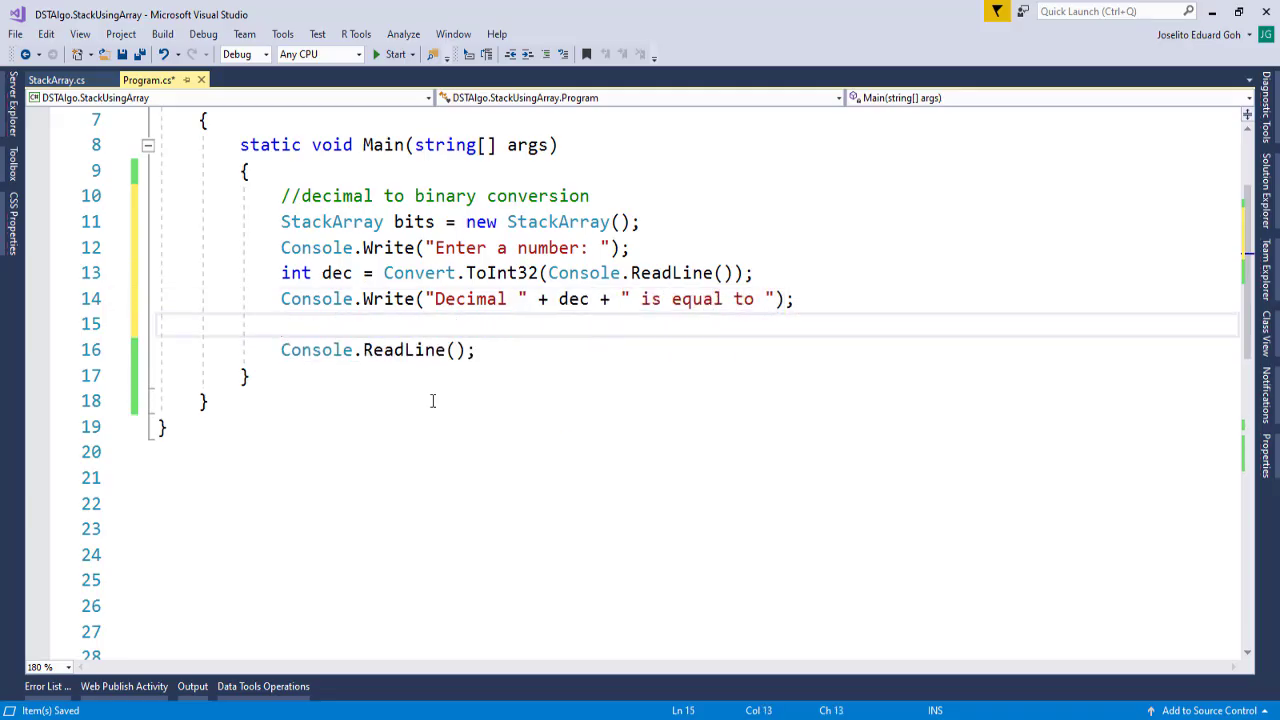
# Add a do-while loop pushing dec % 2 and halving dec until dec is 0.
pyautogui.press('Return')
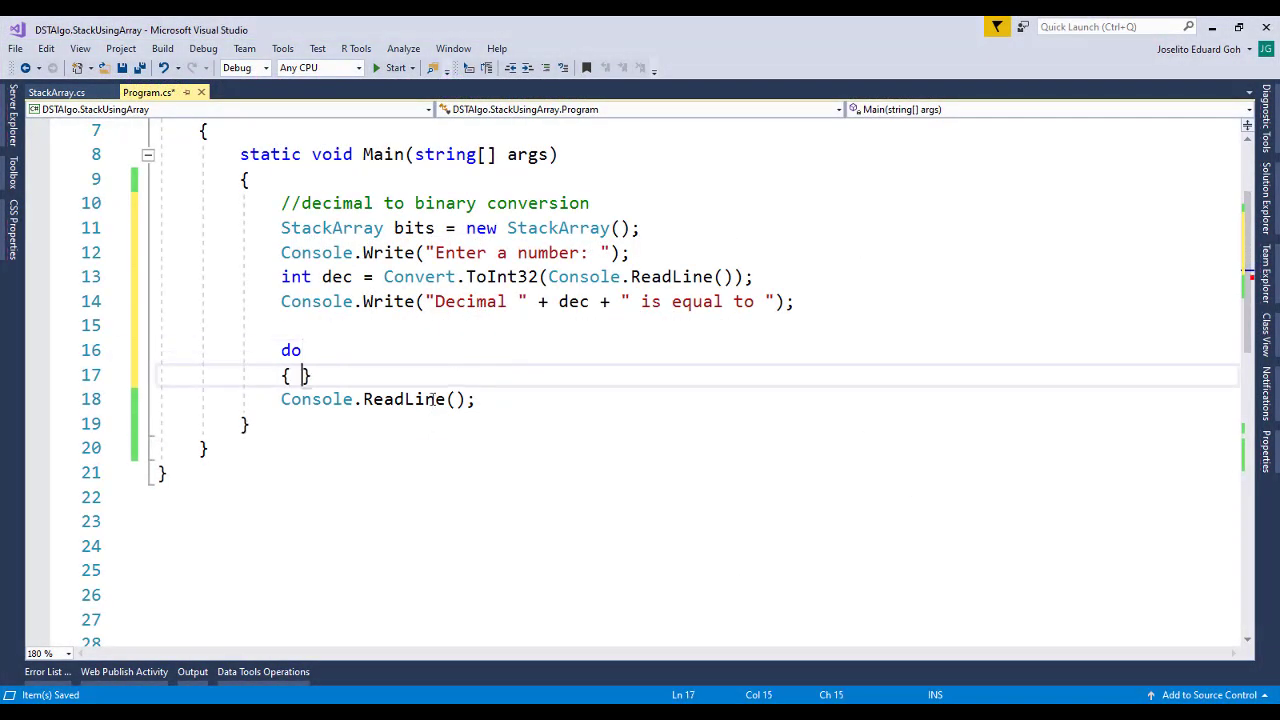
pyautogui.write('}while')
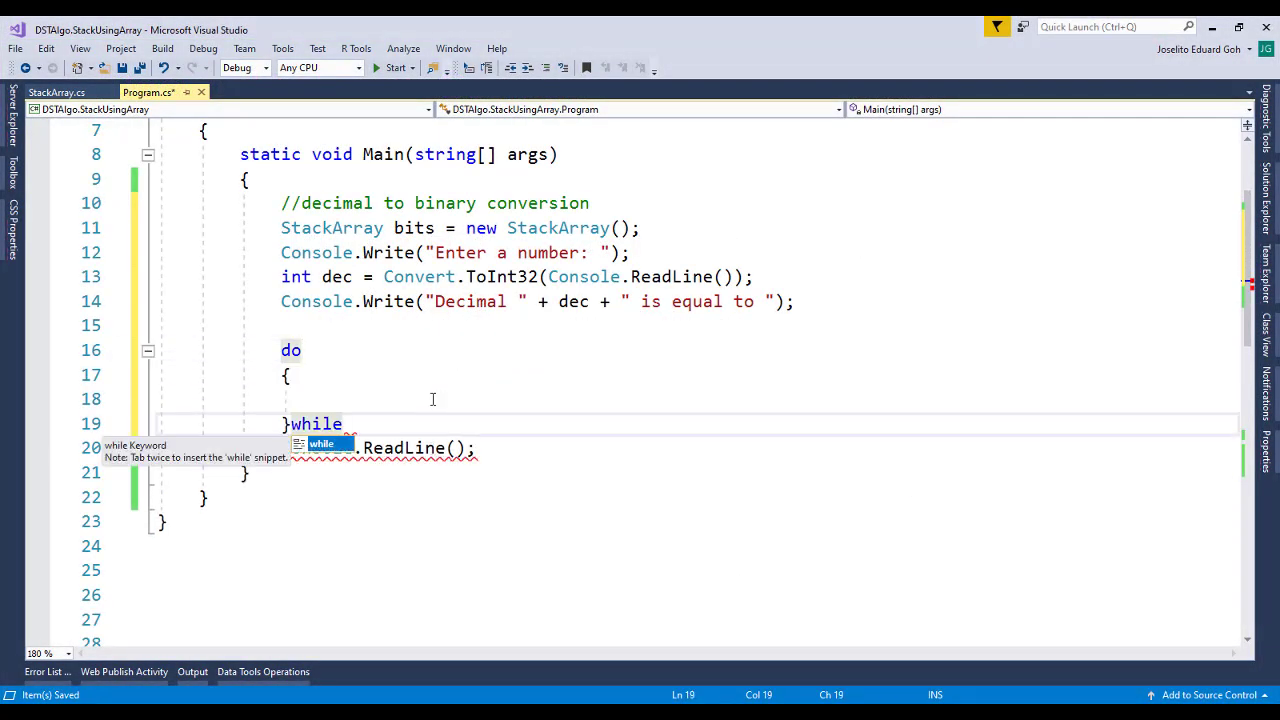
pyautogui.write('(dec !=)')
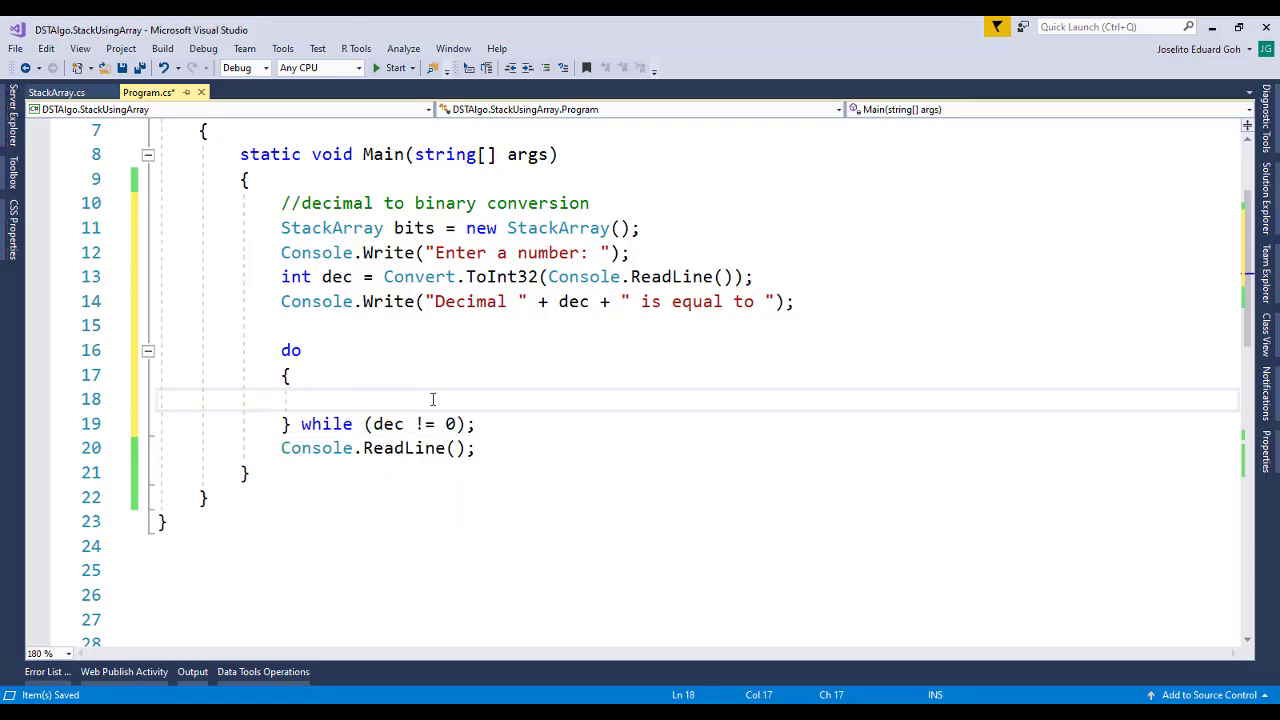
pyautogui.write('bits.Push(dec % 2);')
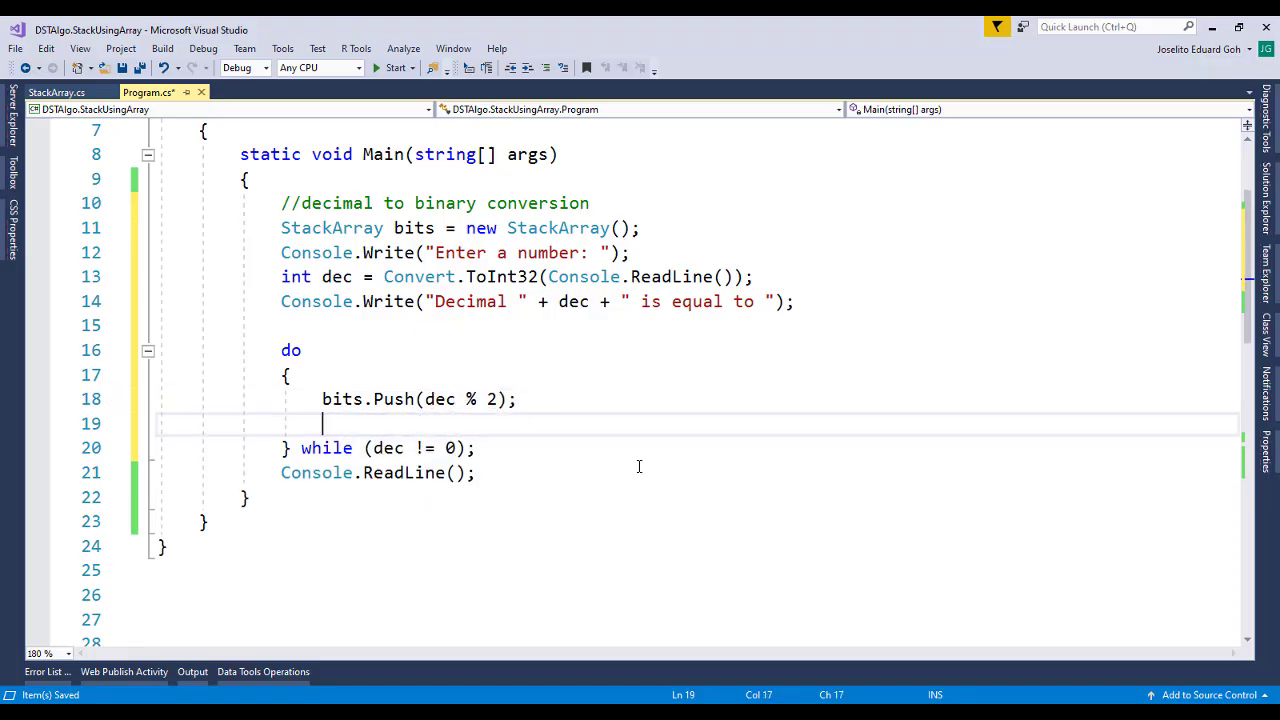
pyautogui.write('dec /= 2;')
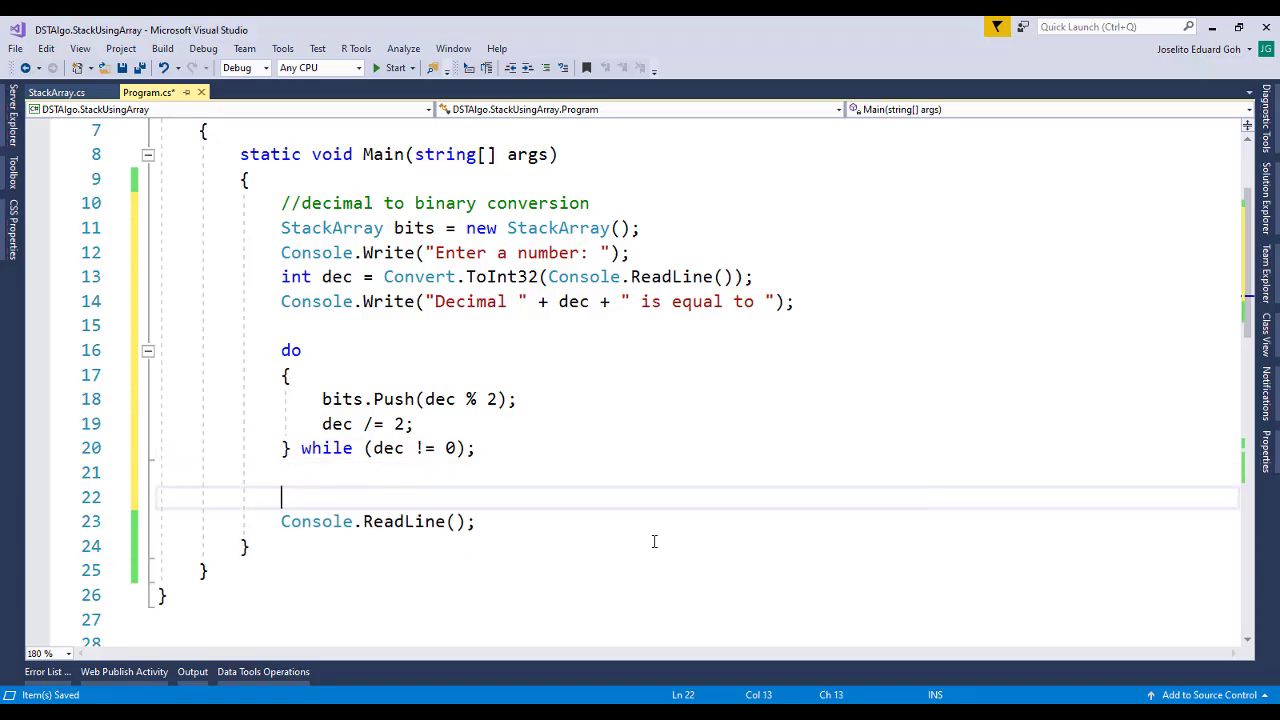
# Print the bits stack followed by " in binary", checking PrintStack in StackArray.cs.
pyautogui.write('bits.PrintStack();')
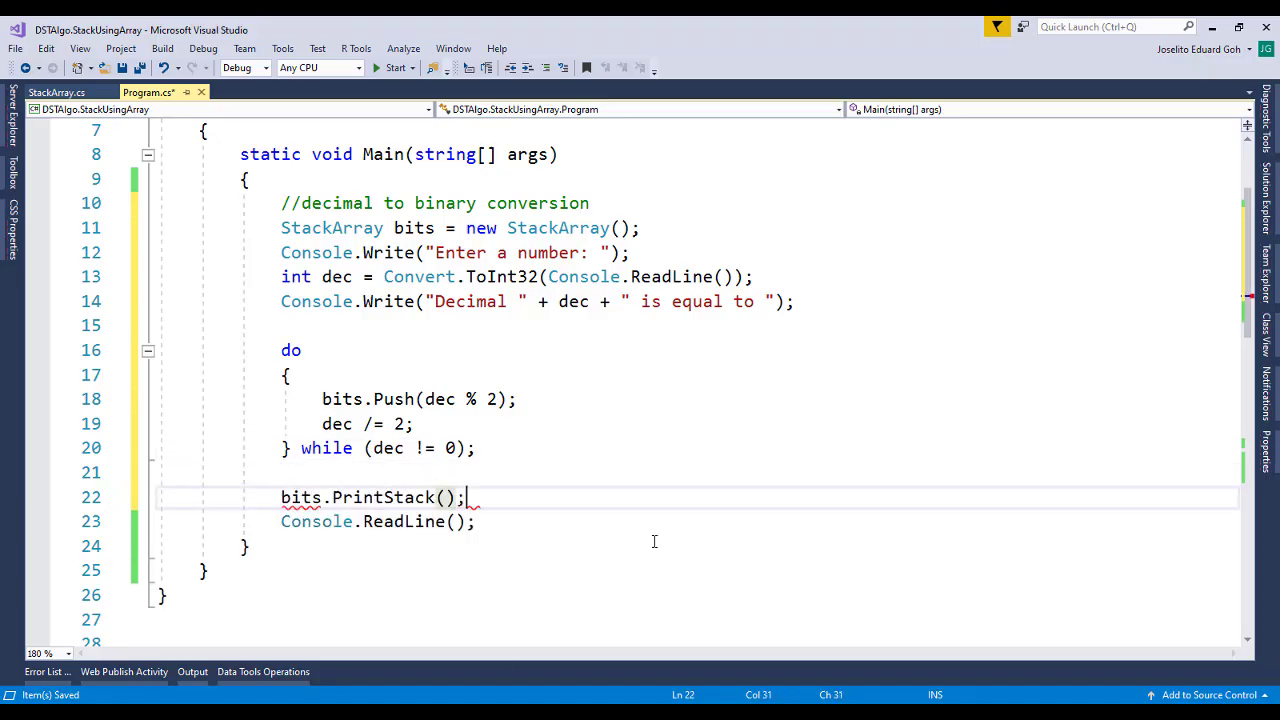
pyautogui.write('Console.WriteLine')
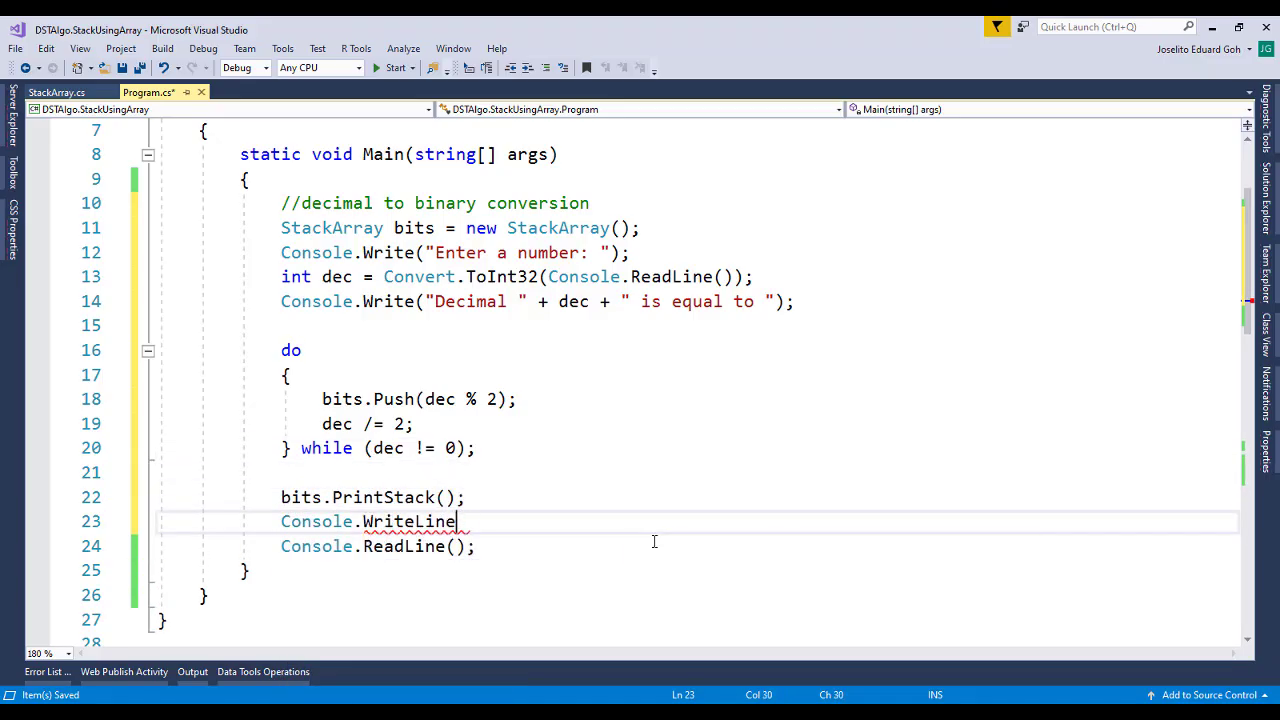
pyautogui.write('(" in binary");')
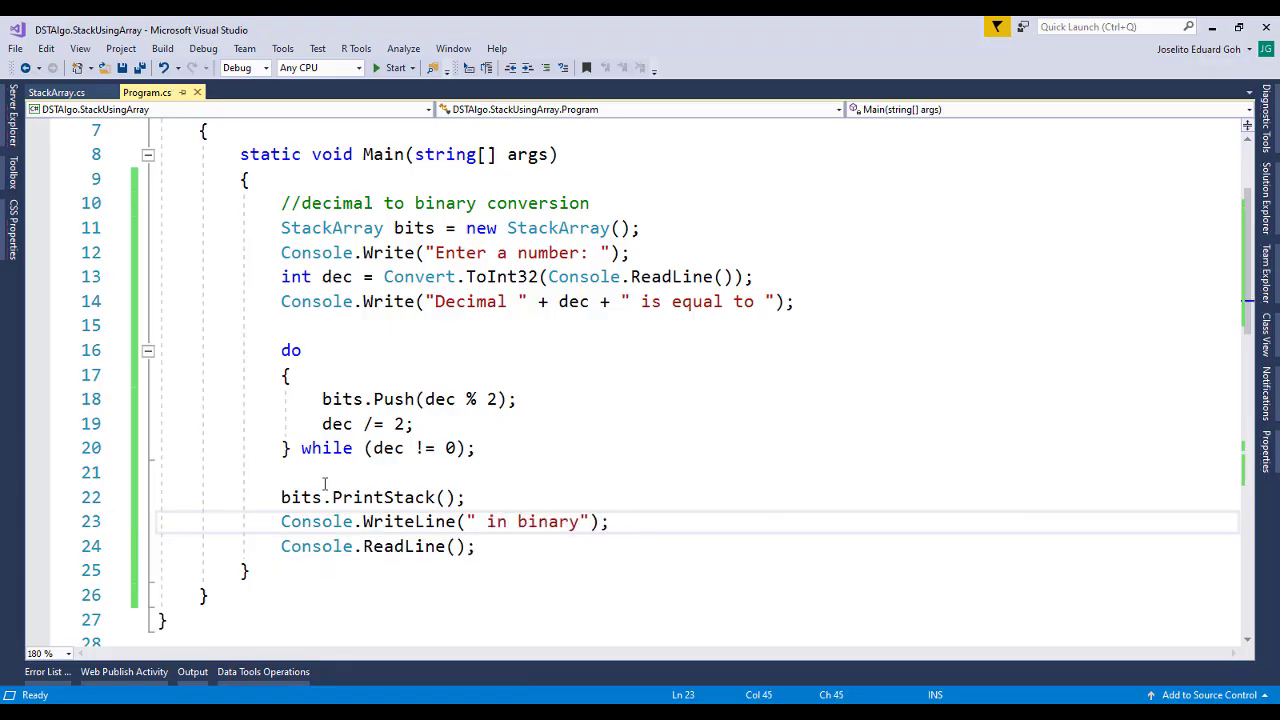
pyautogui.click(56, 92)
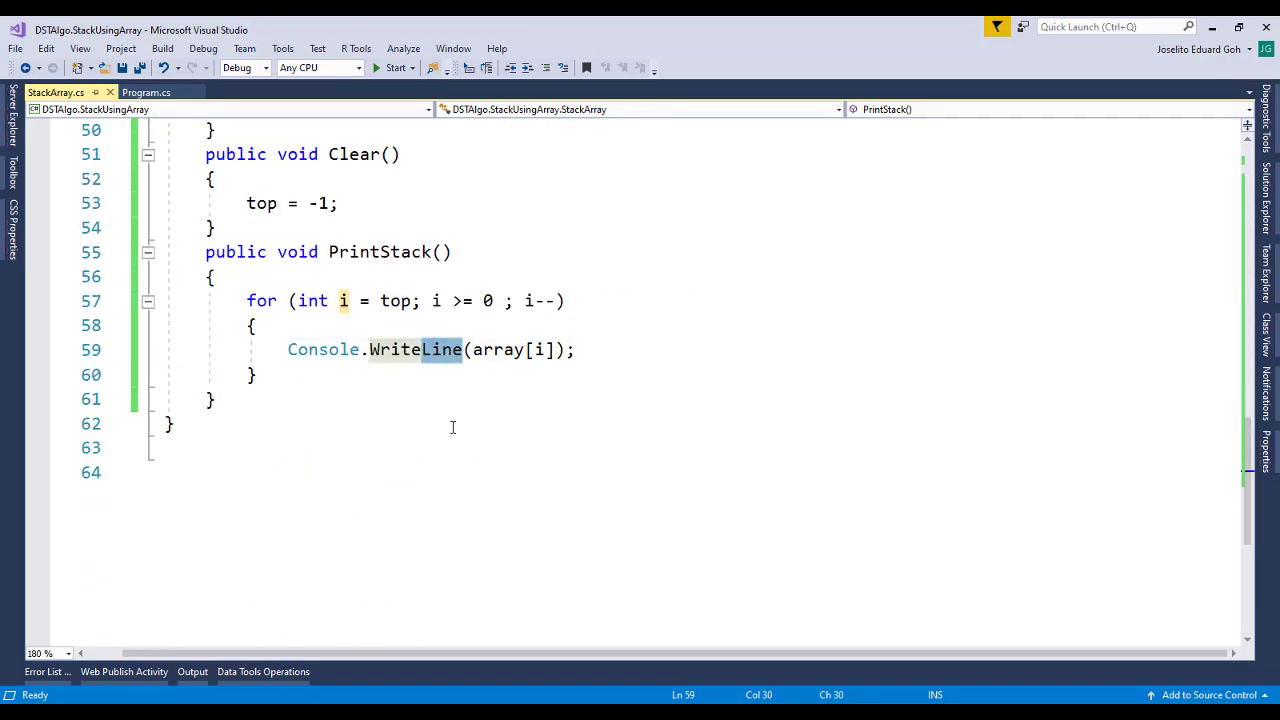
pyautogui.click(146, 92)
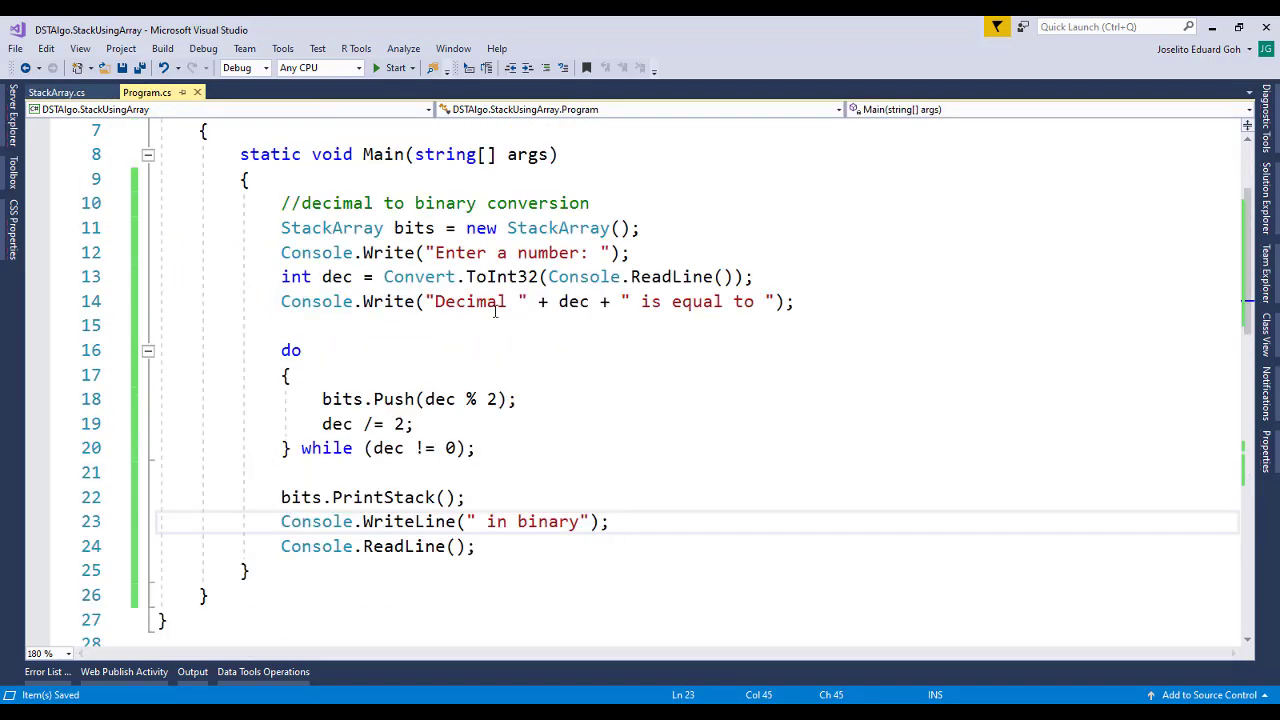
# Run the converter with 14 (1110), then again with 25 (11001).
pyautogui.click(393, 67)
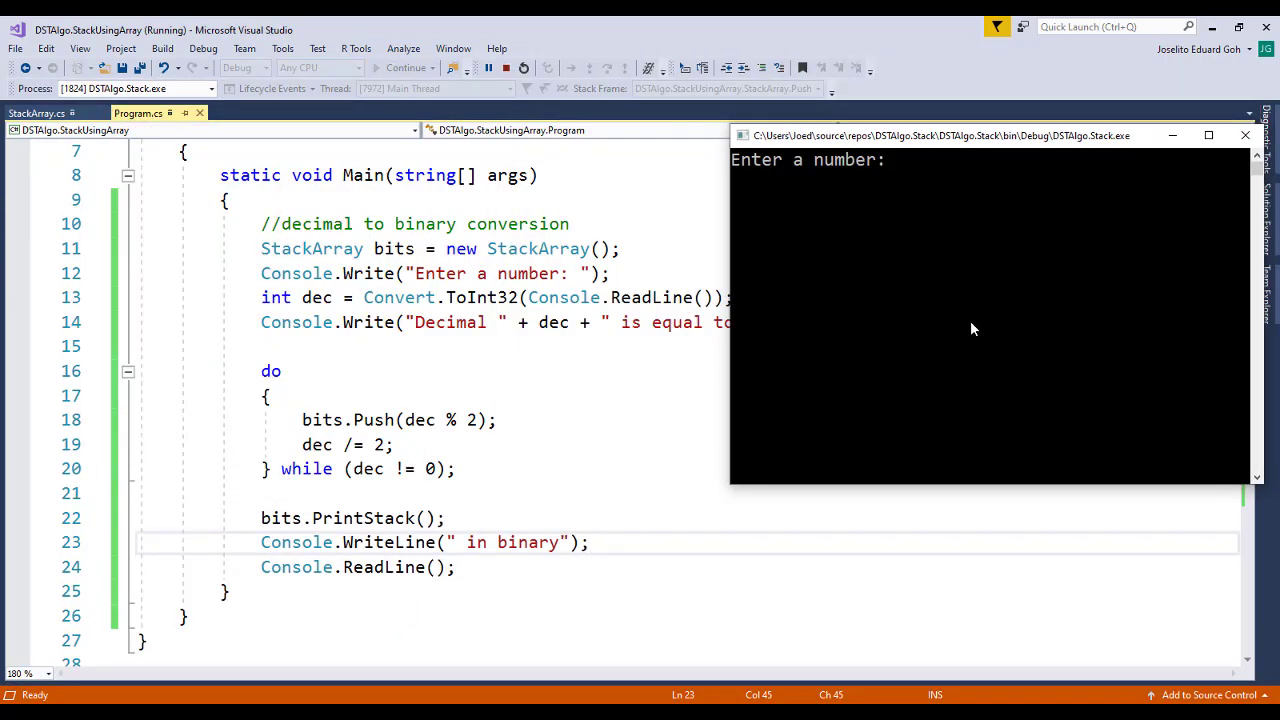
pyautogui.write('14')
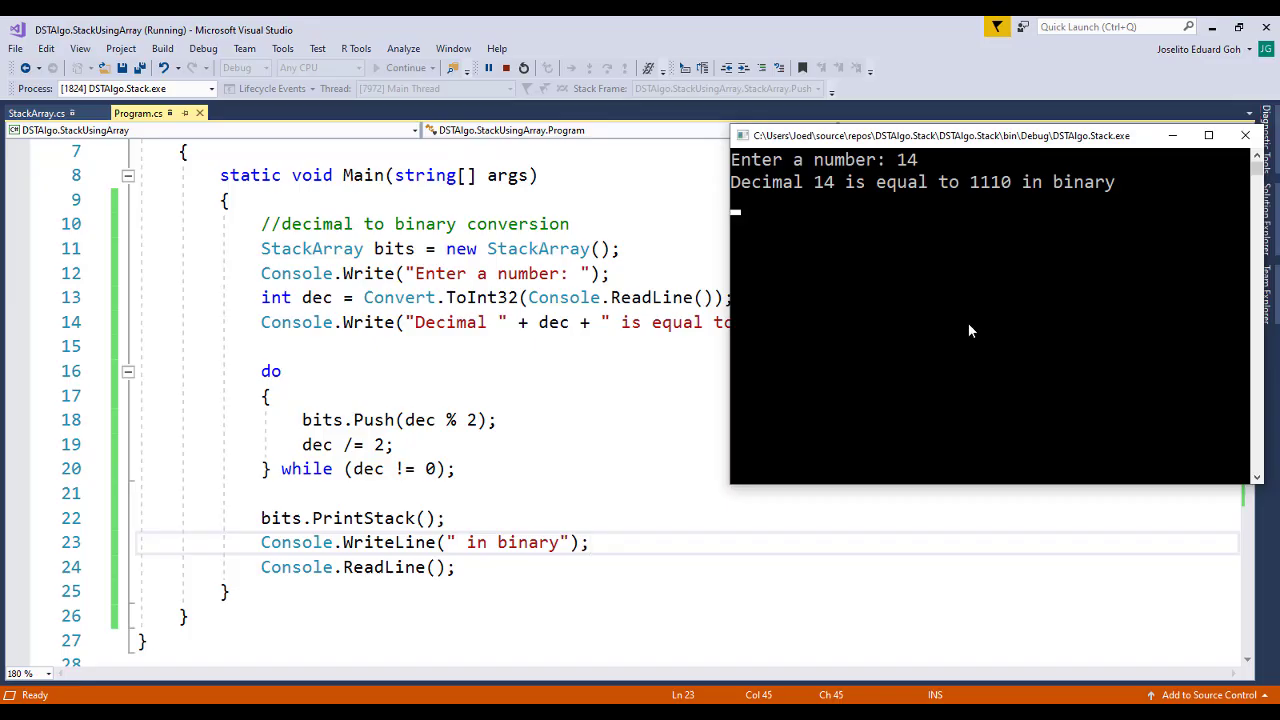
pyautogui.moveTo(1040, 243)
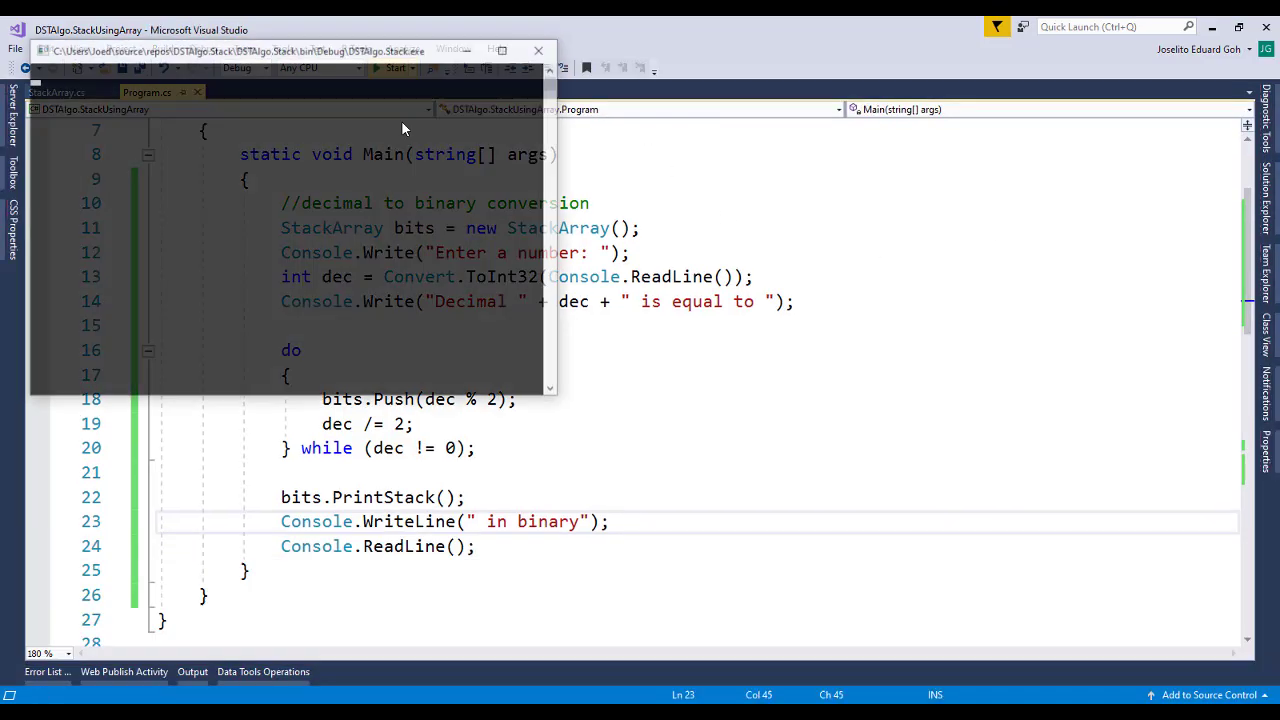
pyautogui.click(394, 67)
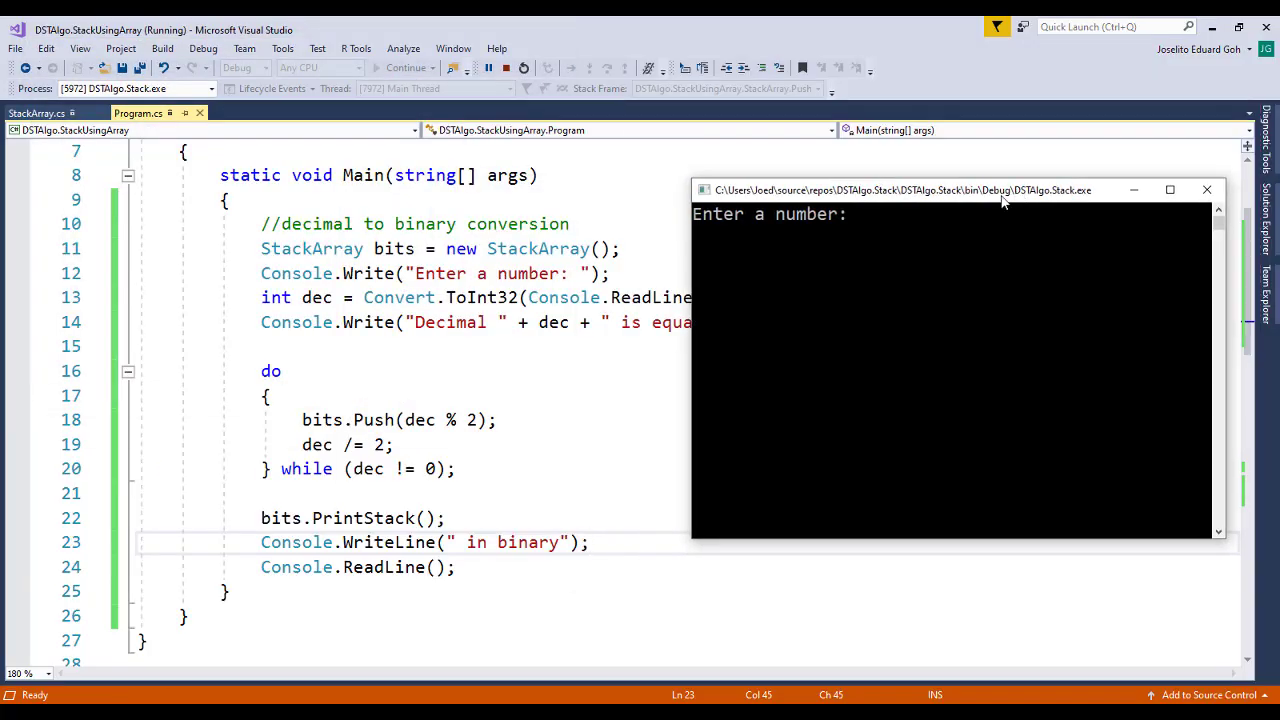
pyautogui.write('25')
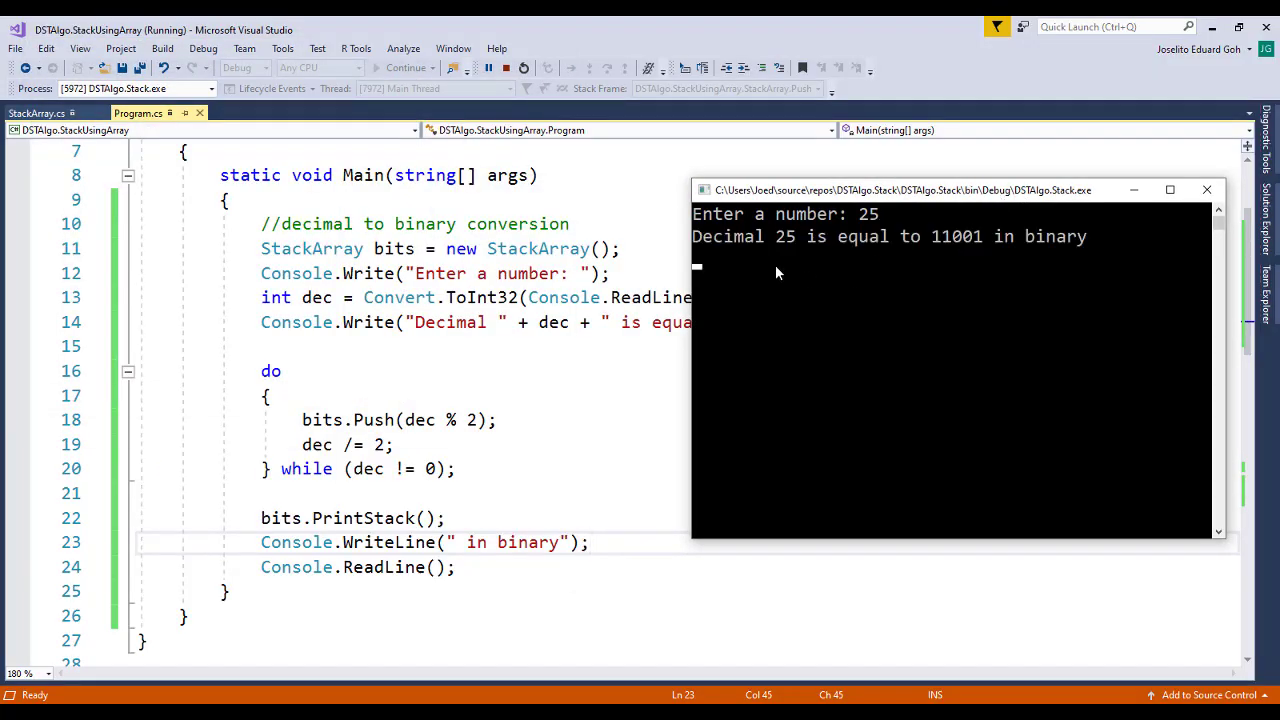
pyautogui.moveTo(1040, 278)
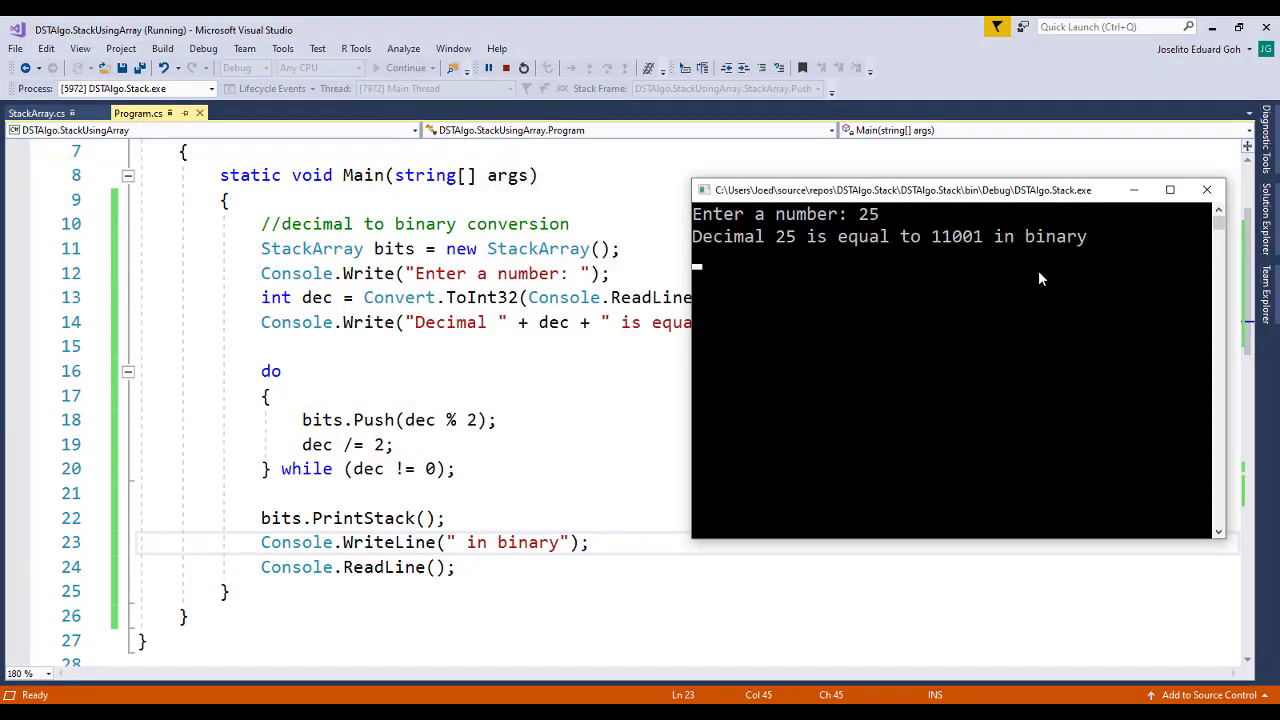